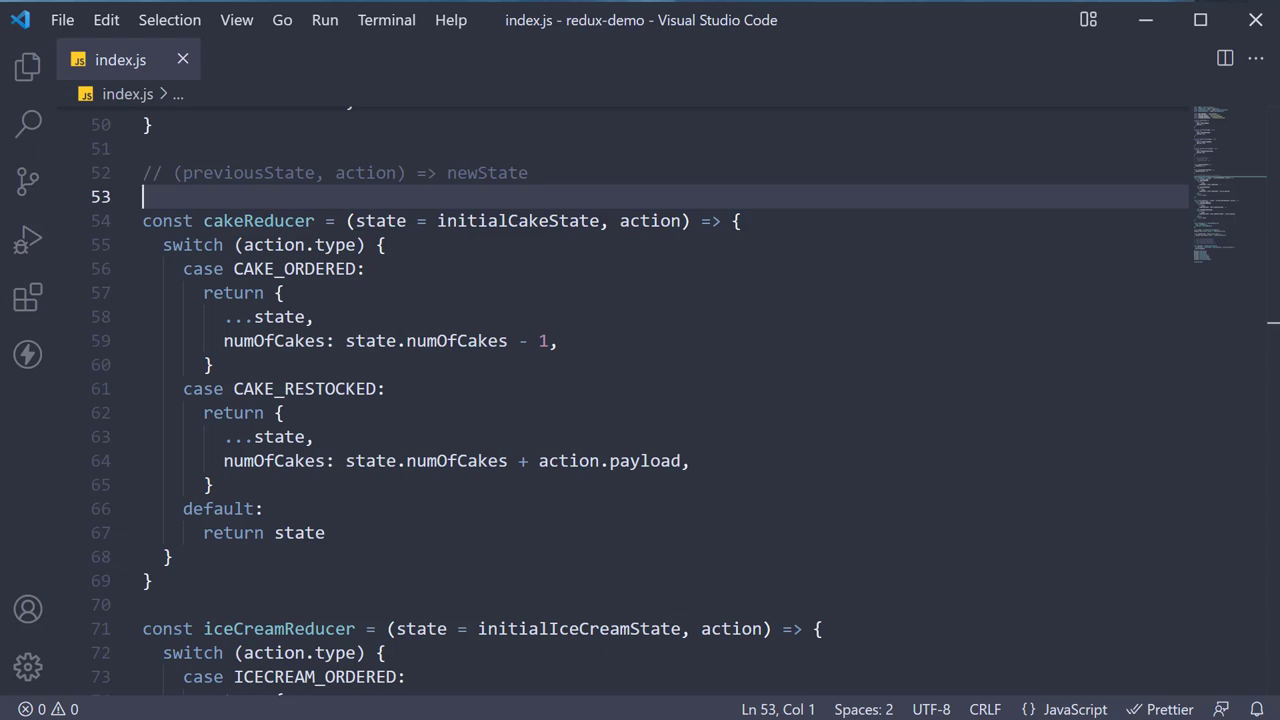
{"action": "mouse_move", "coordinate": [663, 371]}
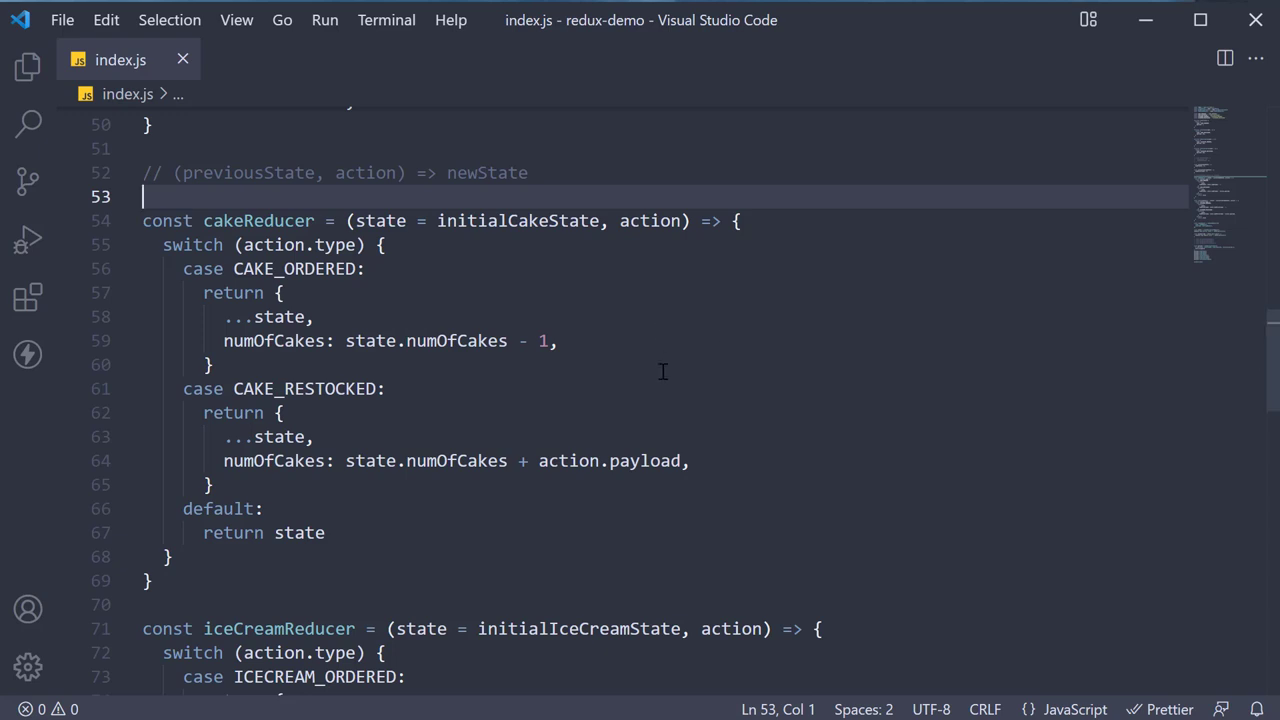
{"action": "mouse_move", "coordinate": [211, 329]}
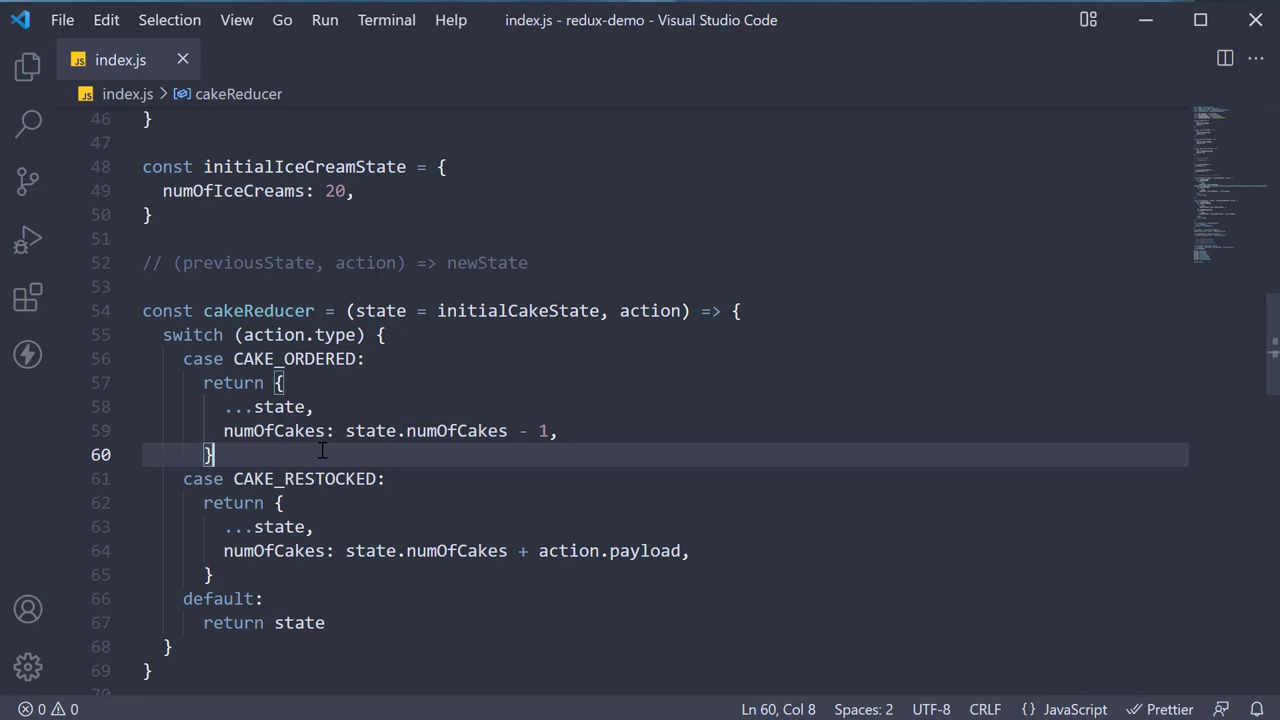
{"action": "mouse_move", "coordinate": [370, 430]}
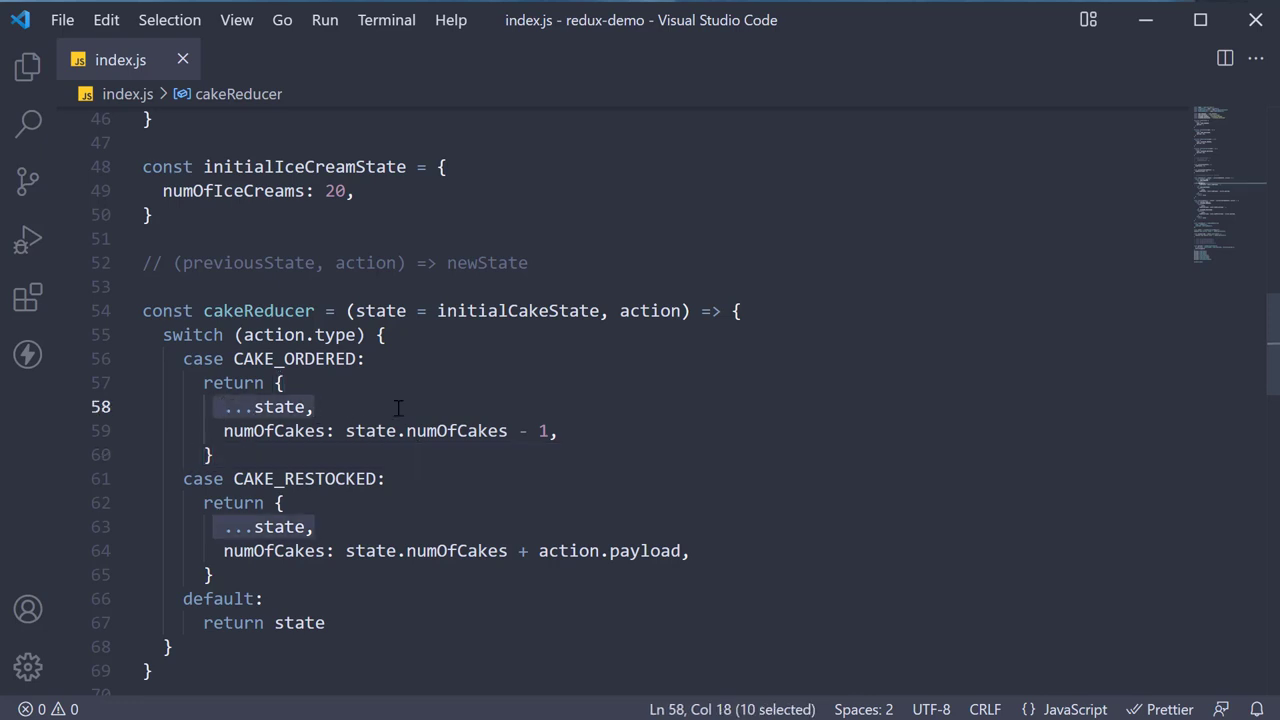
Step: Create a new file named nested-state.js in the redux-demo project
{"action": "left_click", "coordinate": [558, 430]}
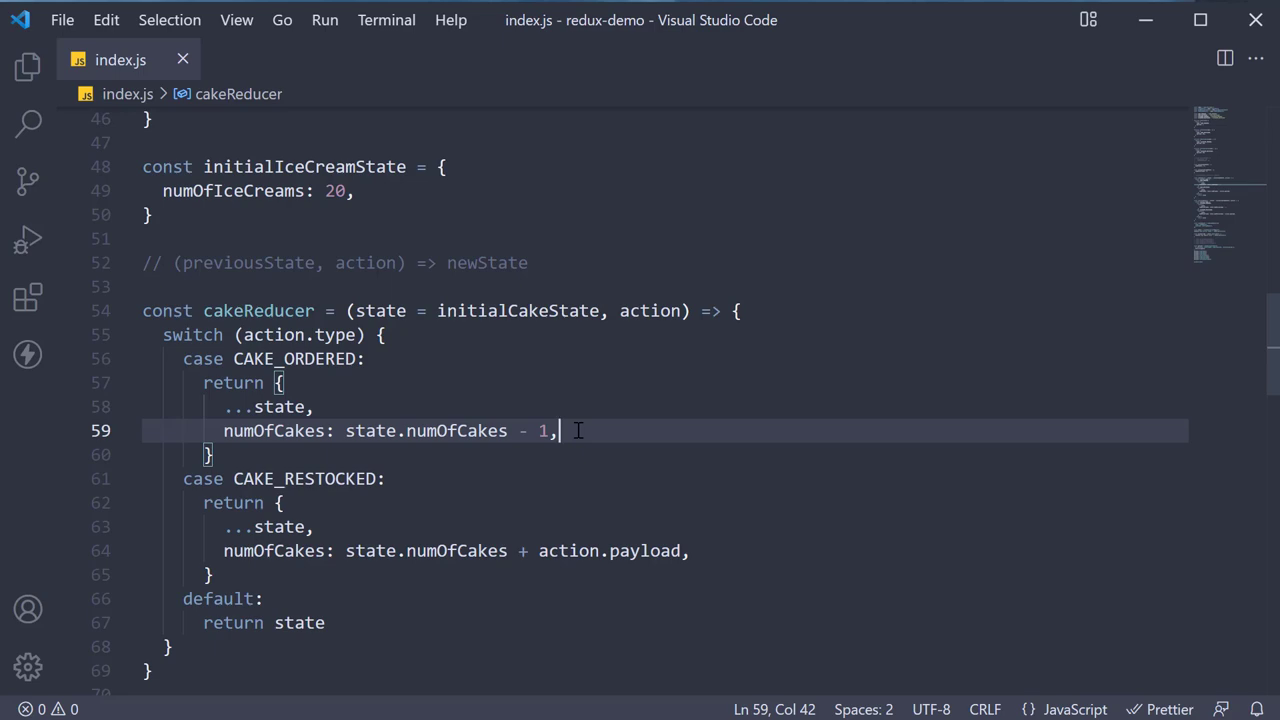
{"action": "scroll", "scroll_direction": "down", "scroll_amount": 3}
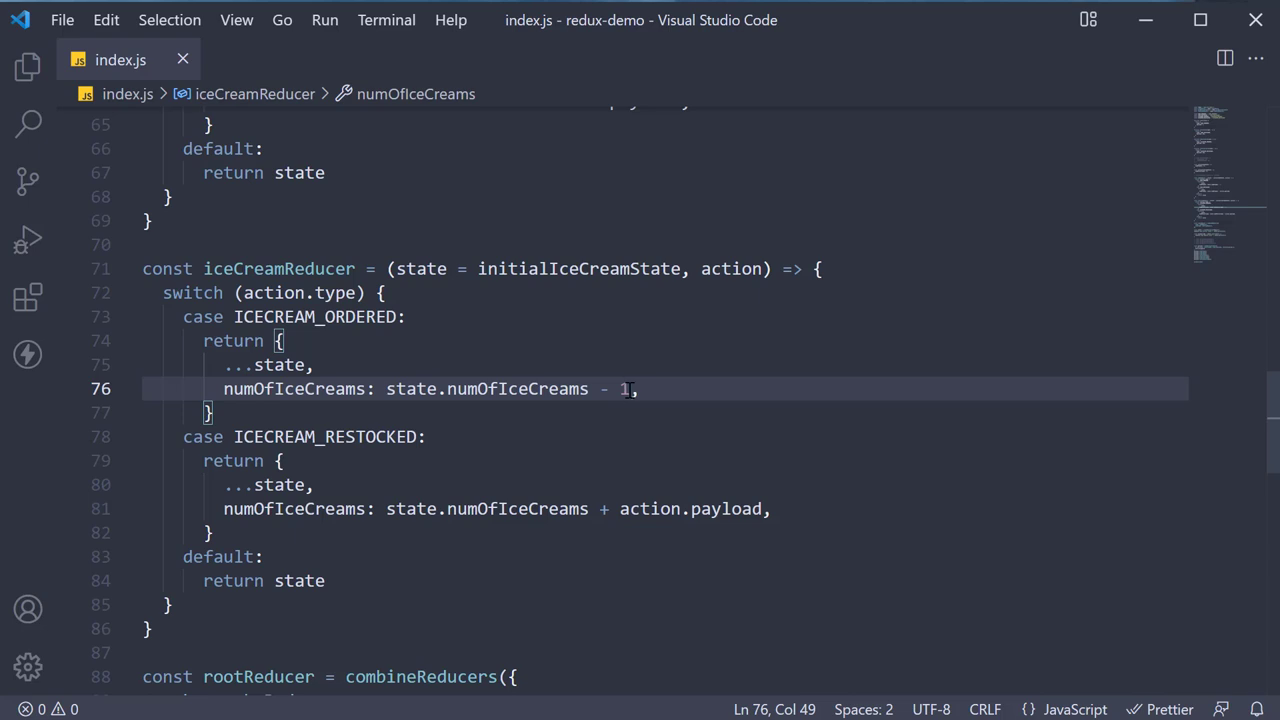
{"action": "mouse_move", "coordinate": [690, 396]}
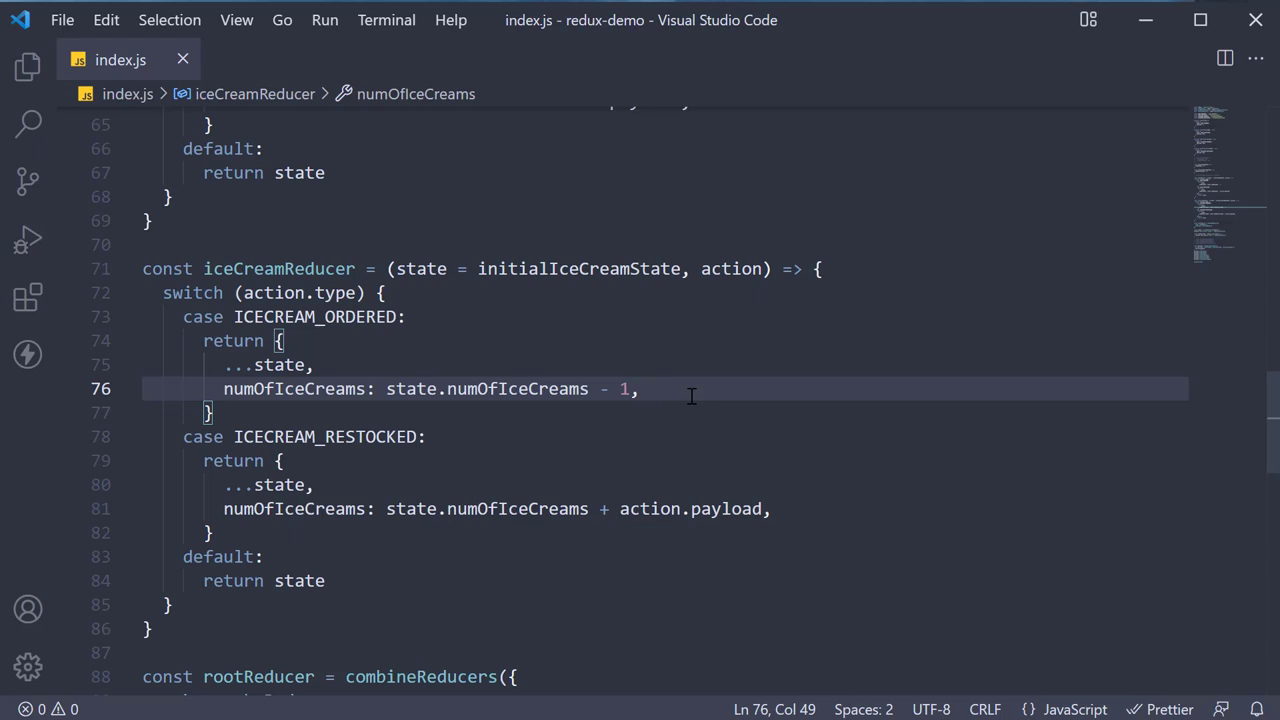
{"action": "left_click", "coordinate": [27, 66]}
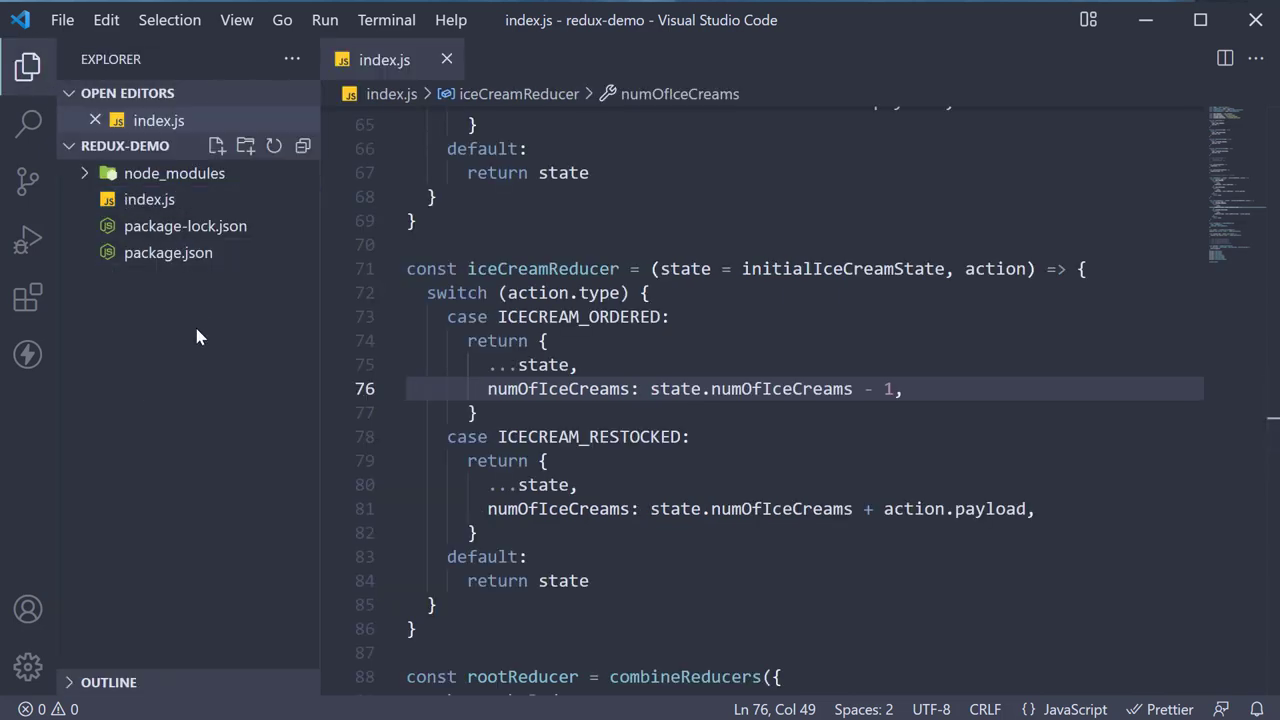
{"action": "left_click", "coordinate": [216, 146]}
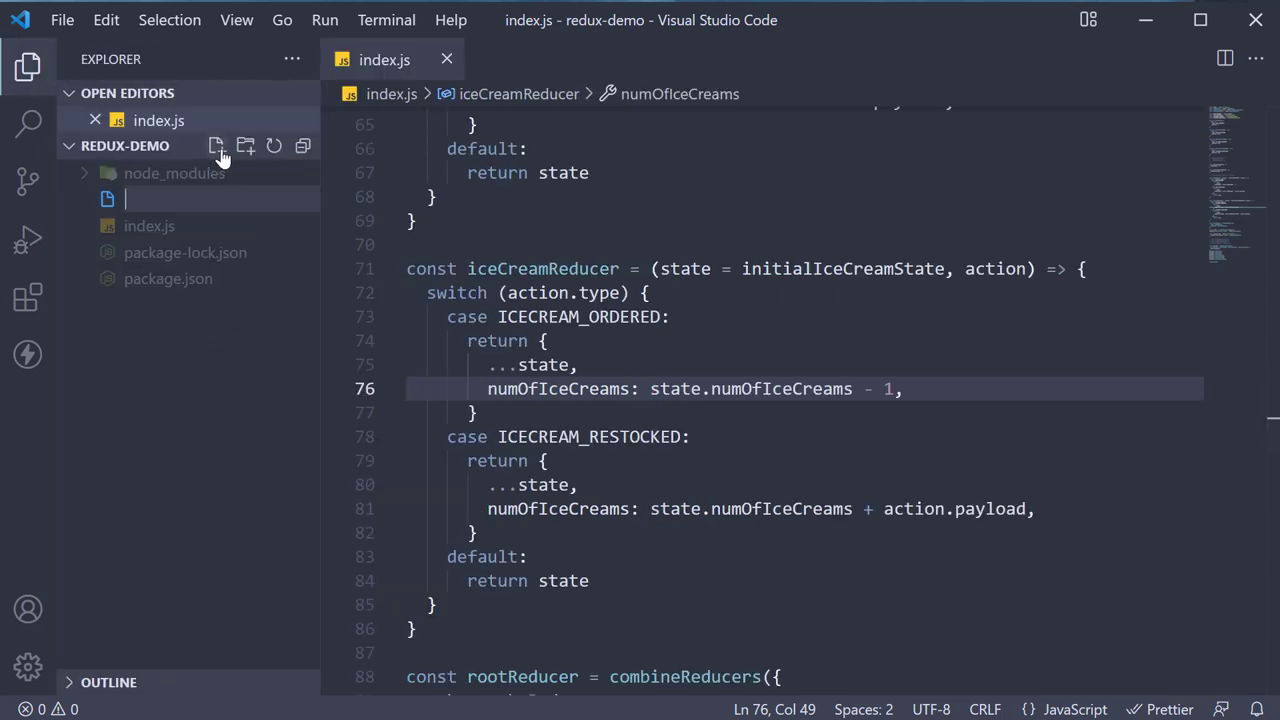
{"action": "type", "text": "nested-state.js"}
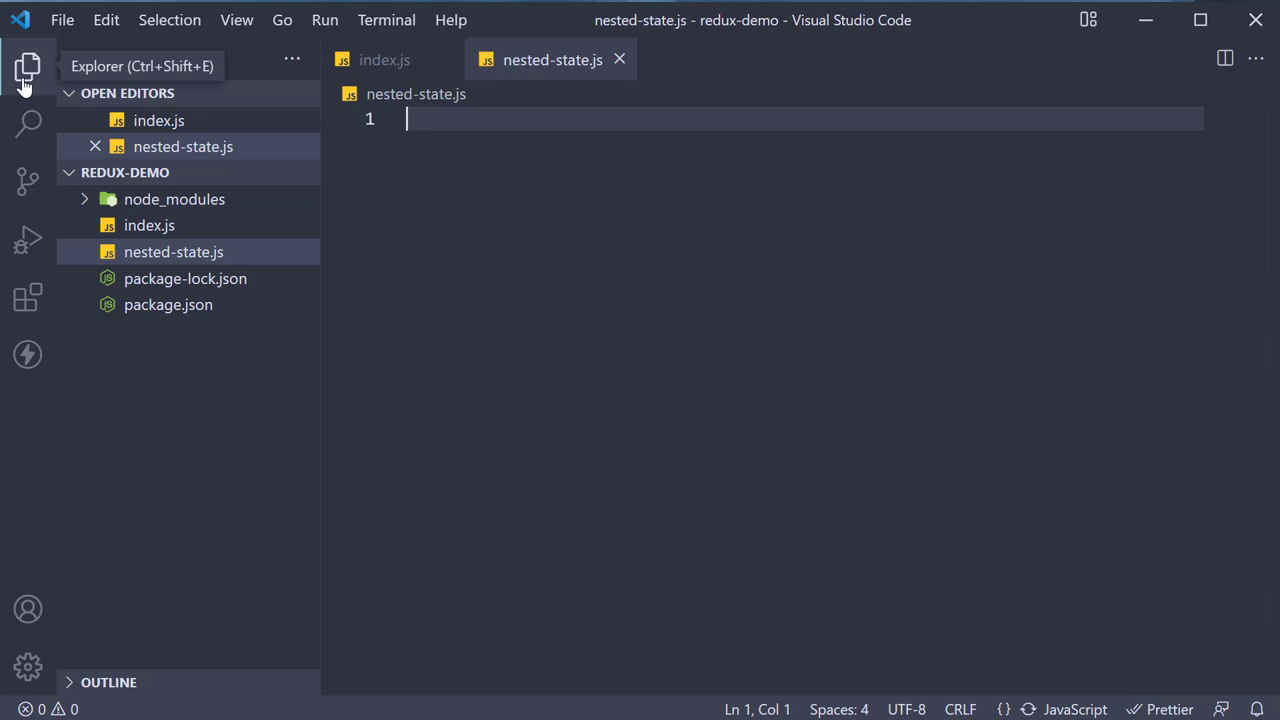
Step: Write an initialState object with a name and a nested address (street, city, state)
{"action": "left_click", "coordinate": [27, 67]}
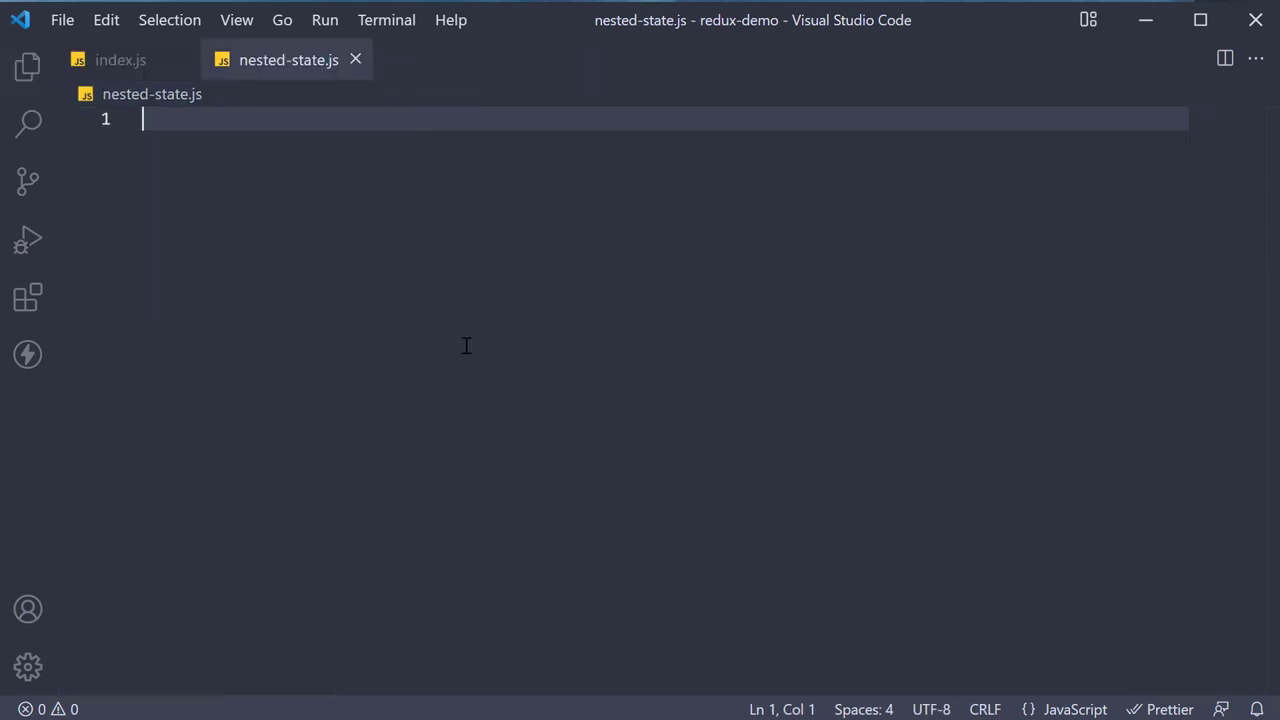
{"action": "mouse_move", "coordinate": [547, 464]}
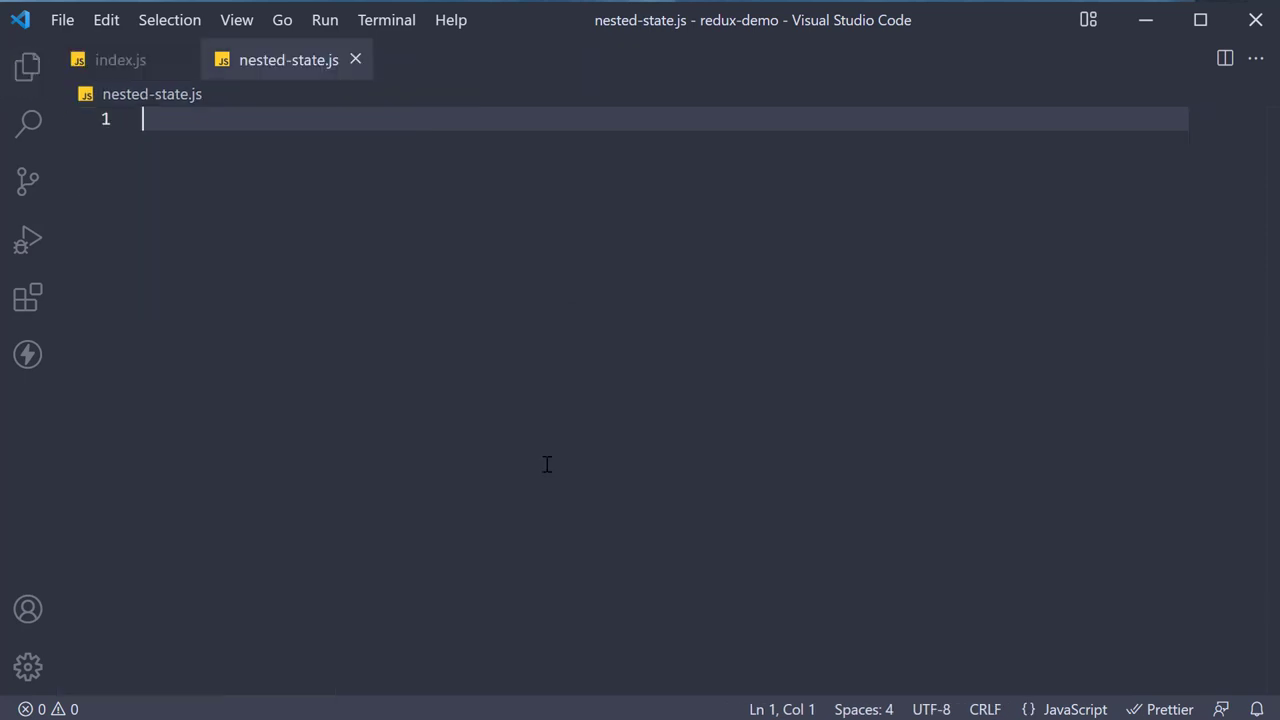
{"action": "type", "text": "const initialState = {"}
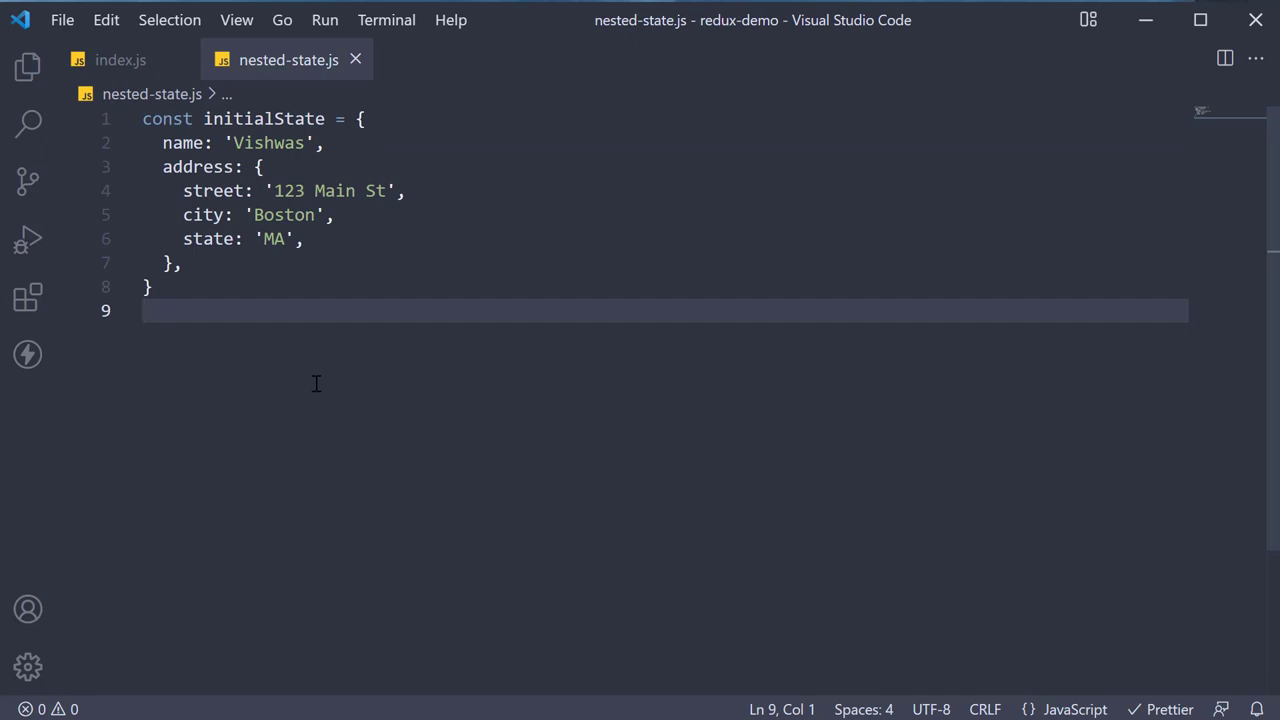
{"action": "mouse_move", "coordinate": [495, 328]}
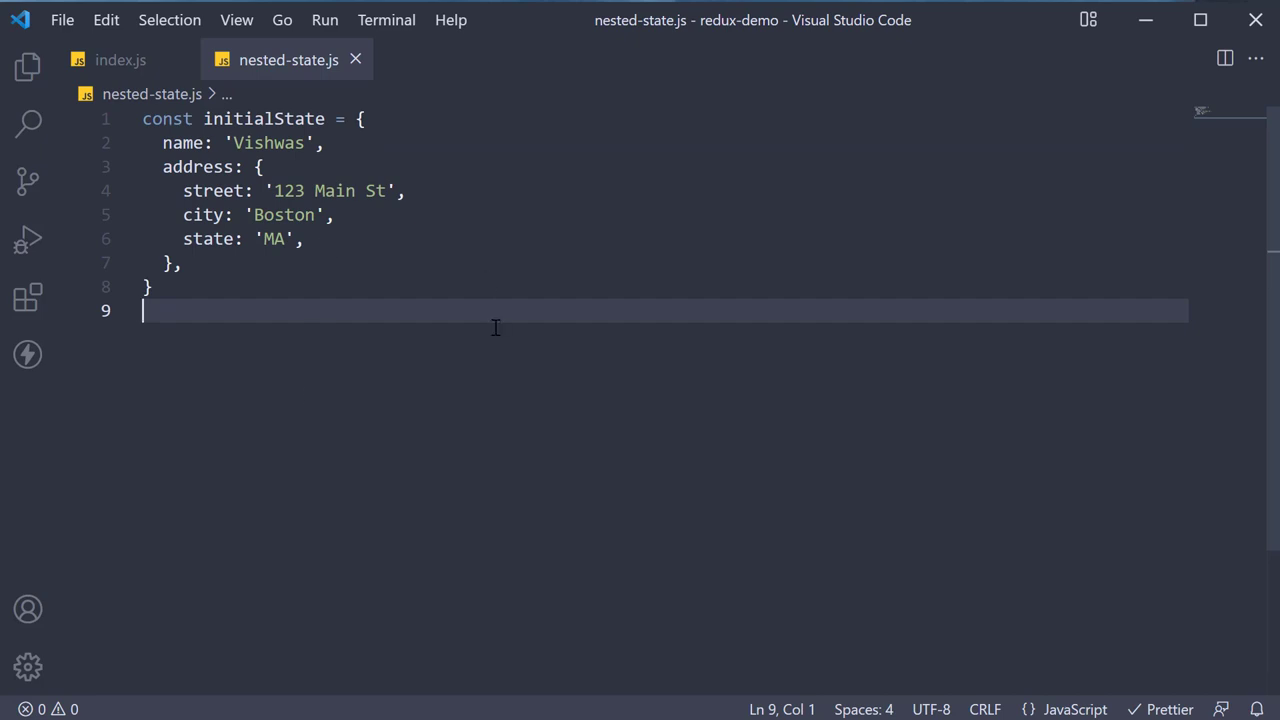
{"action": "left_click", "coordinate": [320, 142]}
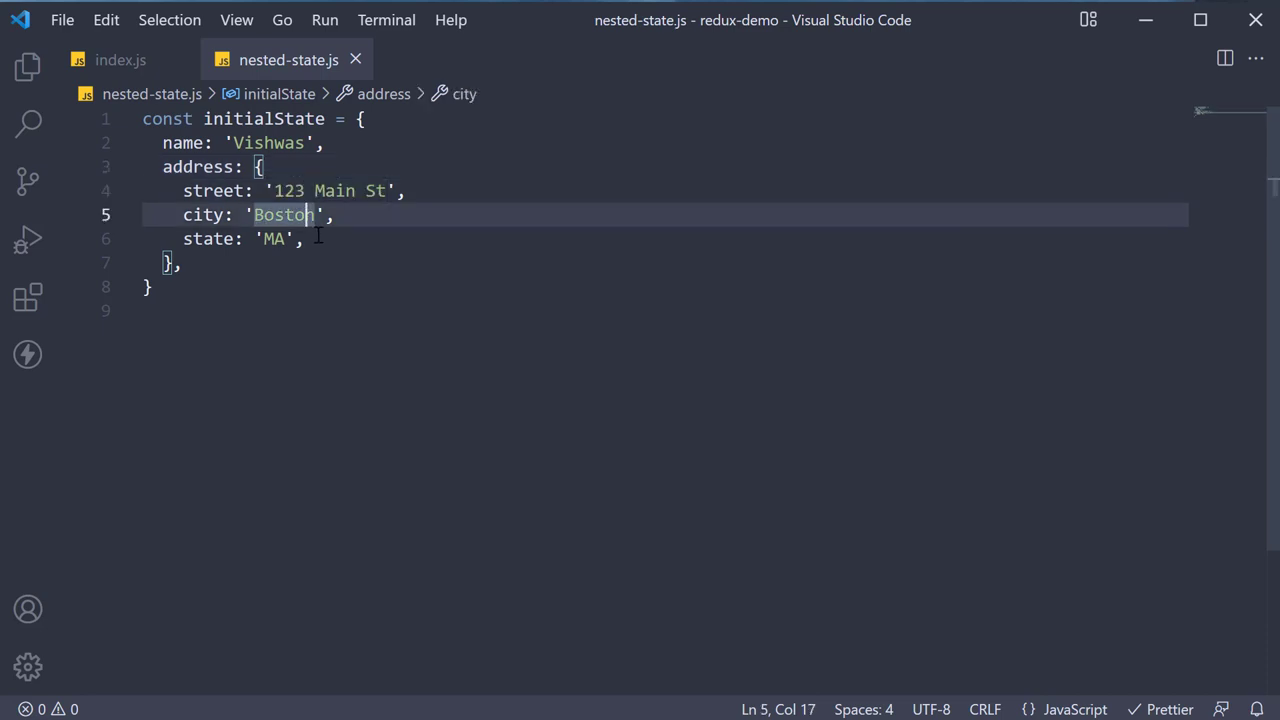
{"action": "left_click", "coordinate": [305, 238]}
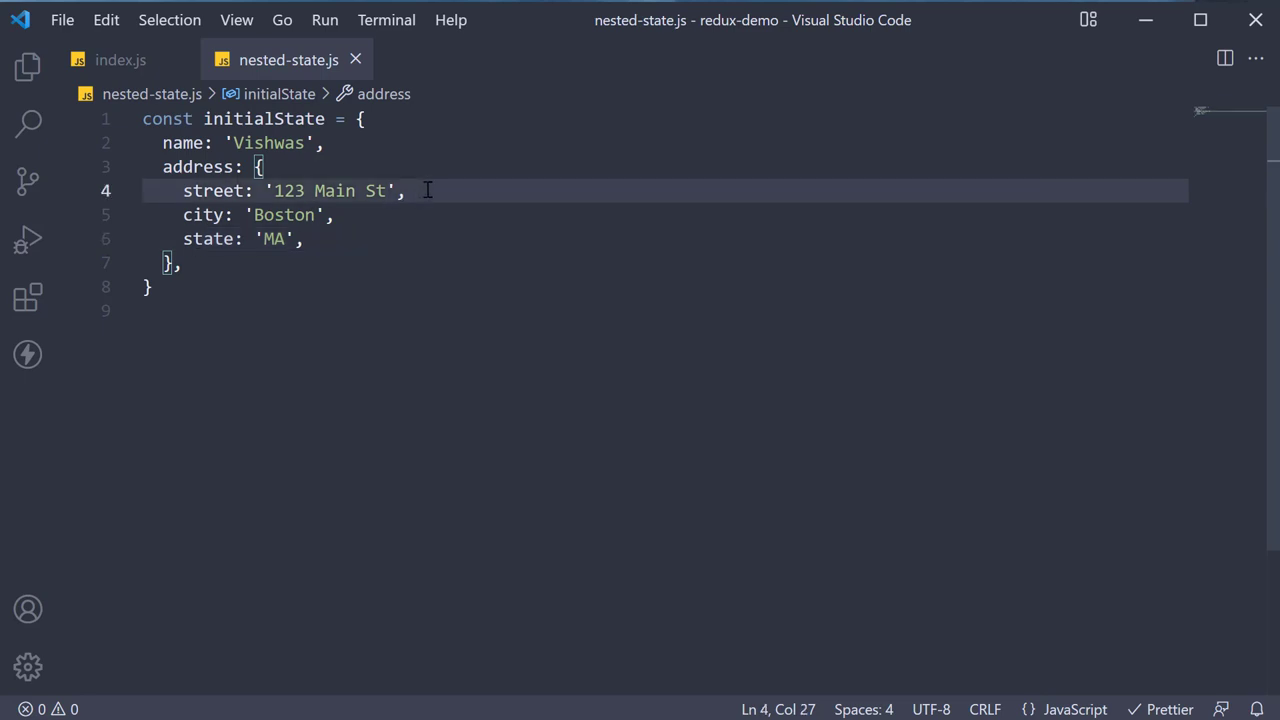
{"action": "mouse_move", "coordinate": [483, 190]}
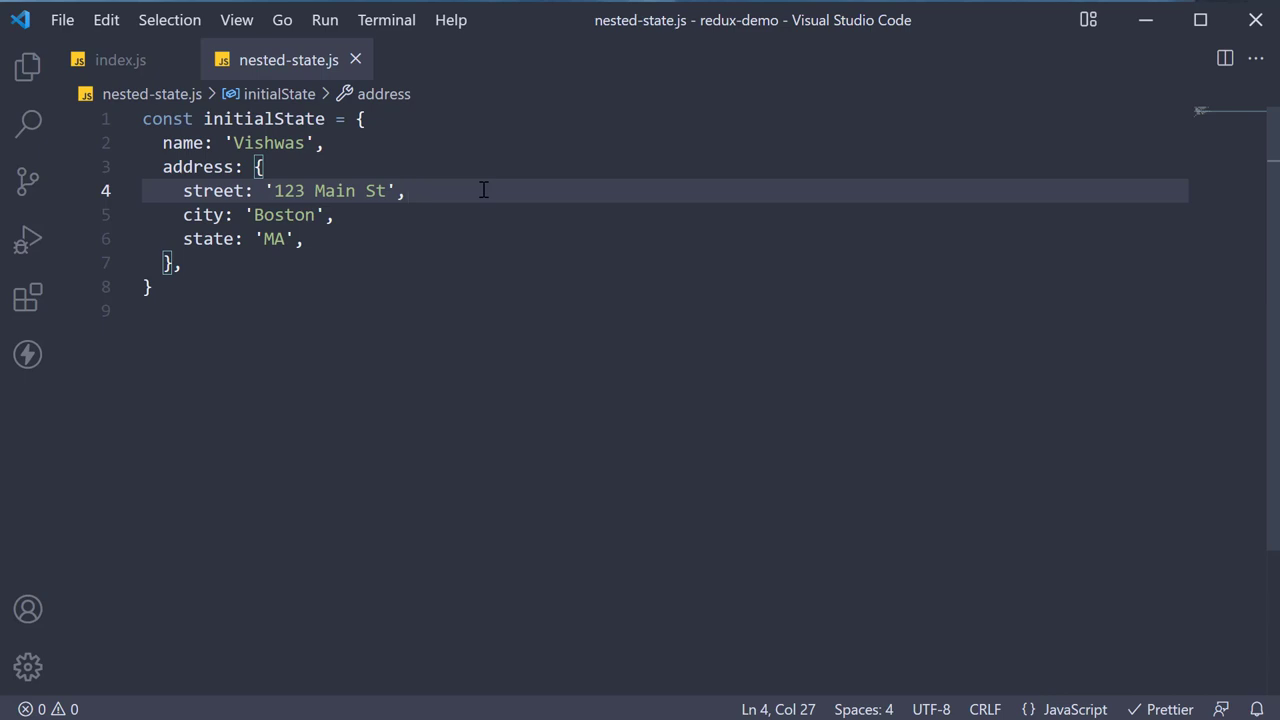
{"action": "mouse_move", "coordinate": [485, 233]}
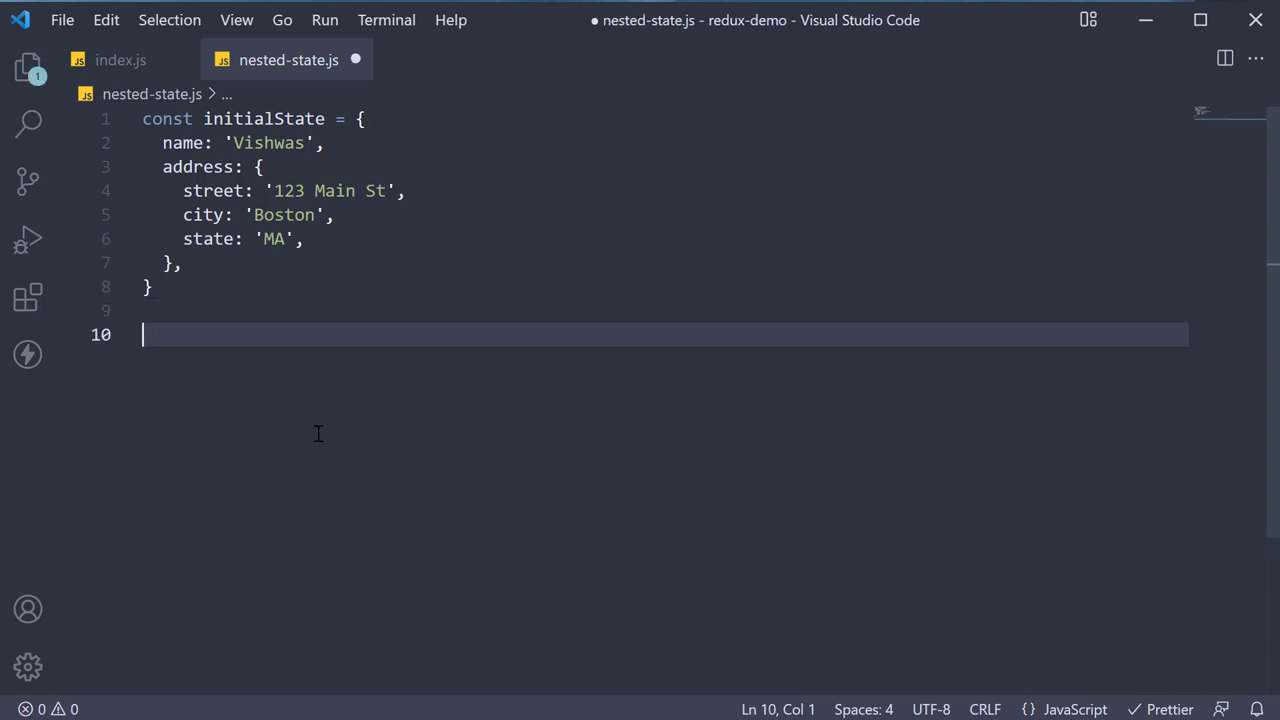
Step: Define the STREET_UPDATED constant and an updateStreet creator with a street payload, and save
{"action": "type", "text": "const STREET_UPDATED = 'STREET_UPDATED'"}
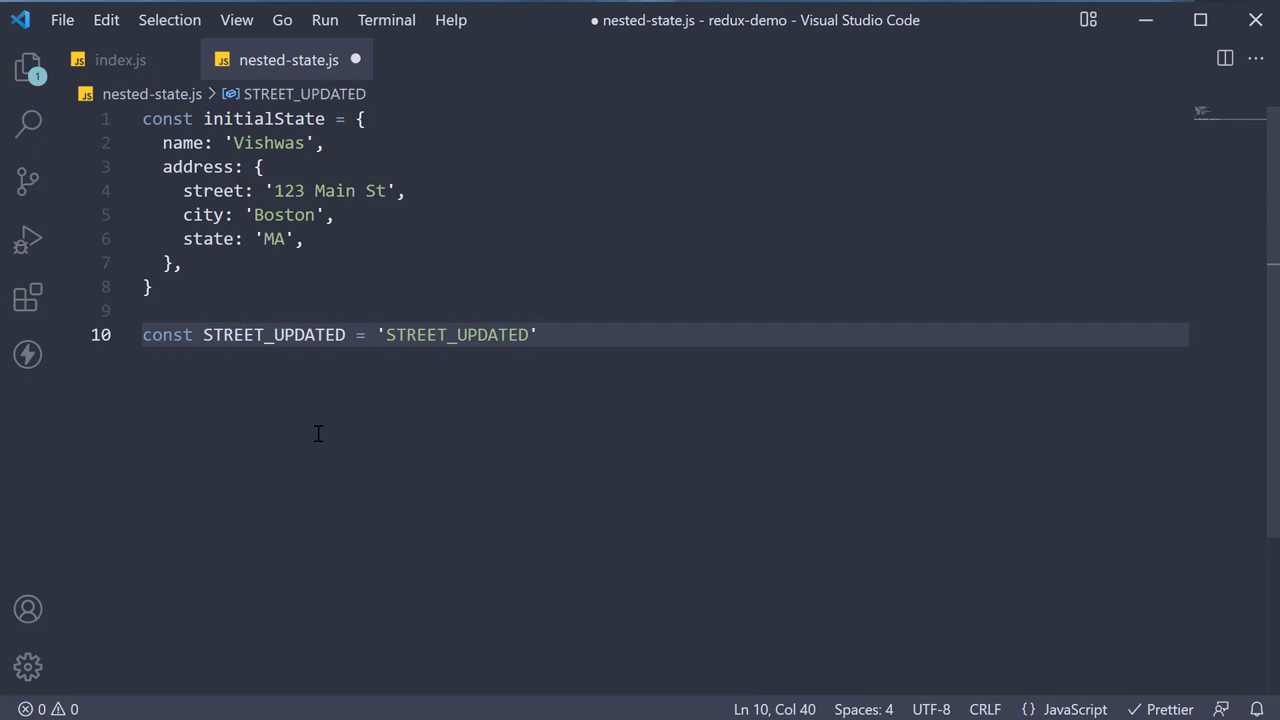
{"action": "mouse_move", "coordinate": [635, 335]}
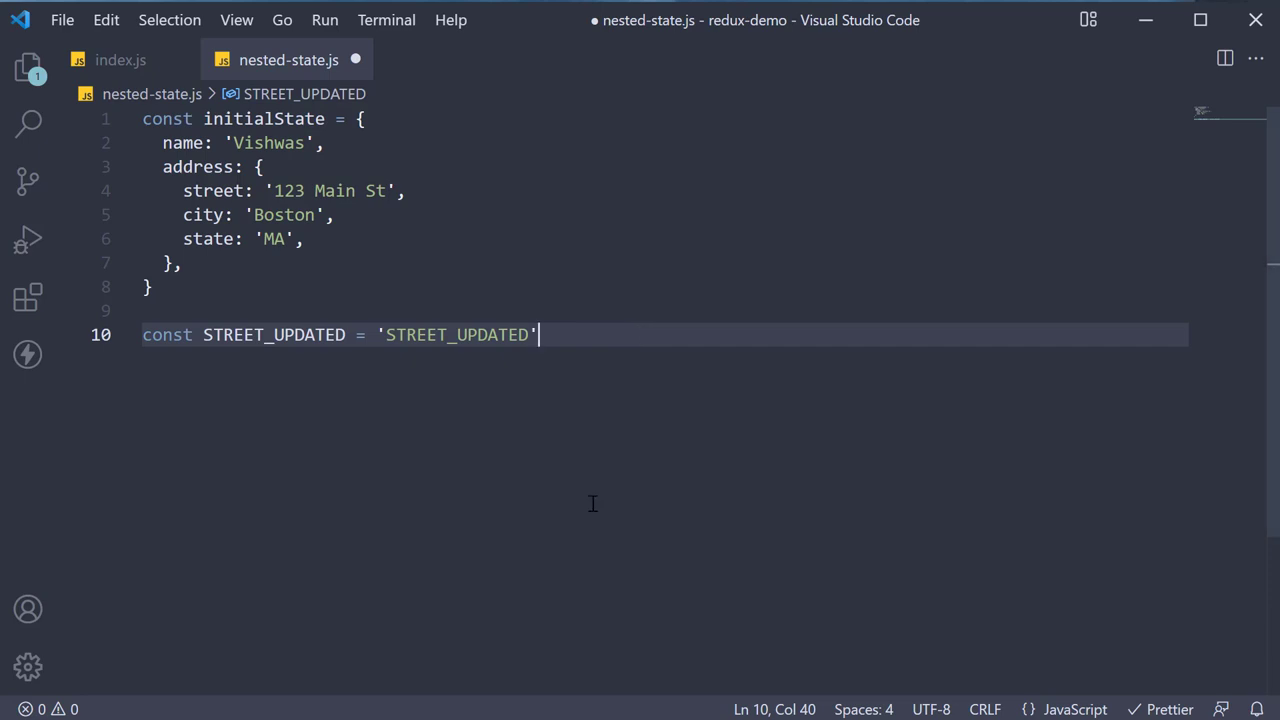
{"action": "key", "text": "Return"}
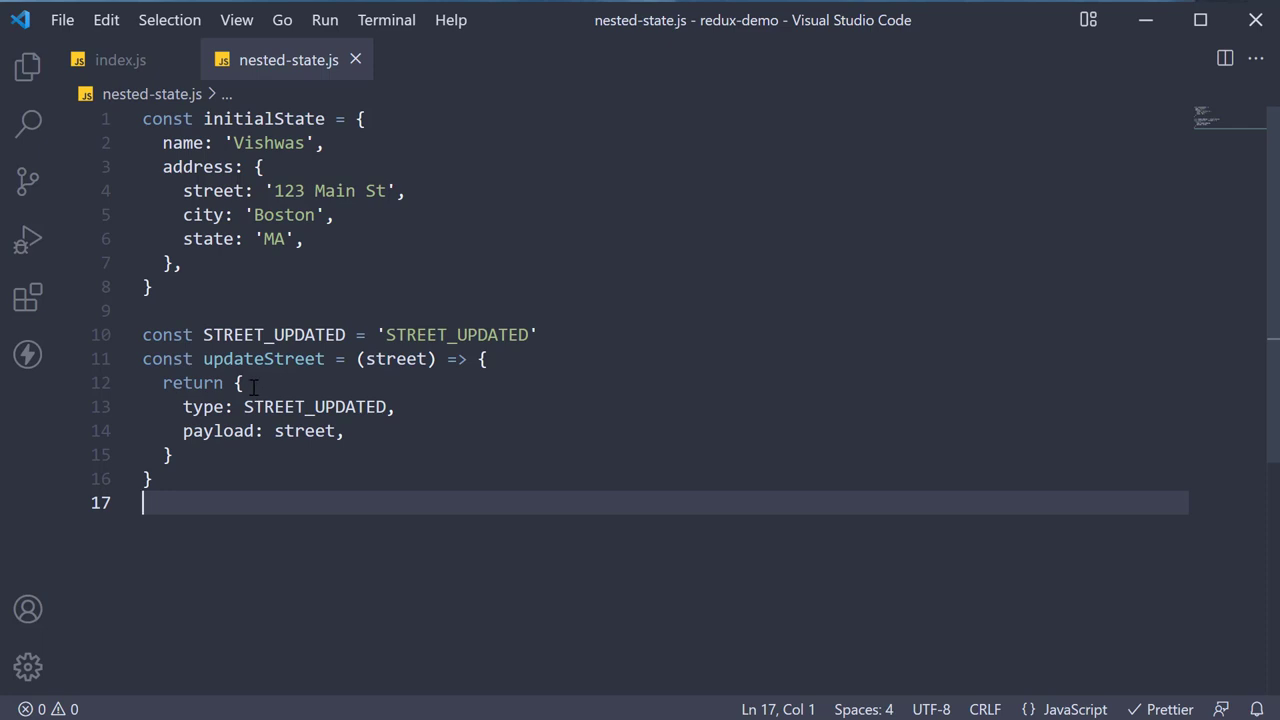
{"action": "mouse_move", "coordinate": [410, 406]}
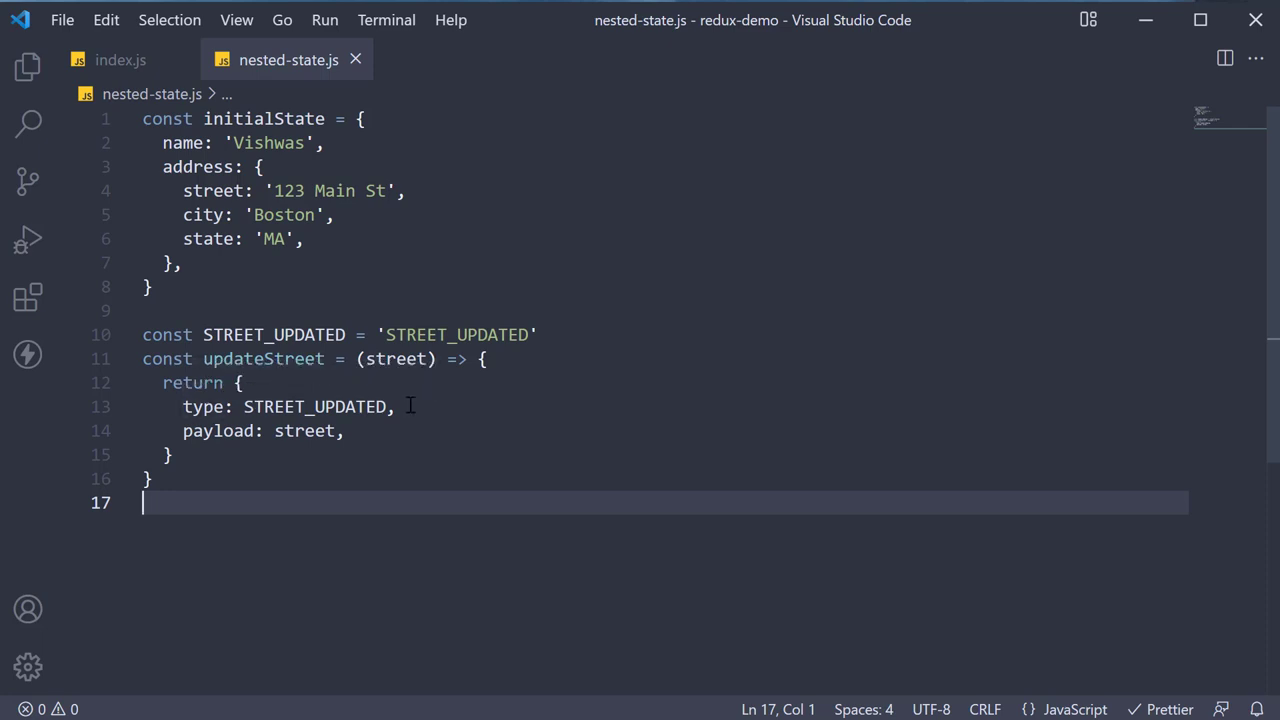
{"action": "mouse_move", "coordinate": [380, 440]}
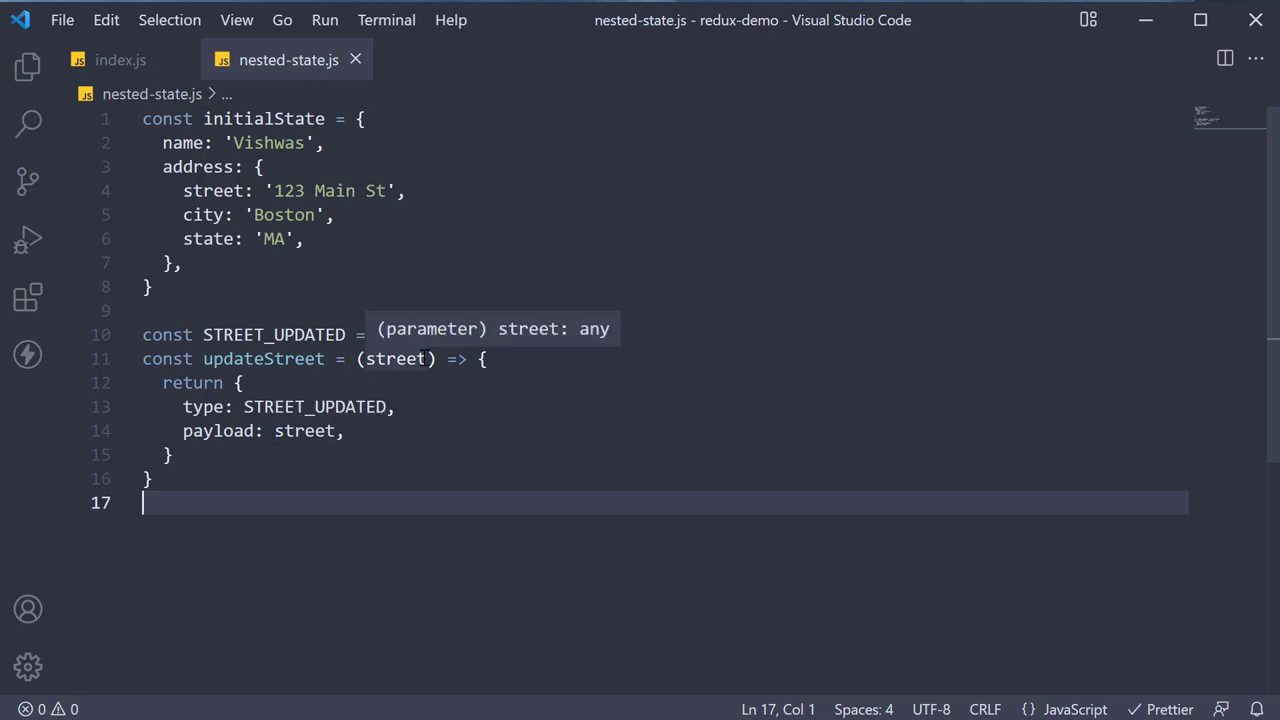
{"action": "scroll", "scroll_direction": "down", "scroll_amount": 3}
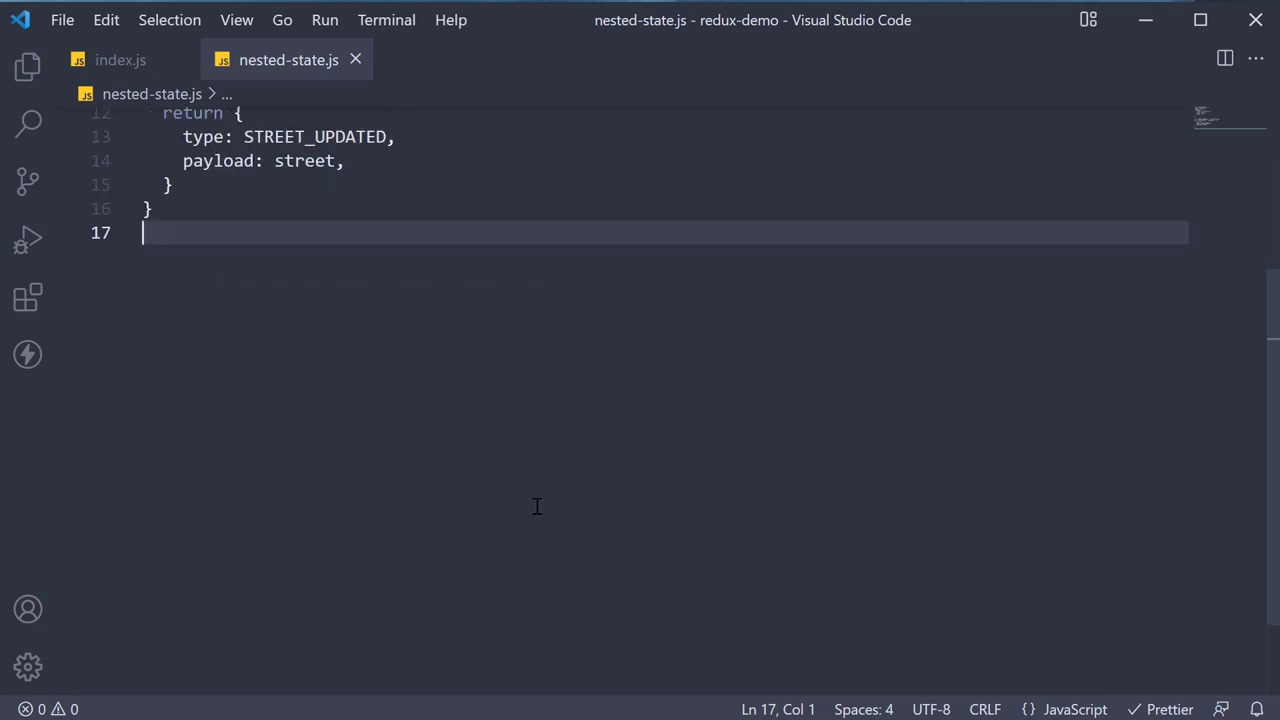
{"action": "mouse_move", "coordinate": [402, 414]}
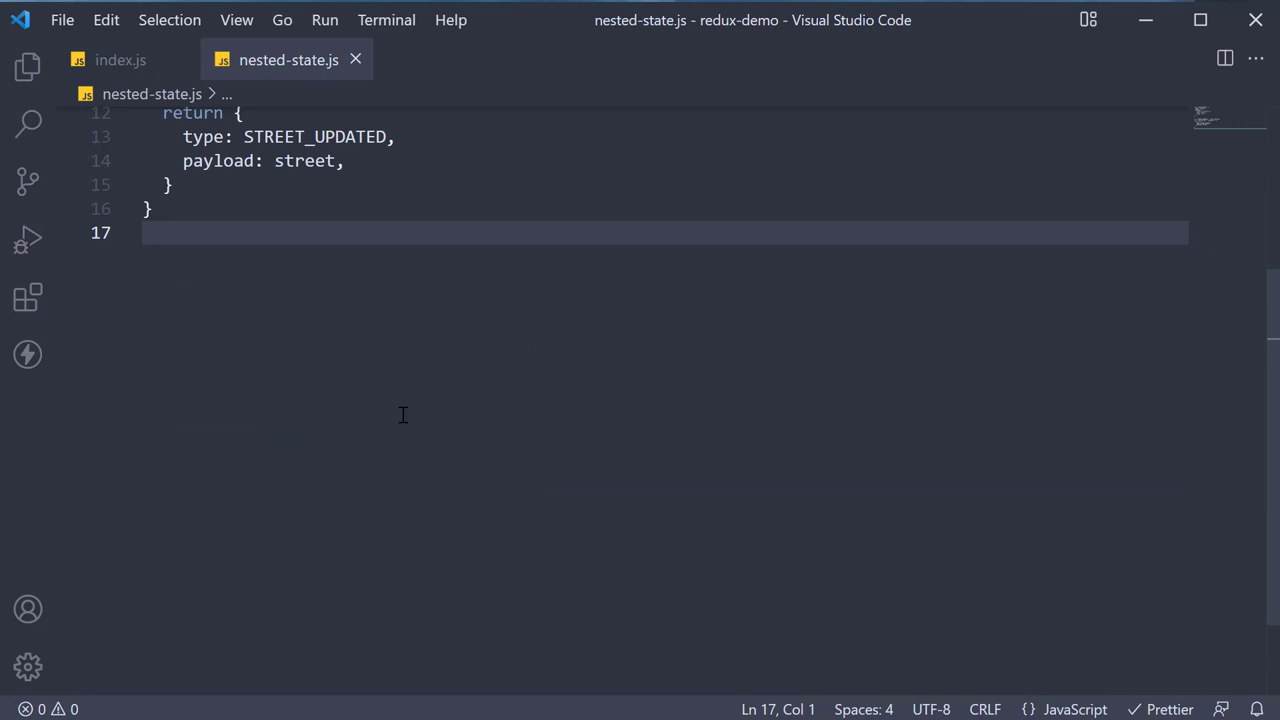
{"action": "type", "text": "const reducer = (state = initialState, action) => {"}
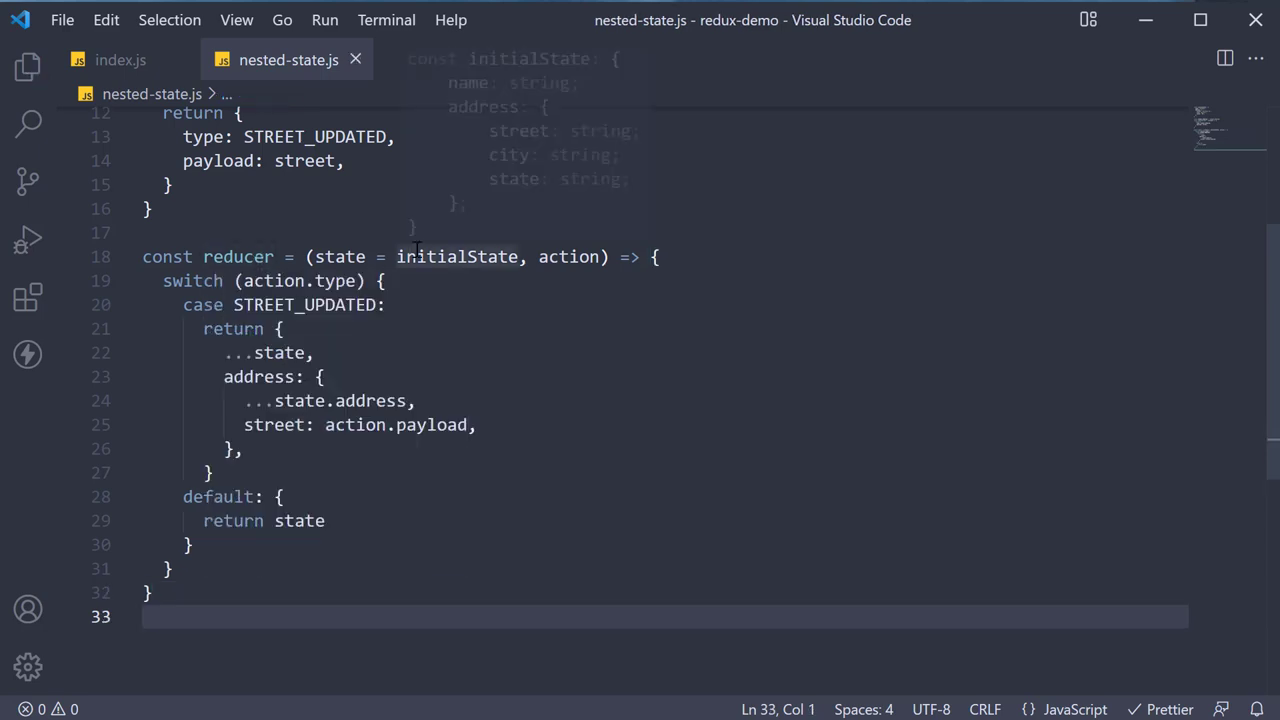
{"action": "mouse_move", "coordinate": [568, 257]}
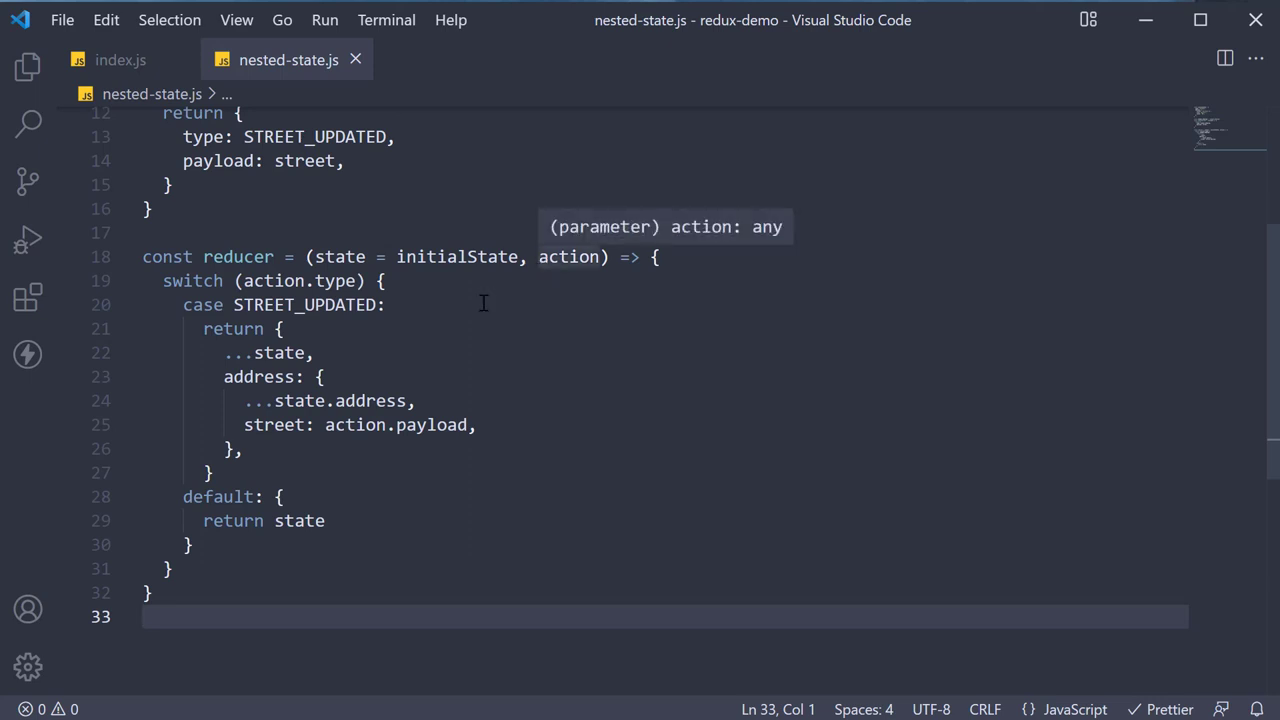
{"action": "mouse_move", "coordinate": [463, 322]}
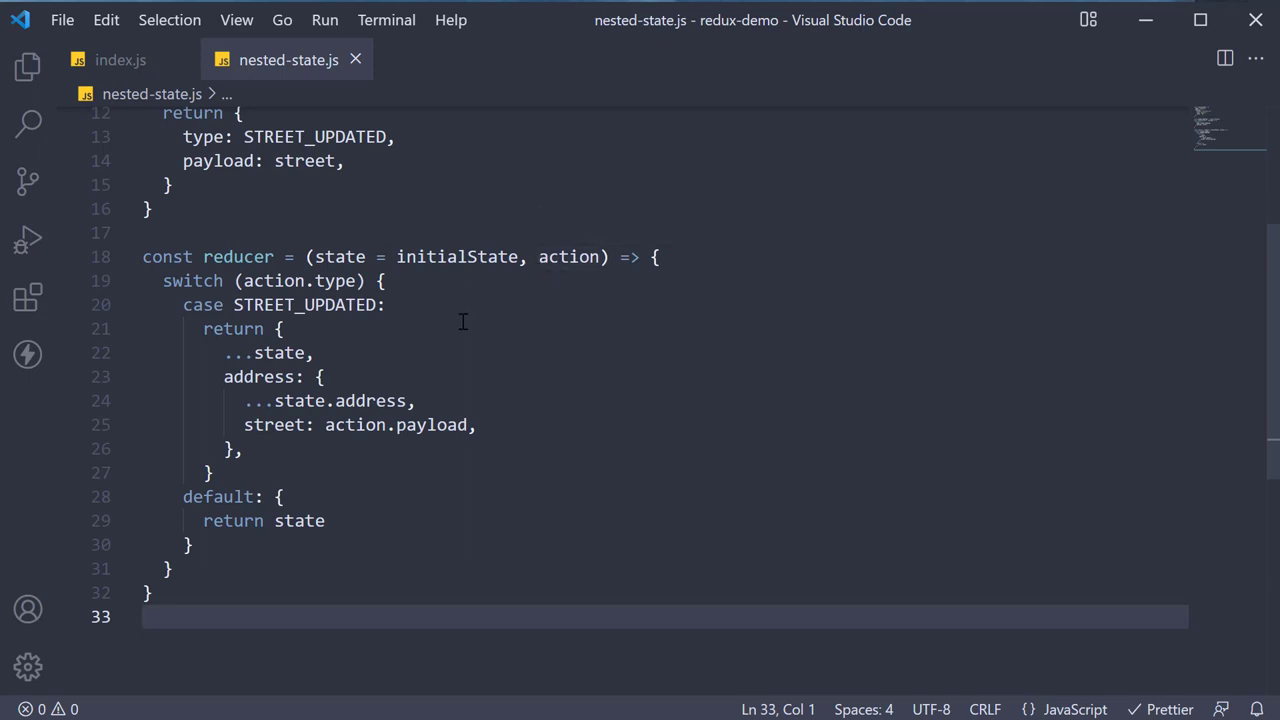
{"action": "left_click", "coordinate": [382, 280]}
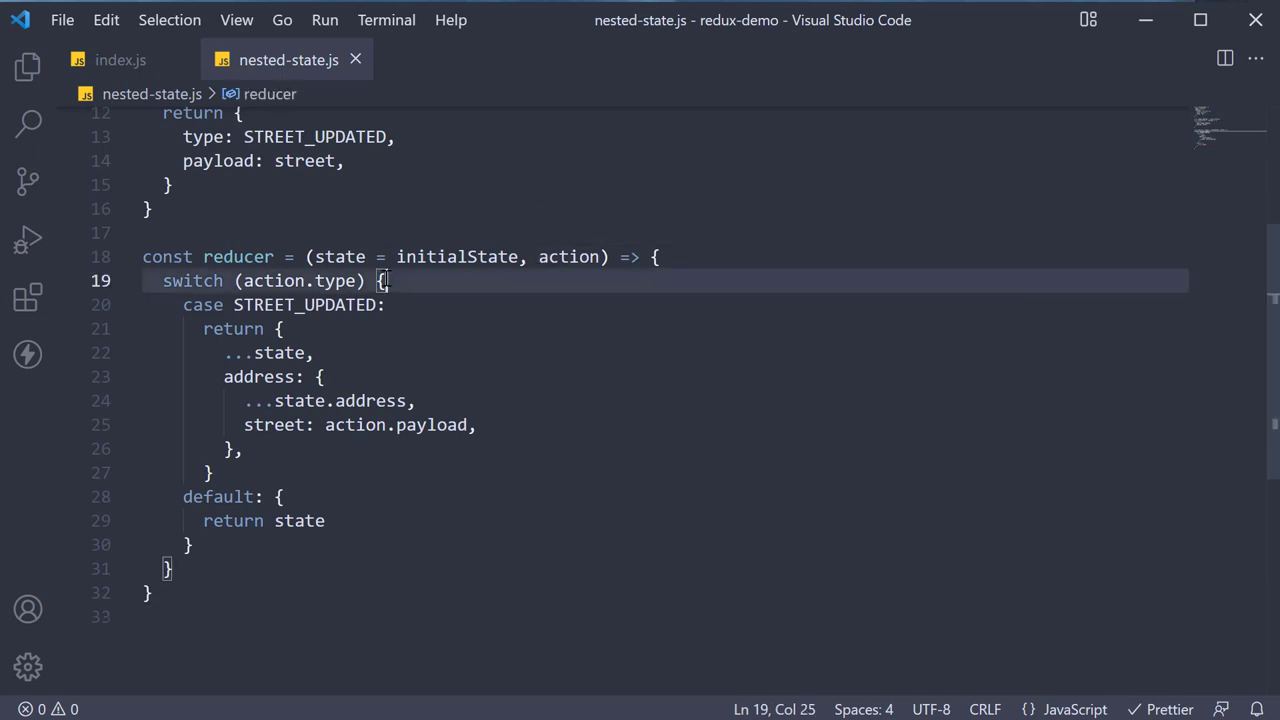
{"action": "left_click_drag", "start_coordinate": [203, 328], "coordinate": [211, 472]}
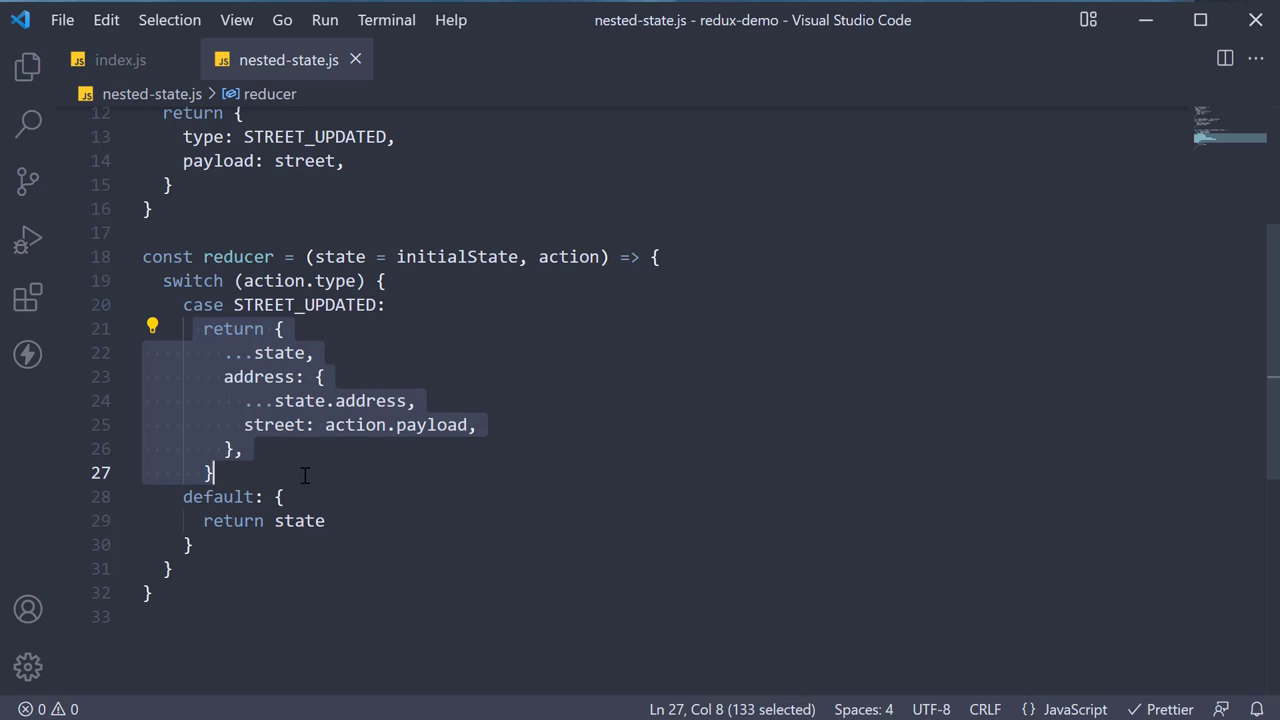
{"action": "mouse_move", "coordinate": [355, 357]}
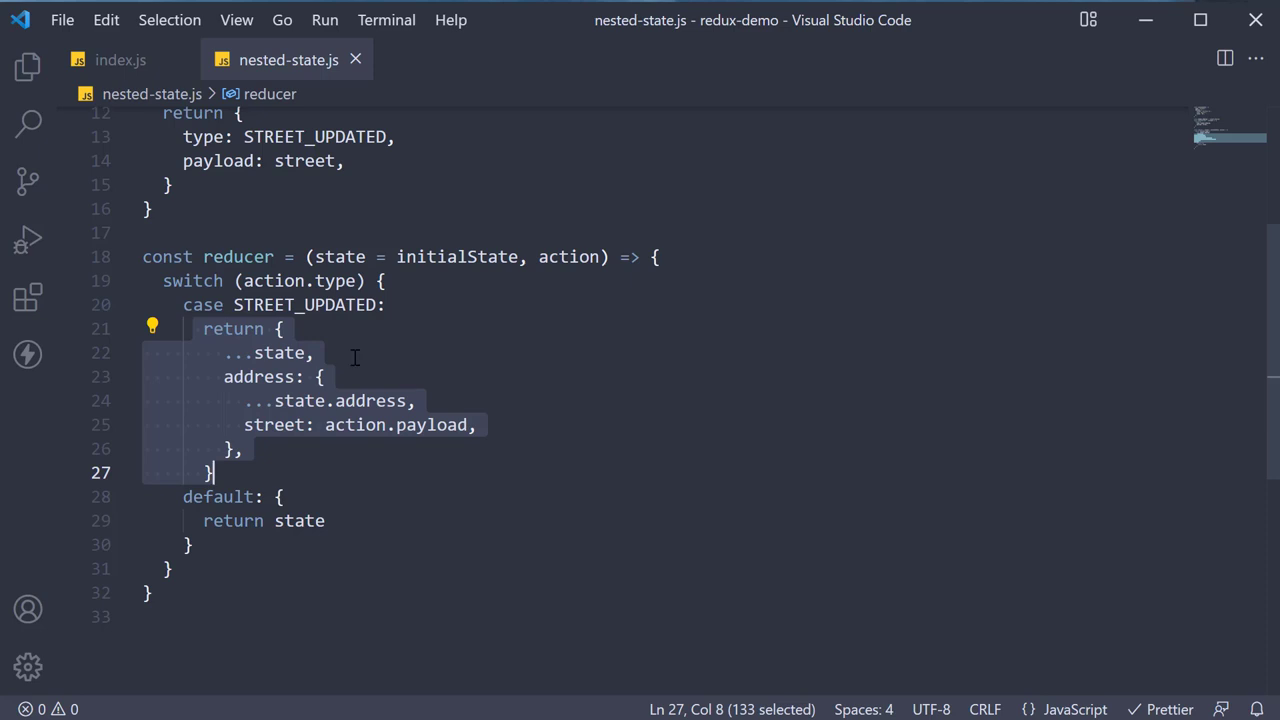
{"action": "mouse_move", "coordinate": [410, 384]}
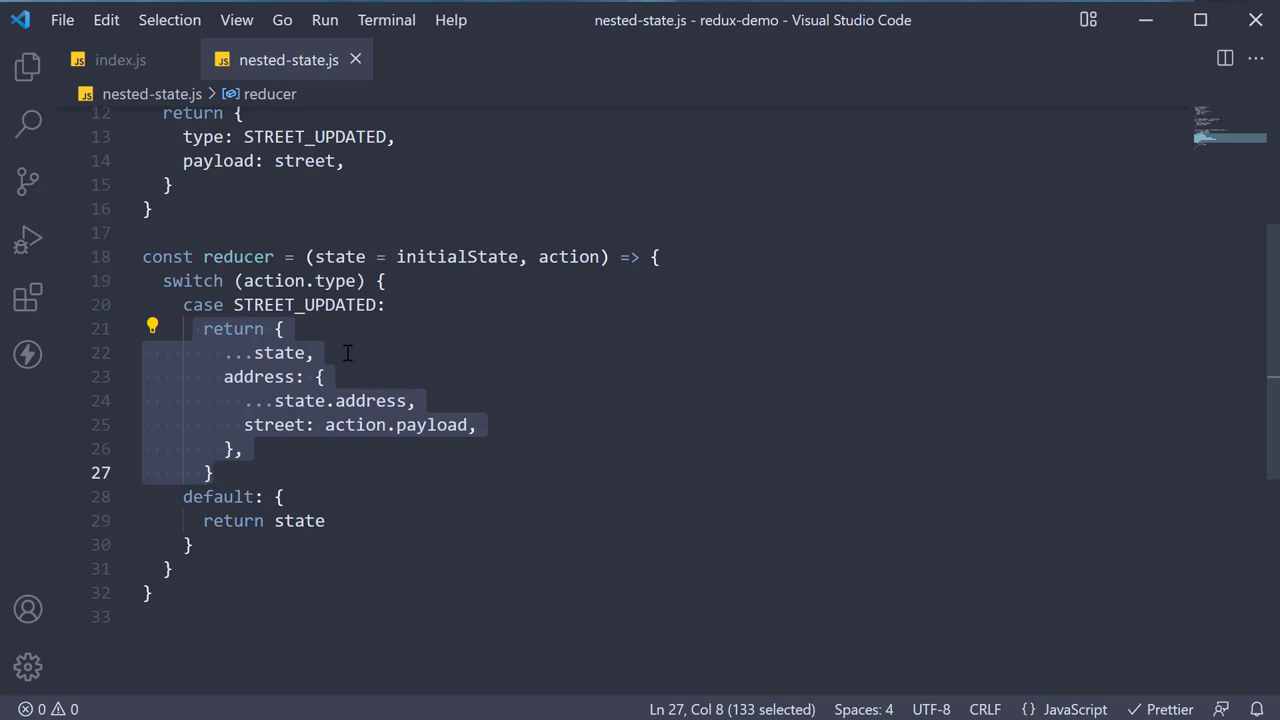
{"action": "left_click", "coordinate": [347, 353]}
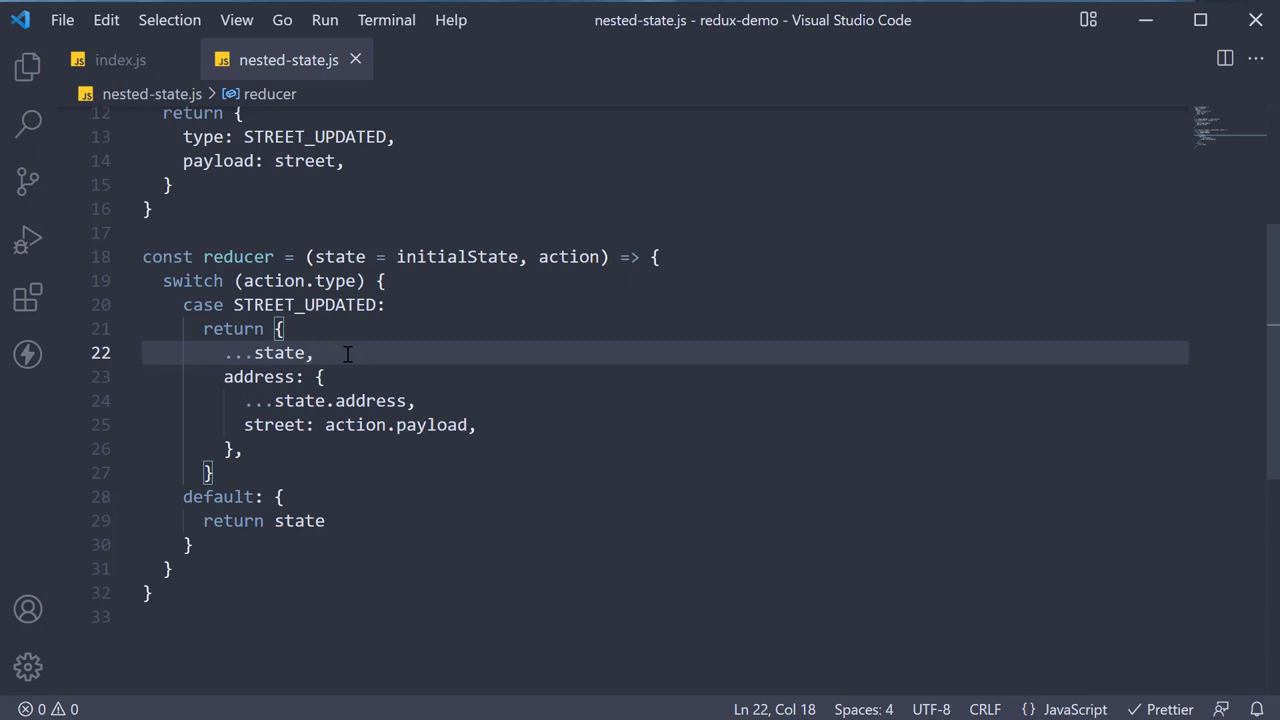
{"action": "scroll", "scroll_direction": "up", "scroll_amount": 3}
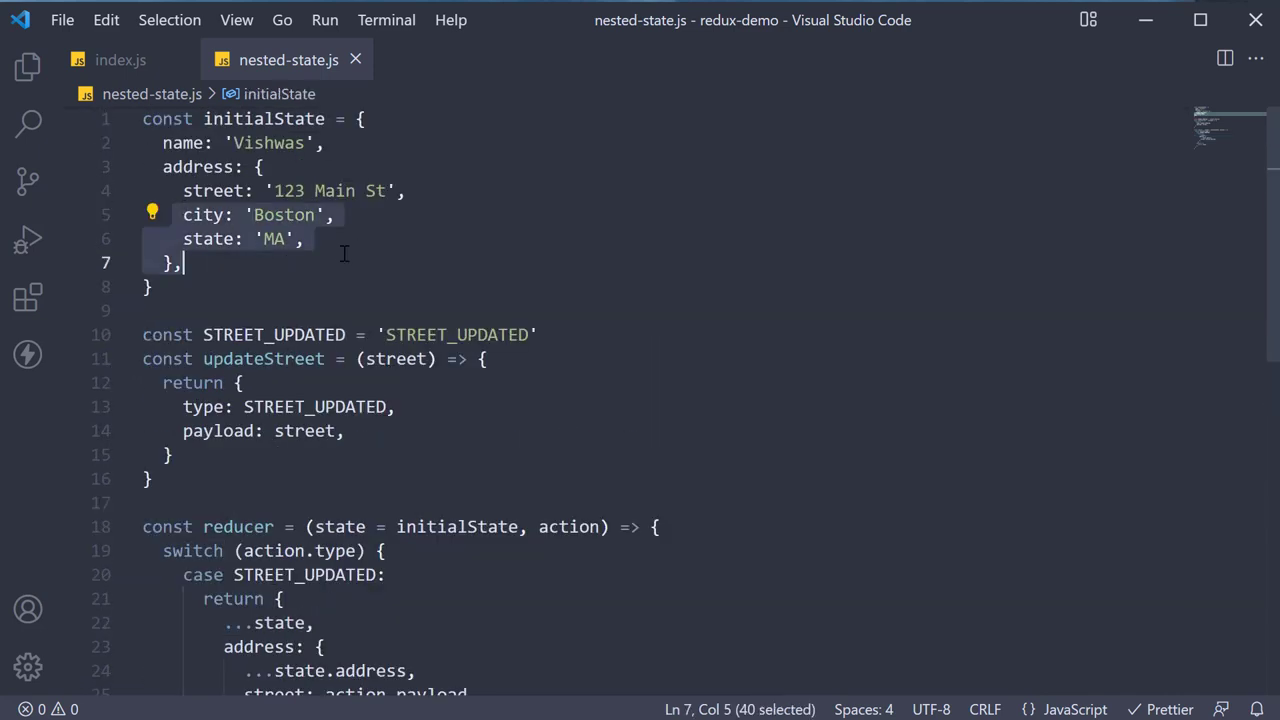
{"action": "scroll", "scroll_direction": "down", "scroll_amount": 3}
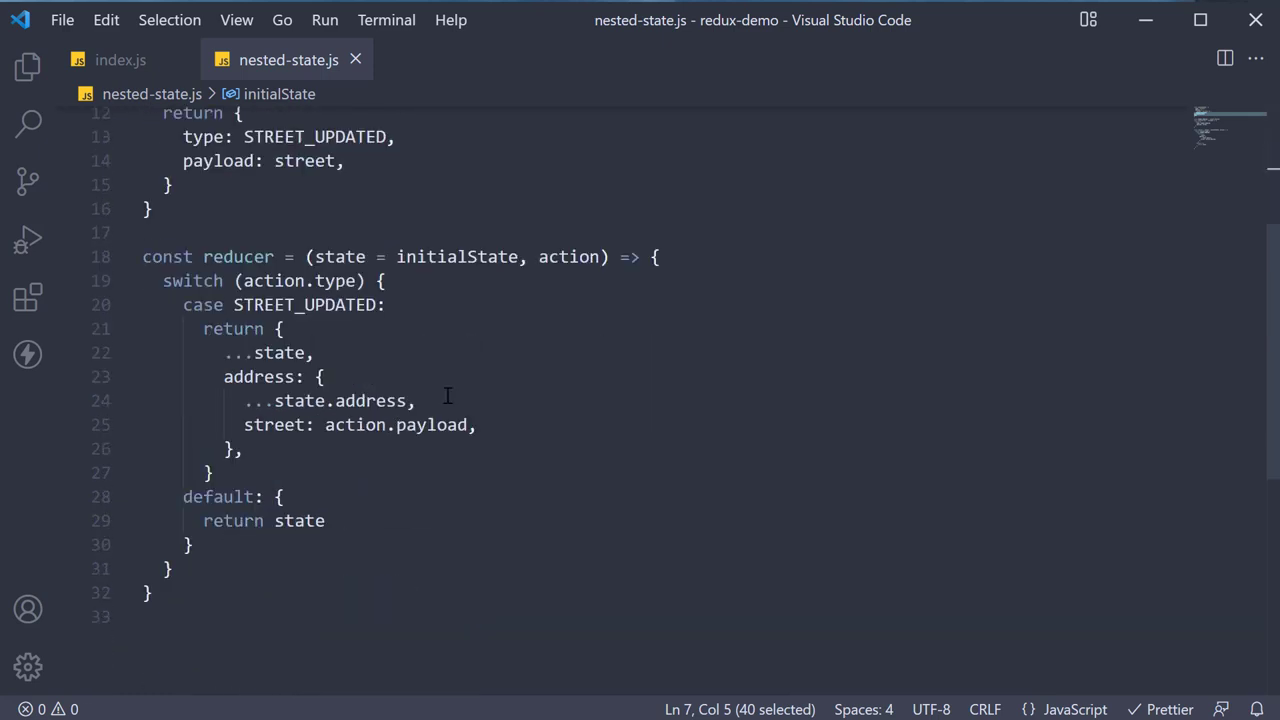
{"action": "left_click", "coordinate": [447, 400]}
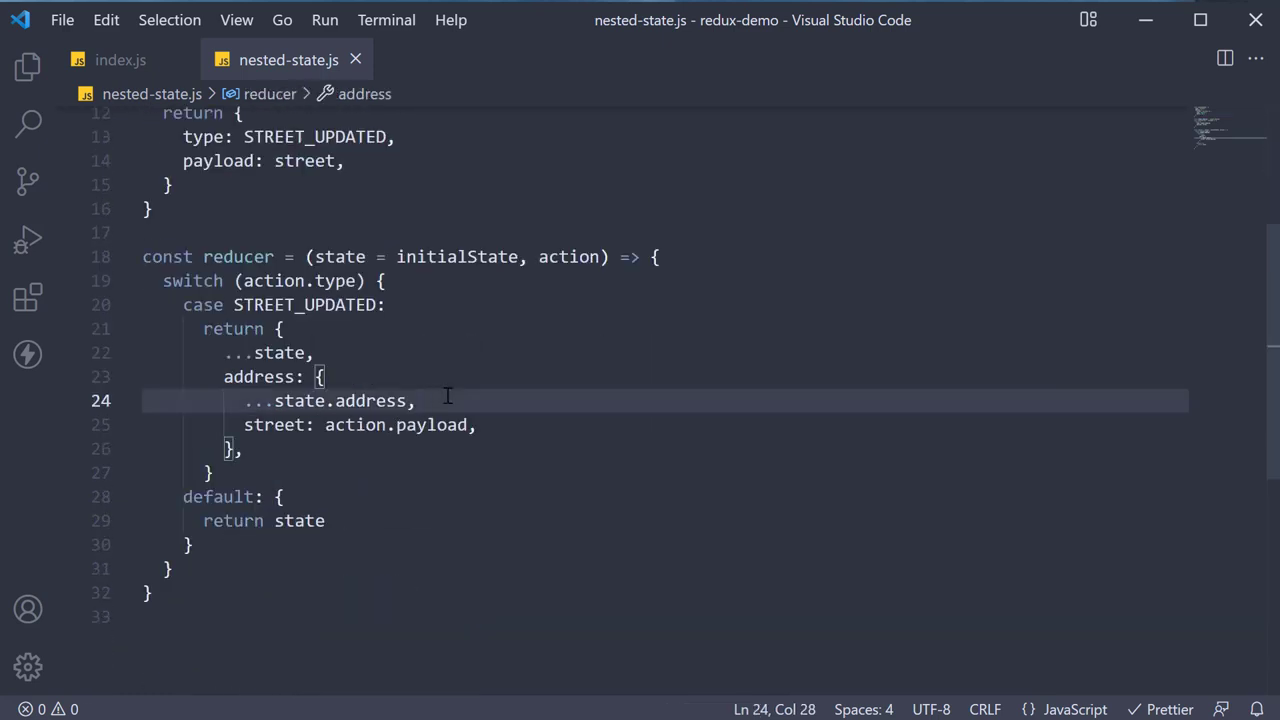
{"action": "left_click", "coordinate": [504, 425]}
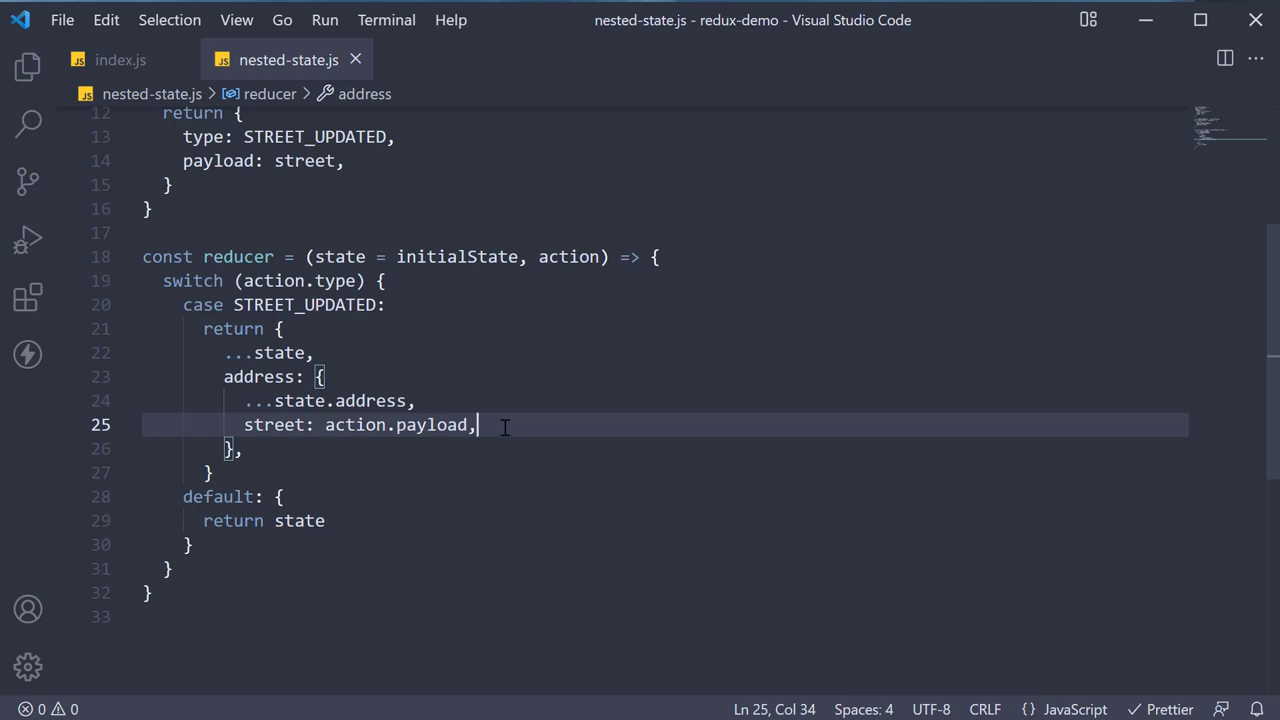
{"action": "left_click", "coordinate": [283, 497]}
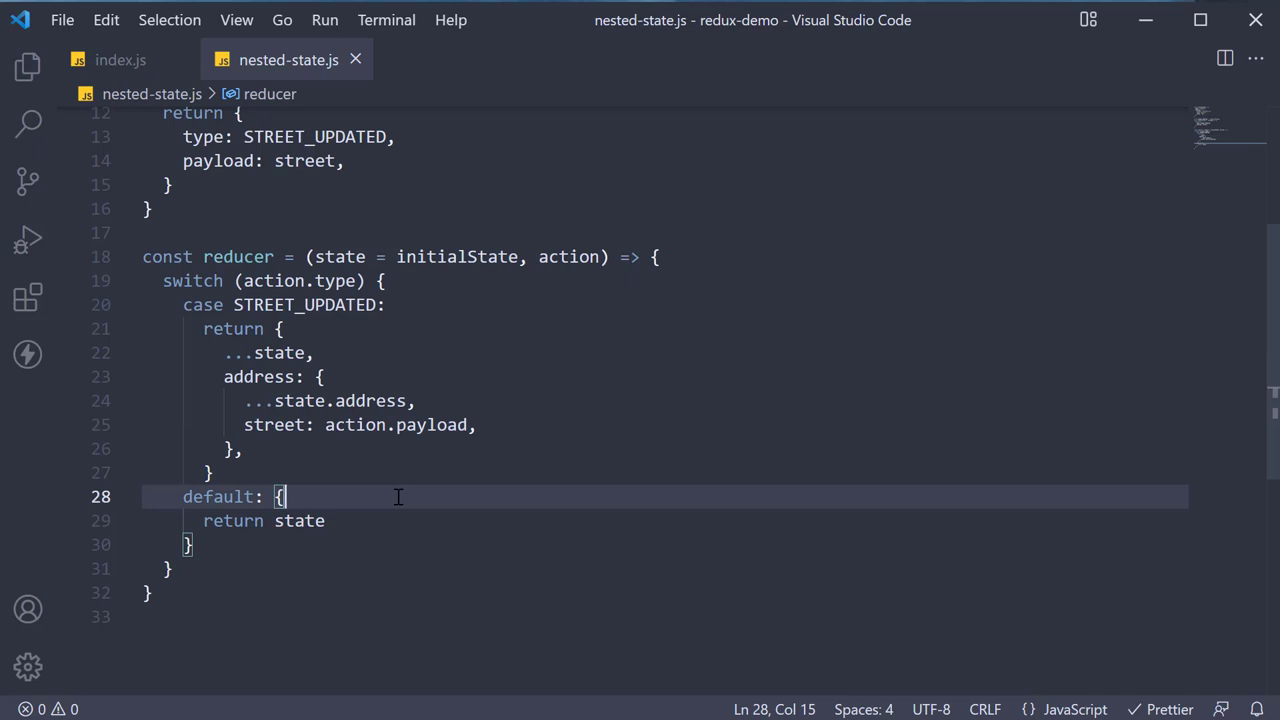
{"action": "left_click", "coordinate": [150, 592]}
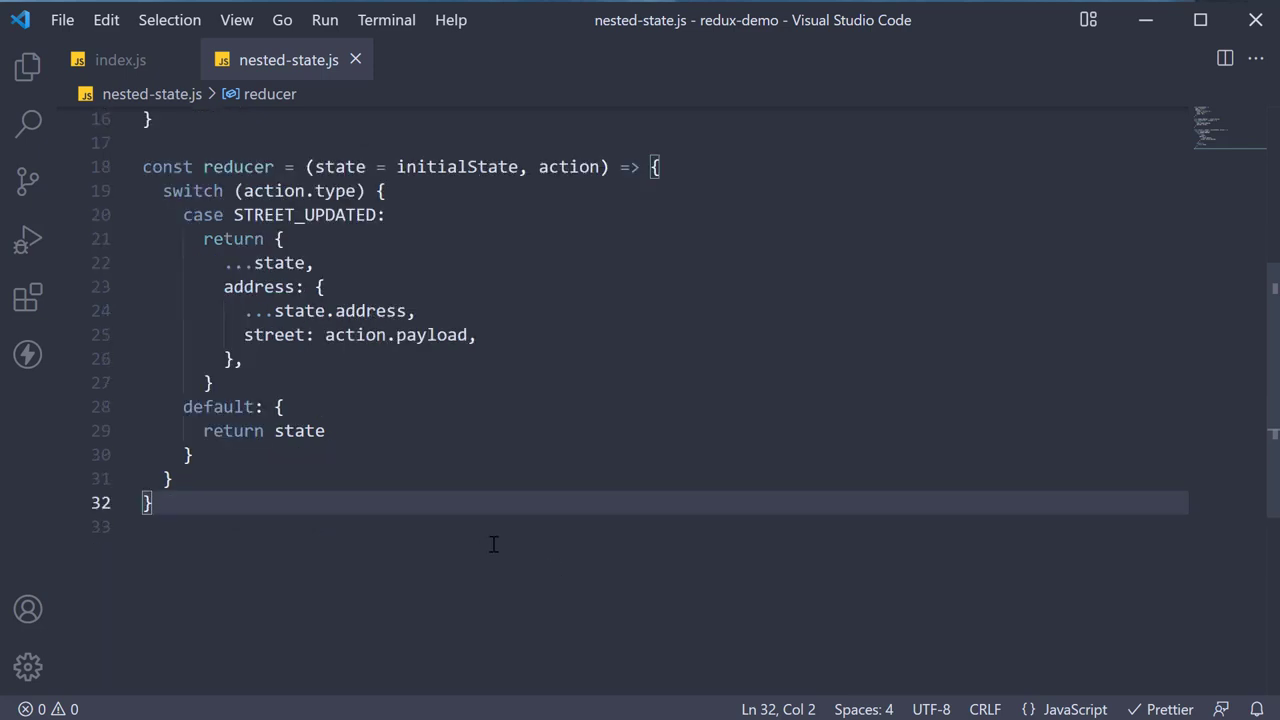
{"action": "mouse_move", "coordinate": [490, 562]}
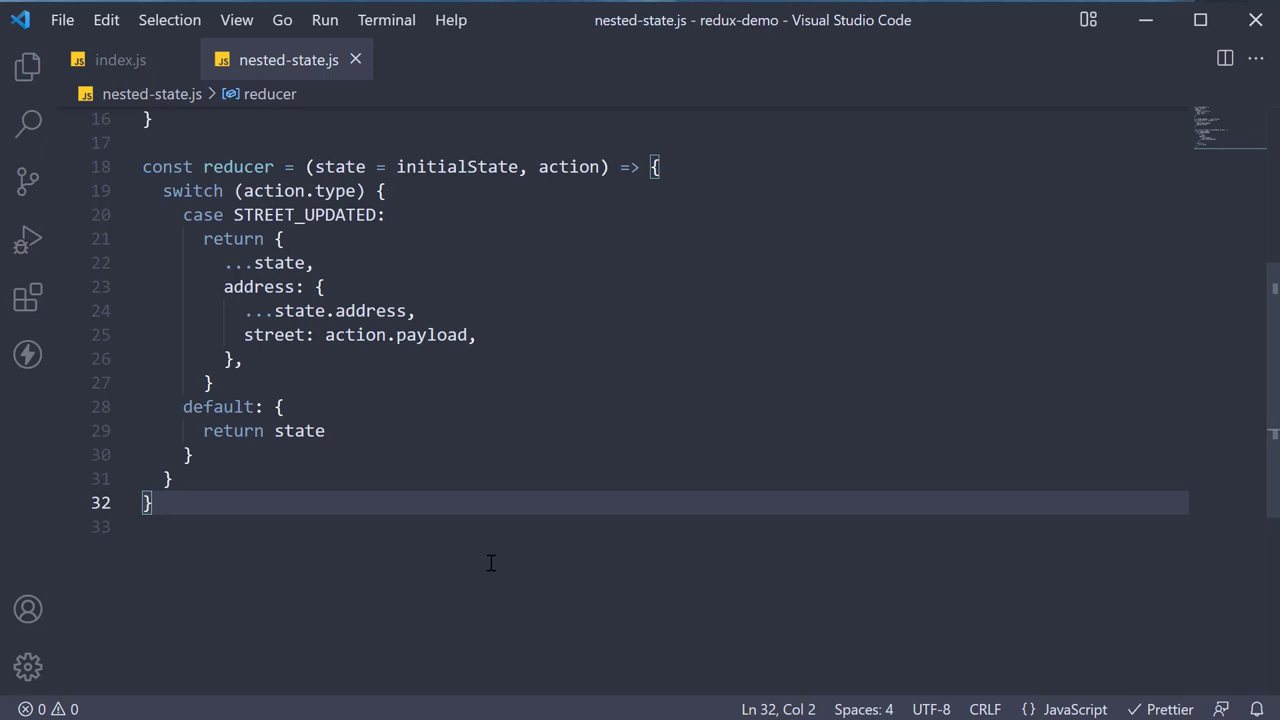
Step: Create the store, log and subscribe, dispatch updateStreet('456 Main St'), unsubscribe, and require redux
{"action": "key", "text": "Enter"}
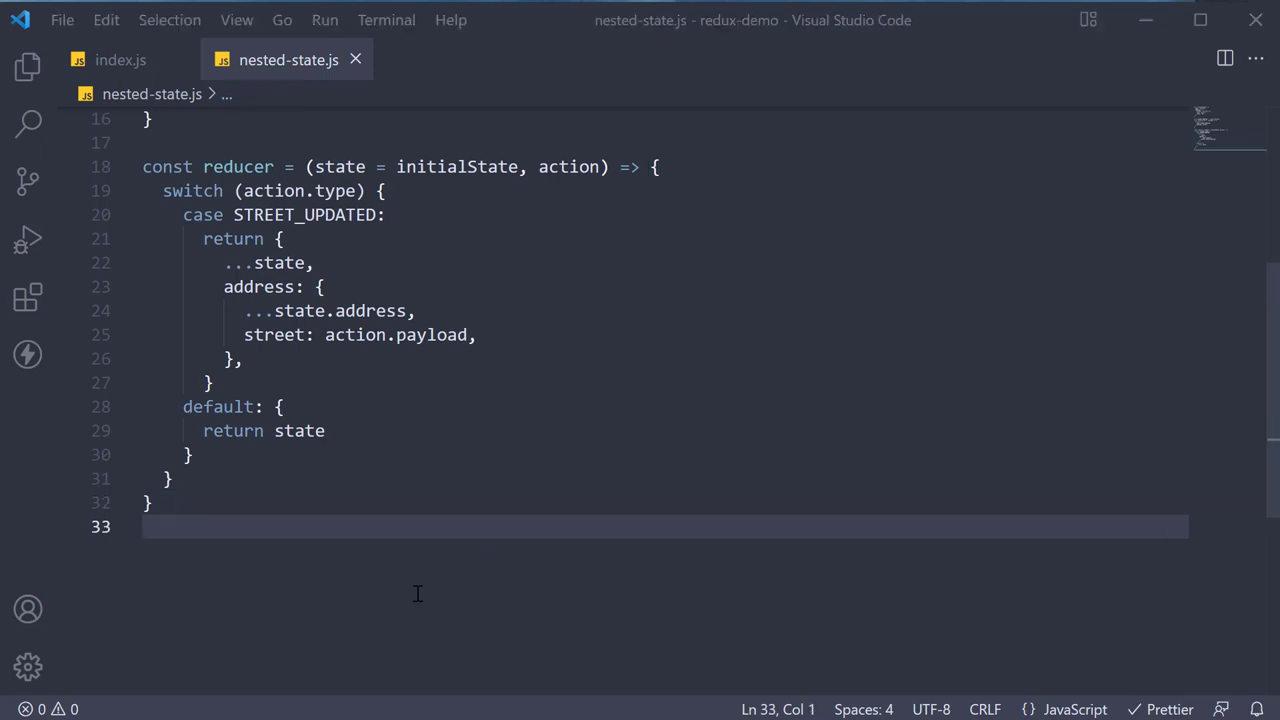
{"action": "type", "text": "const store = redux.createStore(reducer)"}
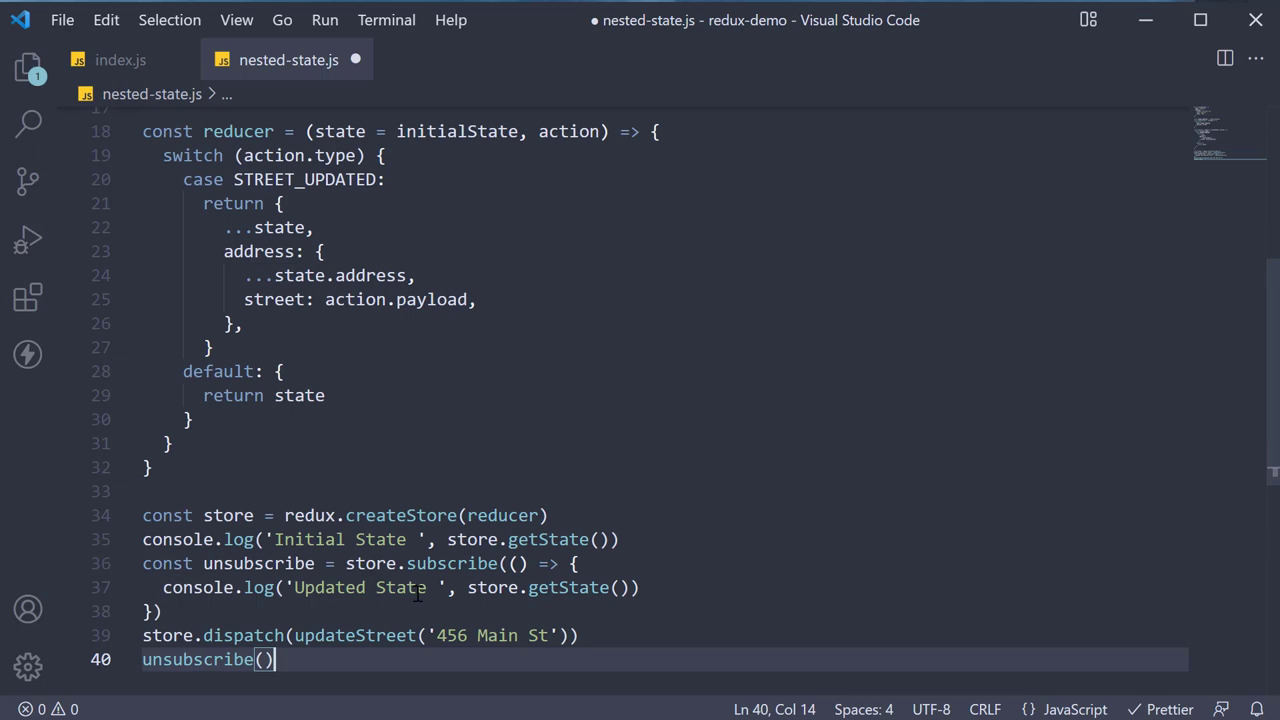
{"action": "left_click", "coordinate": [555, 335]}
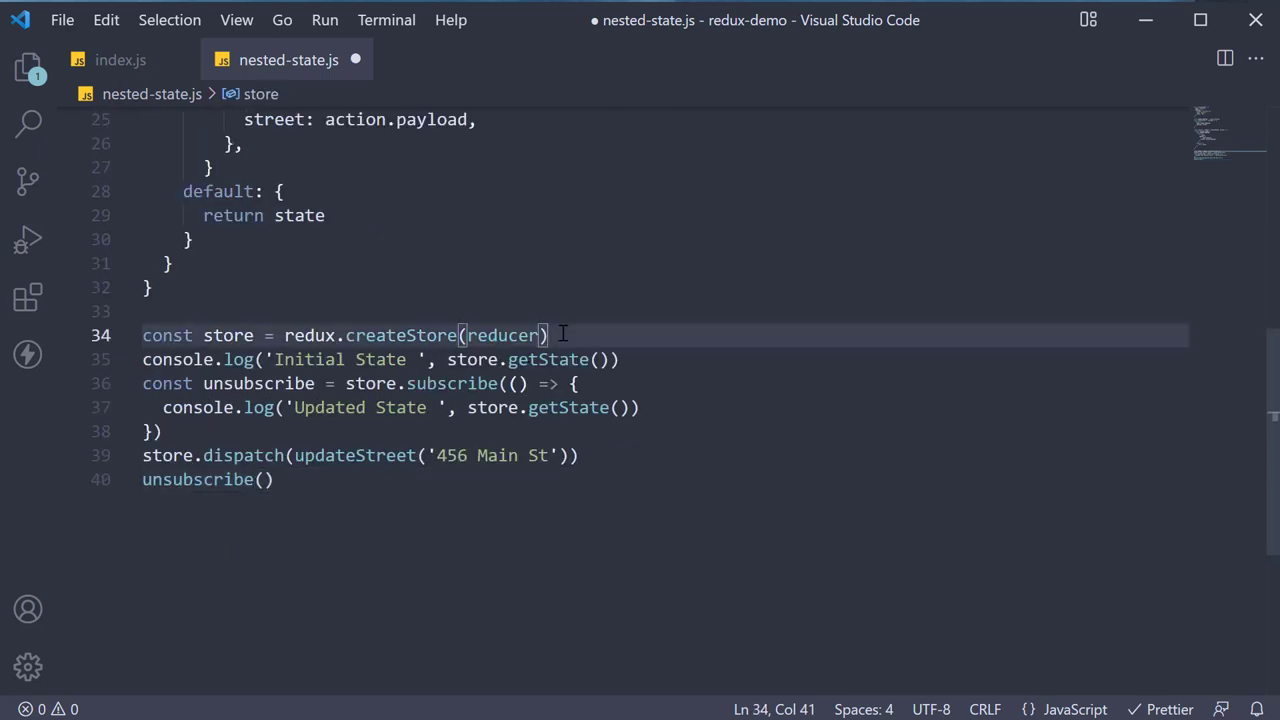
{"action": "left_click", "coordinate": [620, 359]}
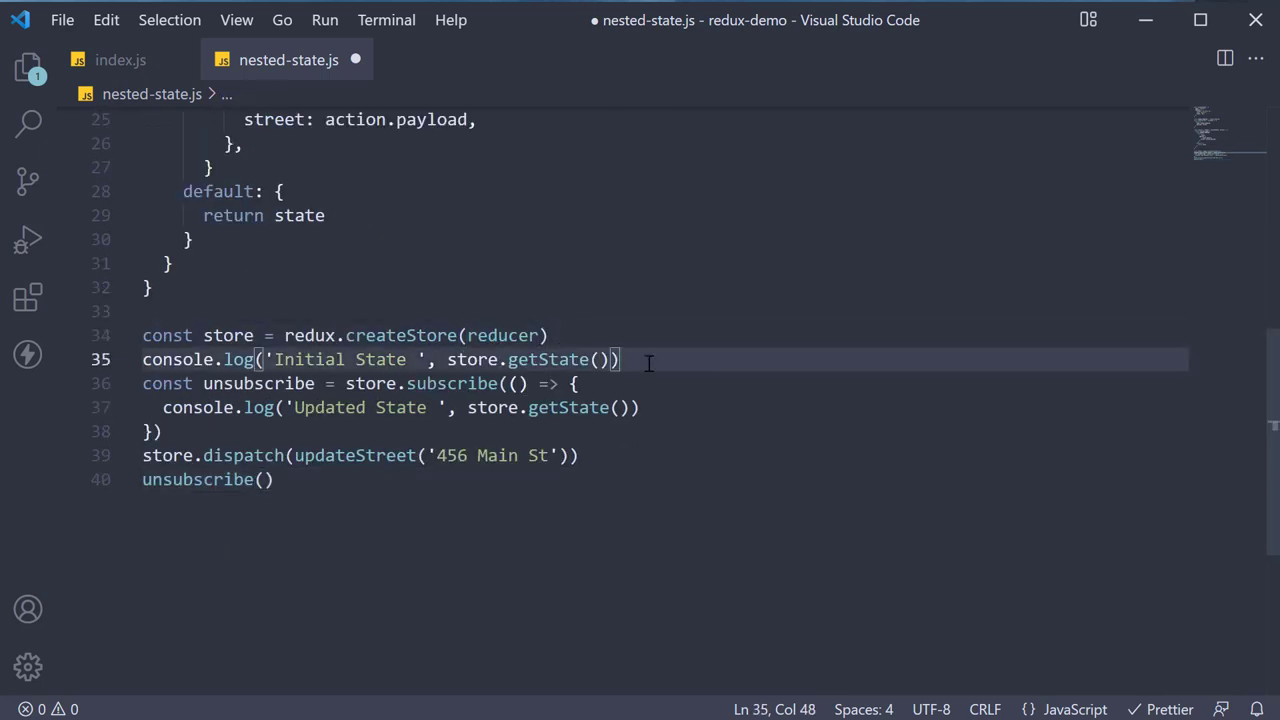
{"action": "left_click", "coordinate": [163, 431]}
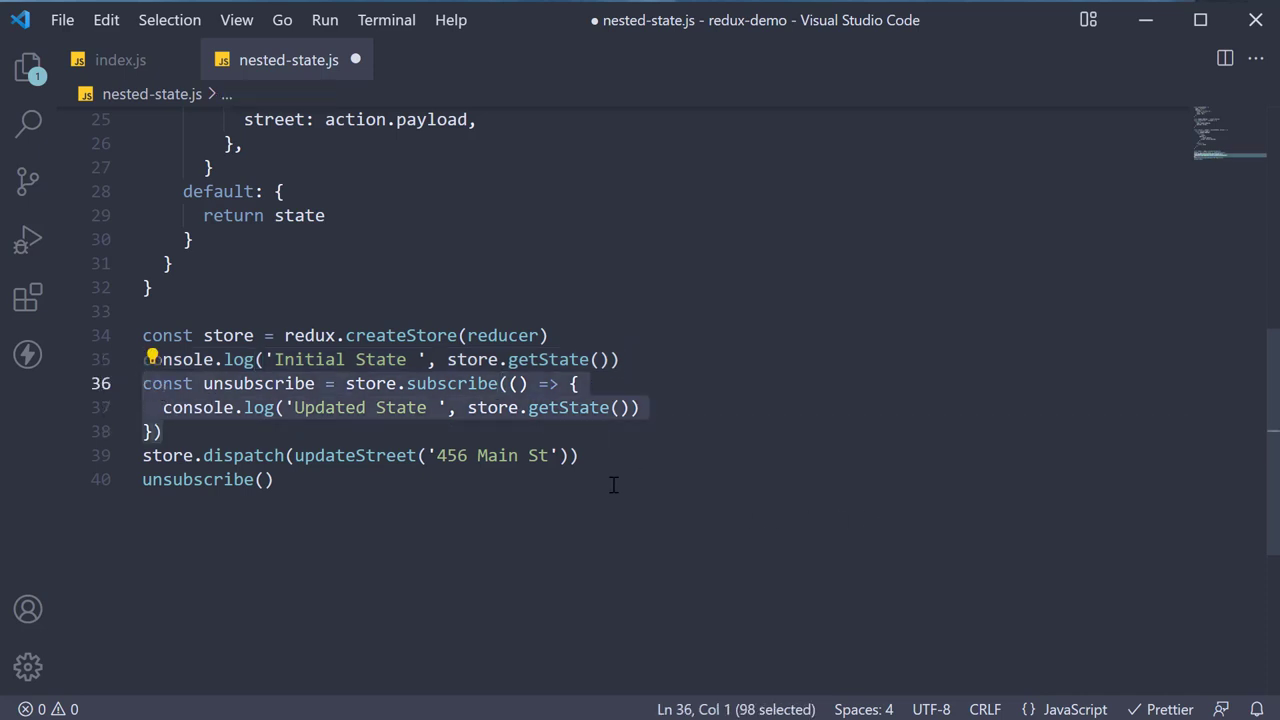
{"action": "left_click", "coordinate": [578, 455]}
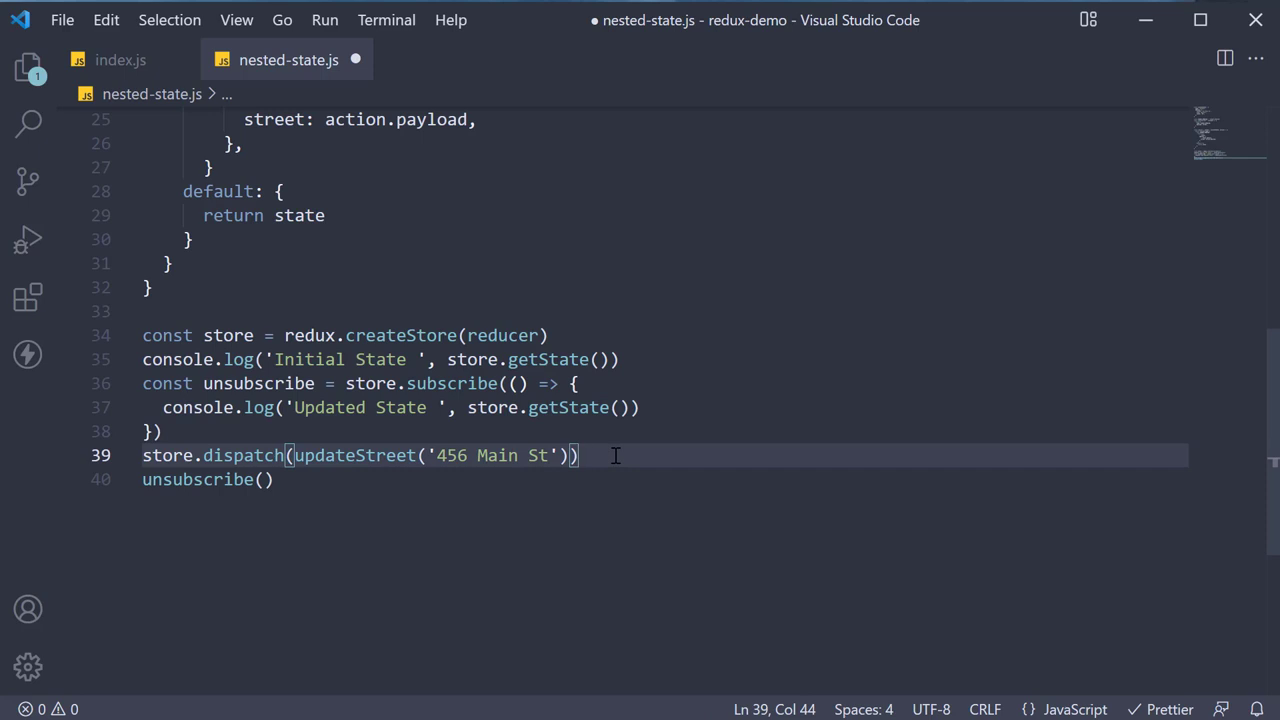
{"action": "left_click", "coordinate": [266, 479]}
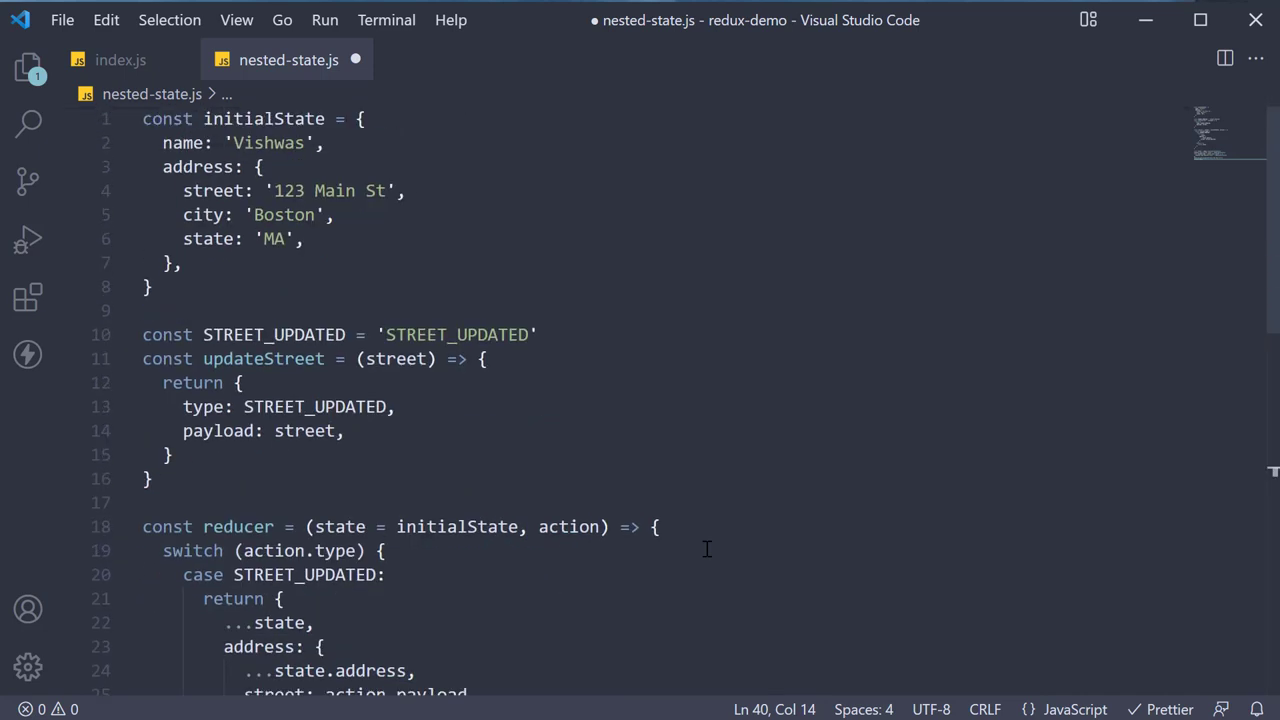
{"action": "mouse_move", "coordinate": [148, 130]}
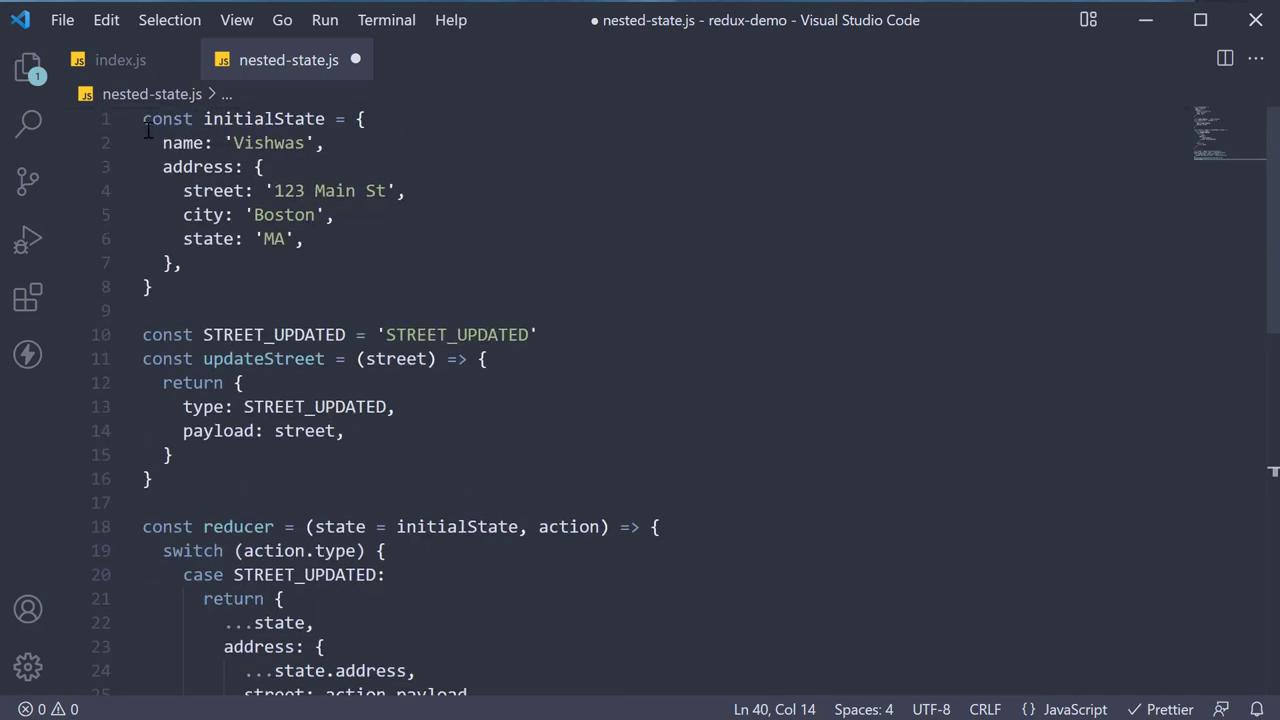
{"action": "type", "text": "const redux = require('redux')"}
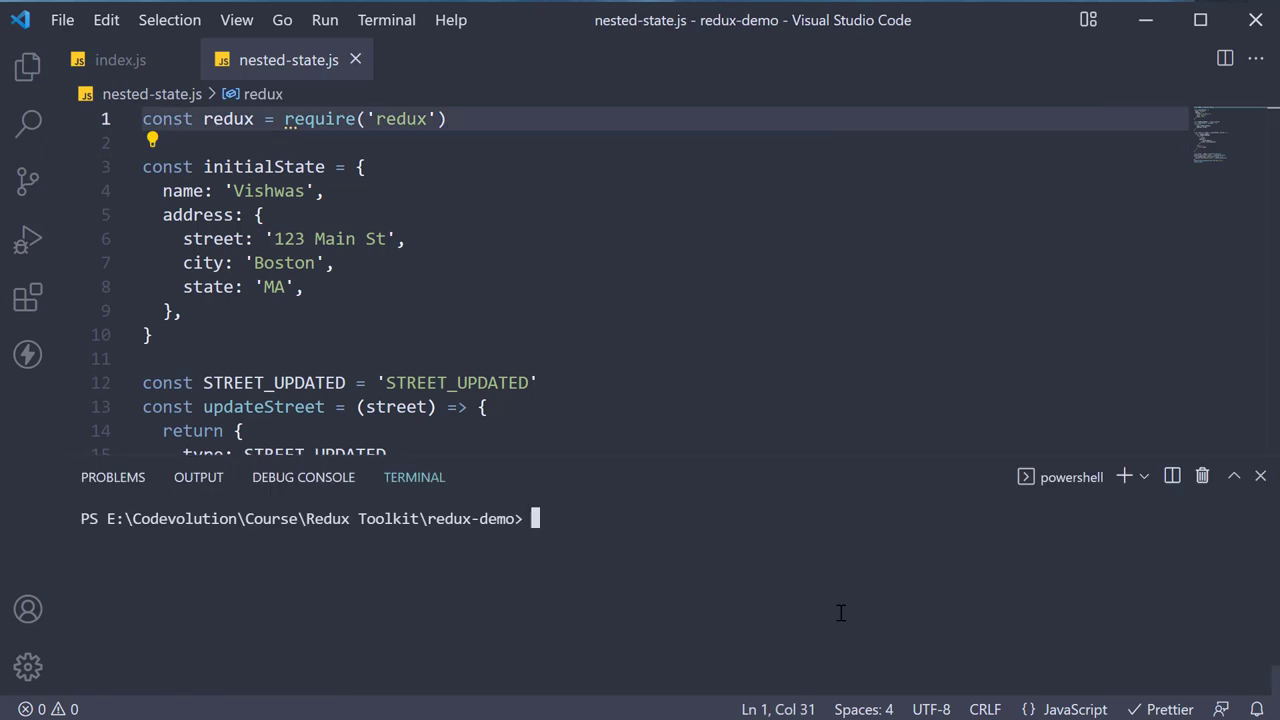
Step: Run node nested-state in the terminal to print the initial and updated state
{"action": "type", "text": "n"}
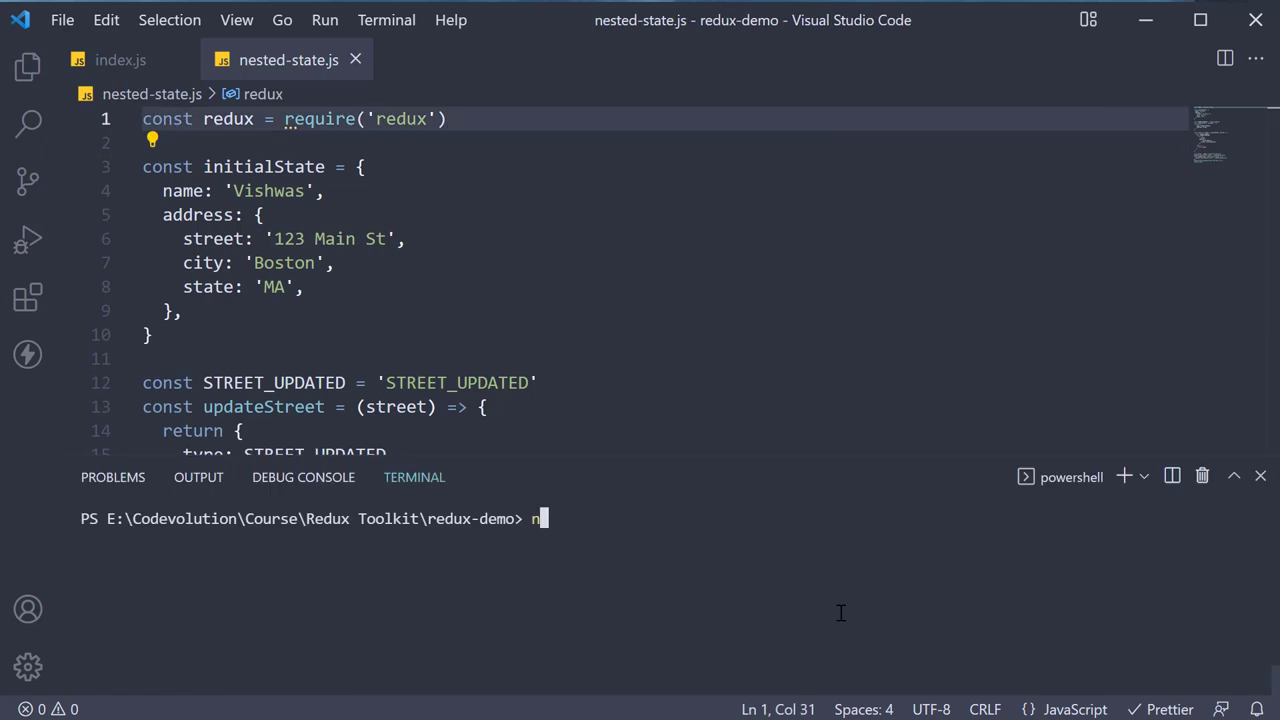
{"action": "type", "text": "ode nested"}
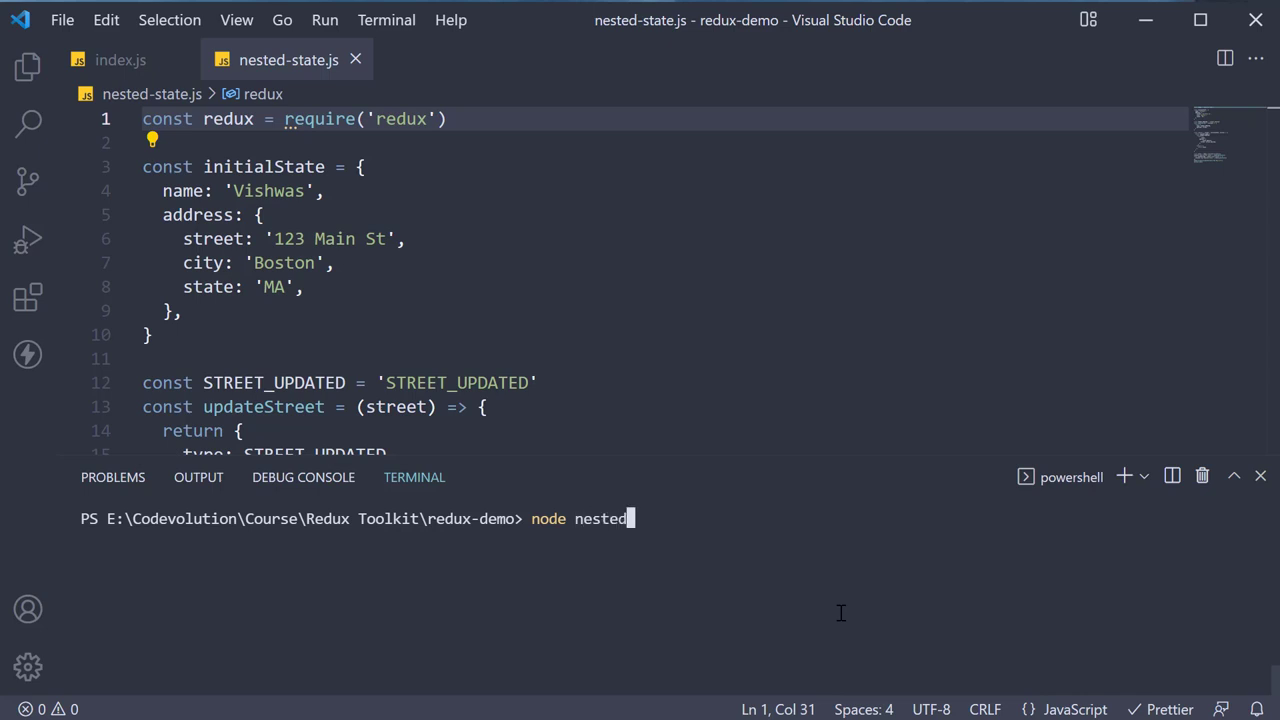
{"action": "key", "text": "Return"}
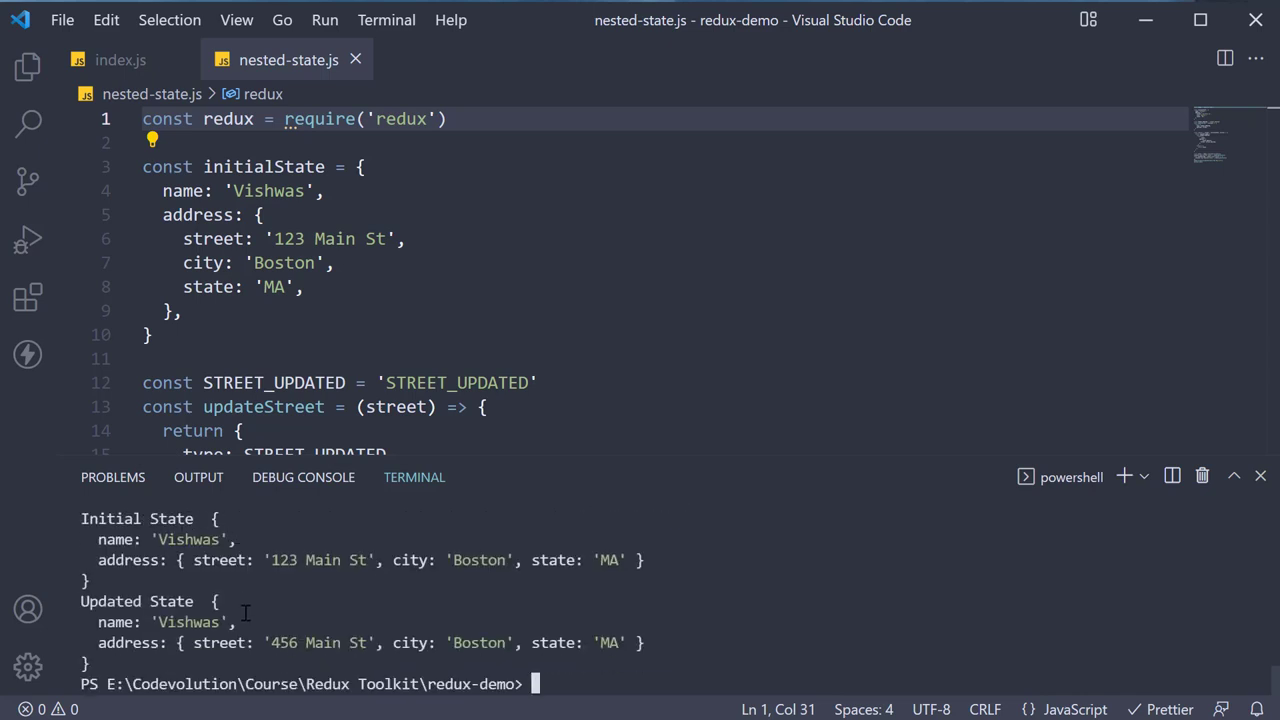
{"action": "mouse_move", "coordinate": [300, 570]}
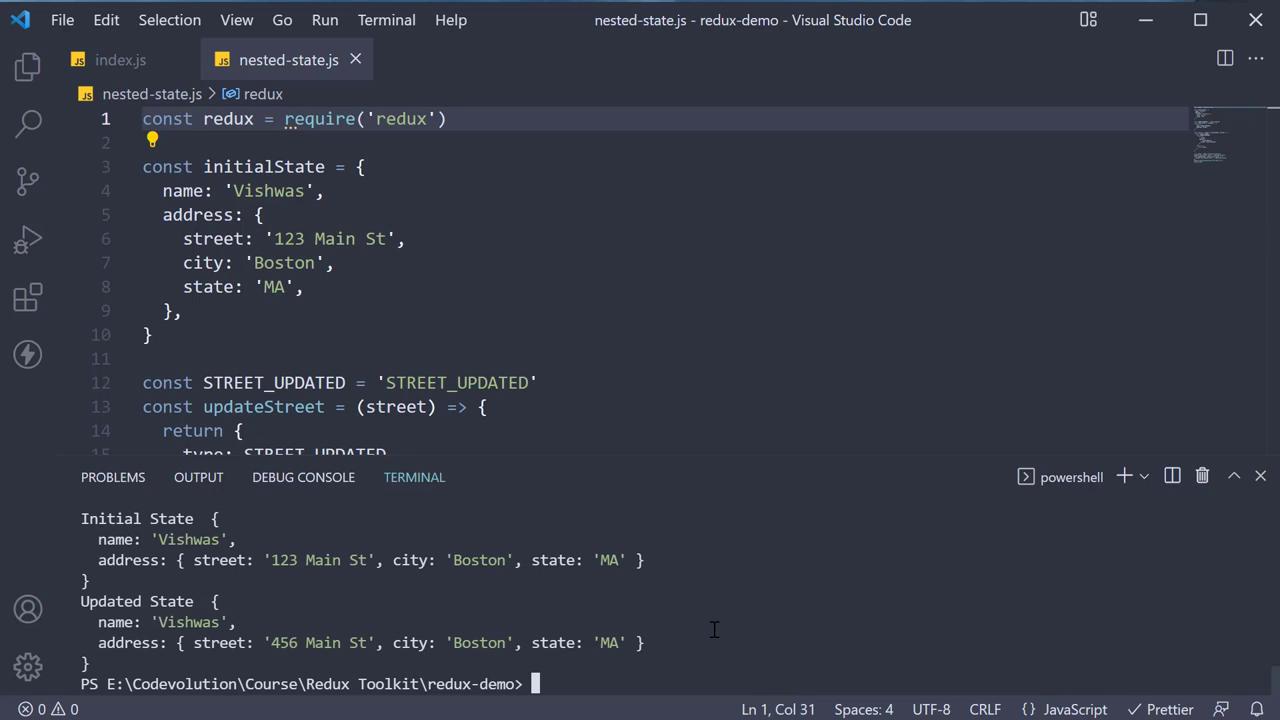
{"action": "scroll", "scroll_direction": "down", "scroll_amount": 3}
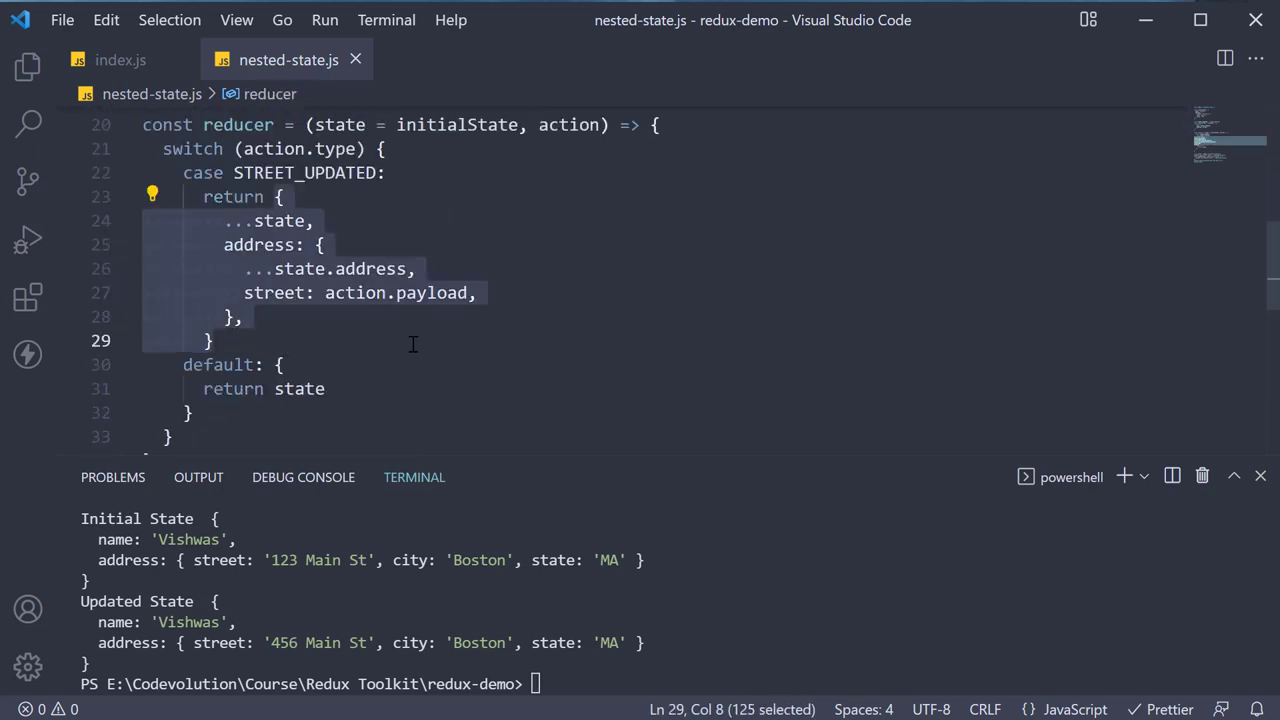
{"action": "mouse_move", "coordinate": [375, 353]}
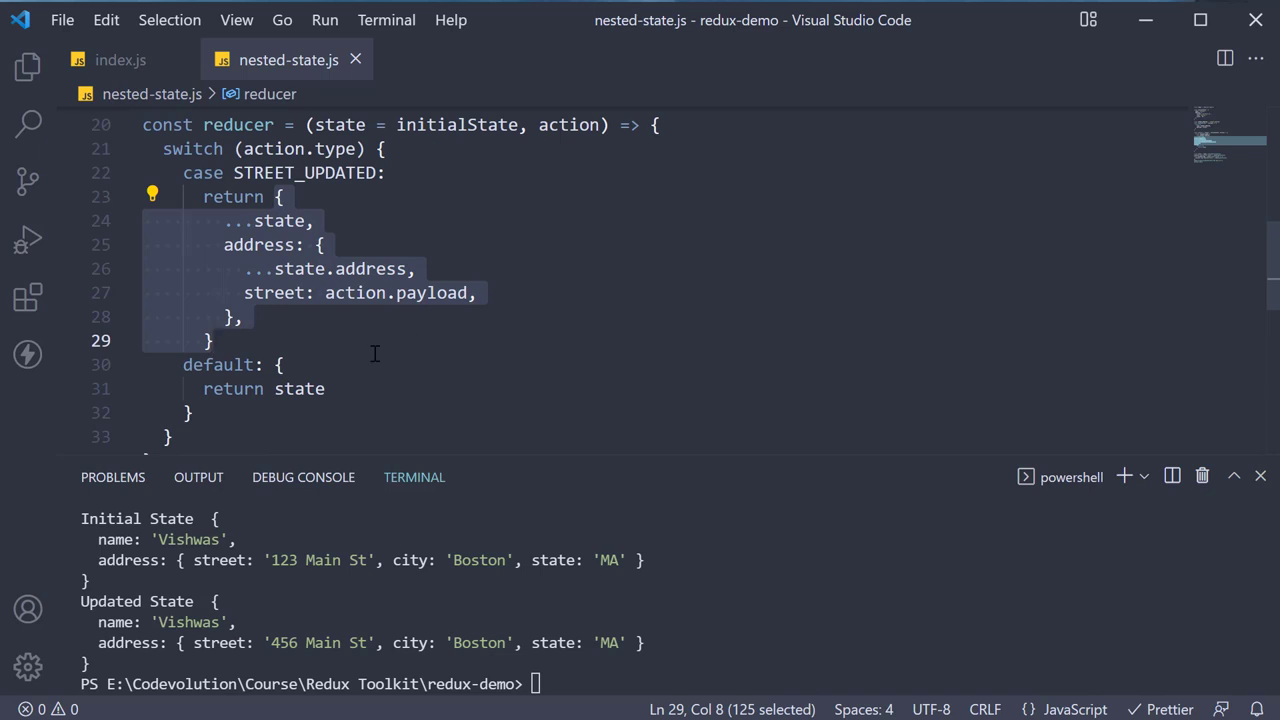
{"action": "mouse_move", "coordinate": [385, 353]}
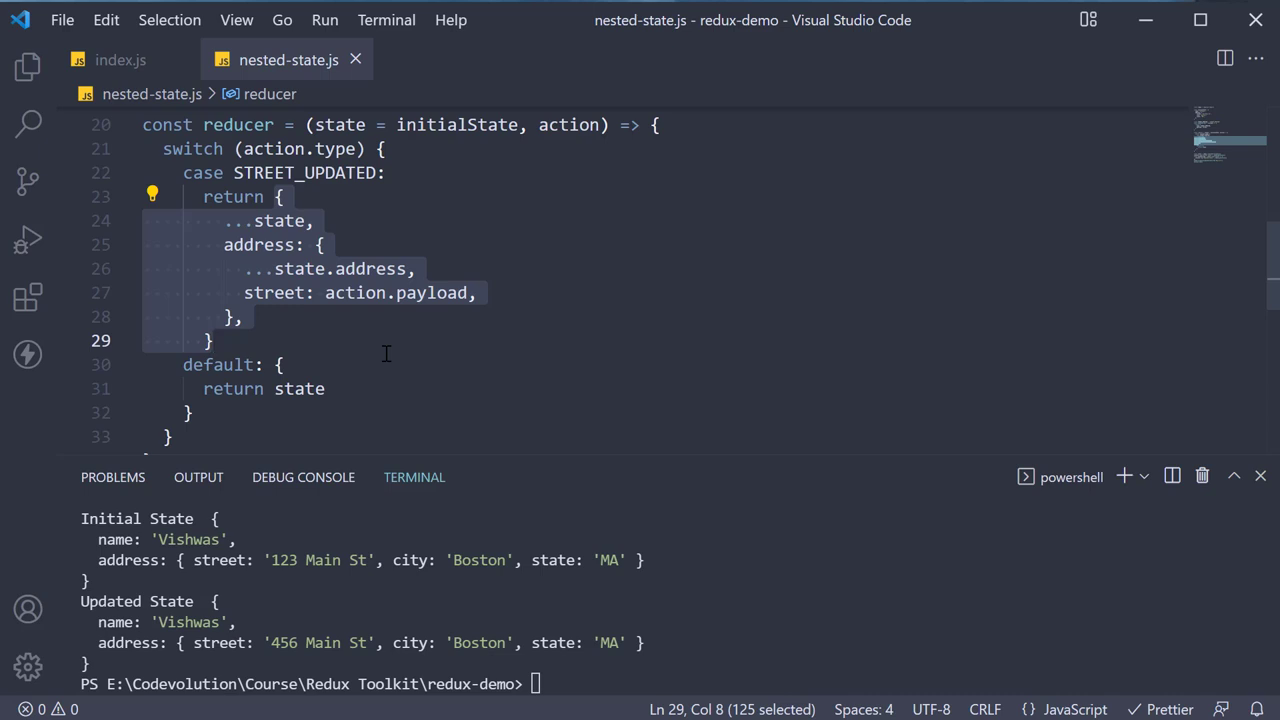
Step: Review the output showing street changed from 123 Main St to 456 Main St
{"action": "left_click", "coordinate": [285, 364]}
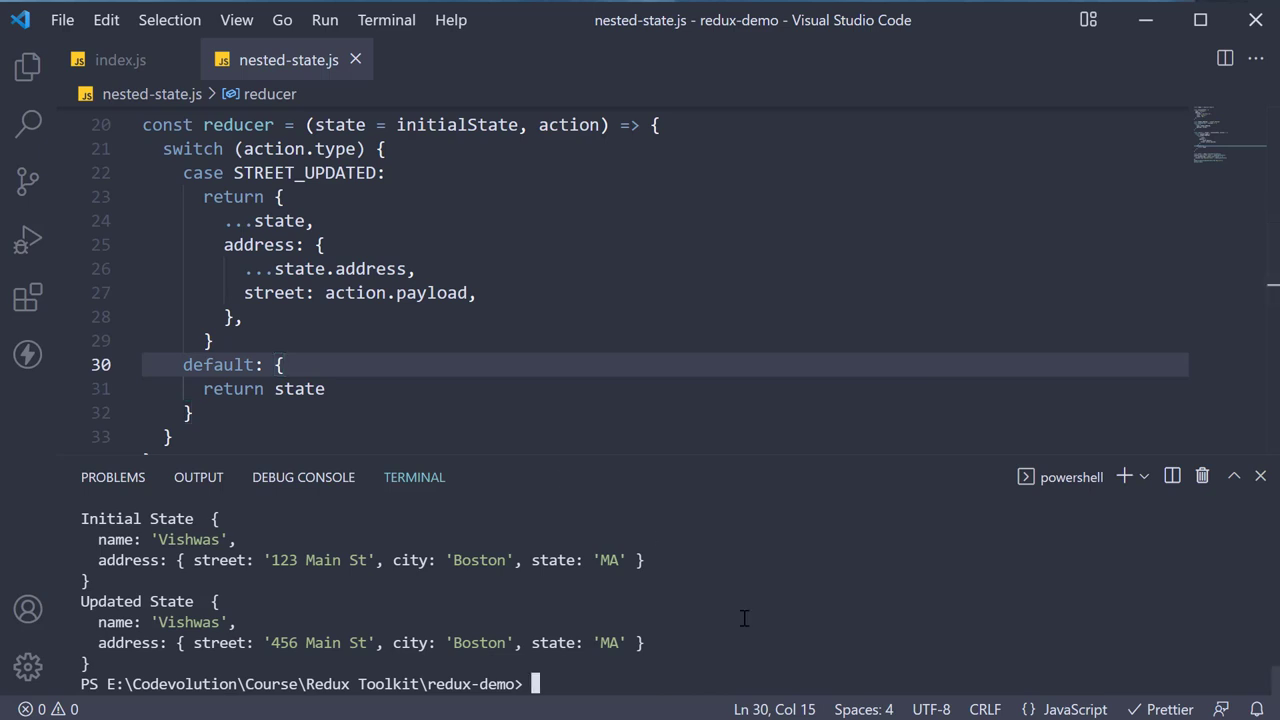
Step: Run npm i immer in the terminal to install immer
{"action": "type", "text": "npm"}
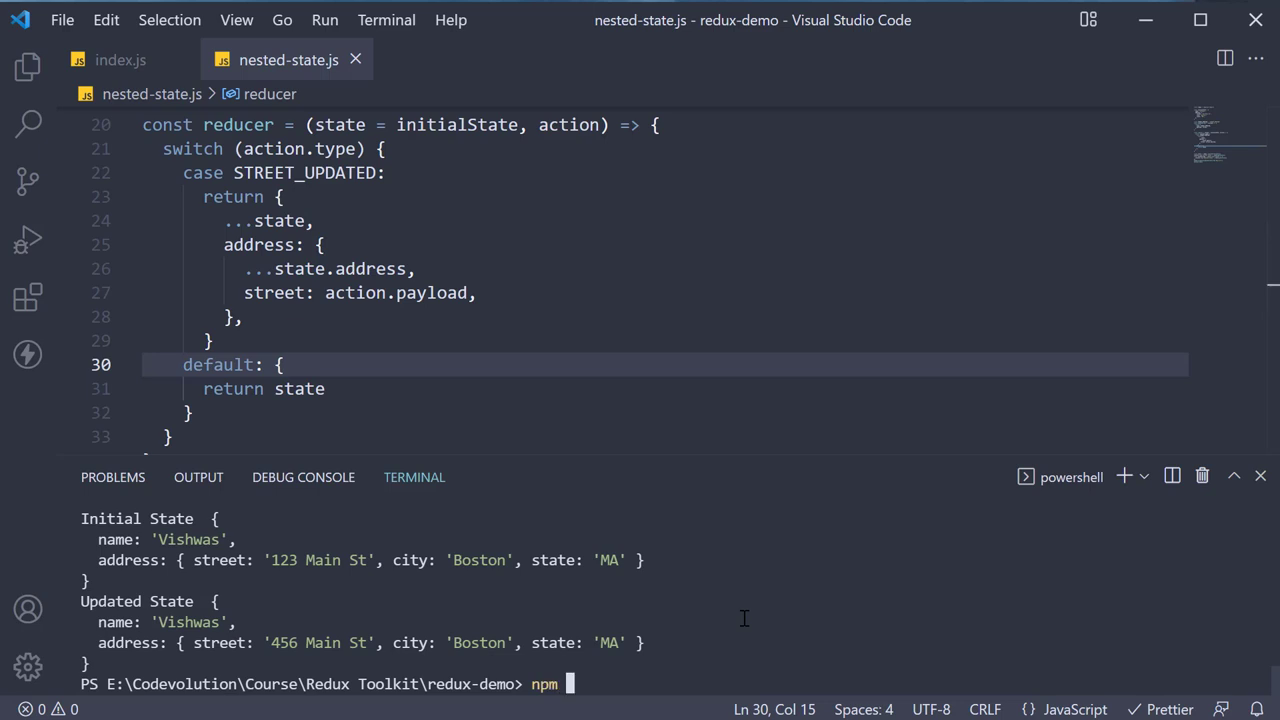
{"action": "type", "text": "i immer"}
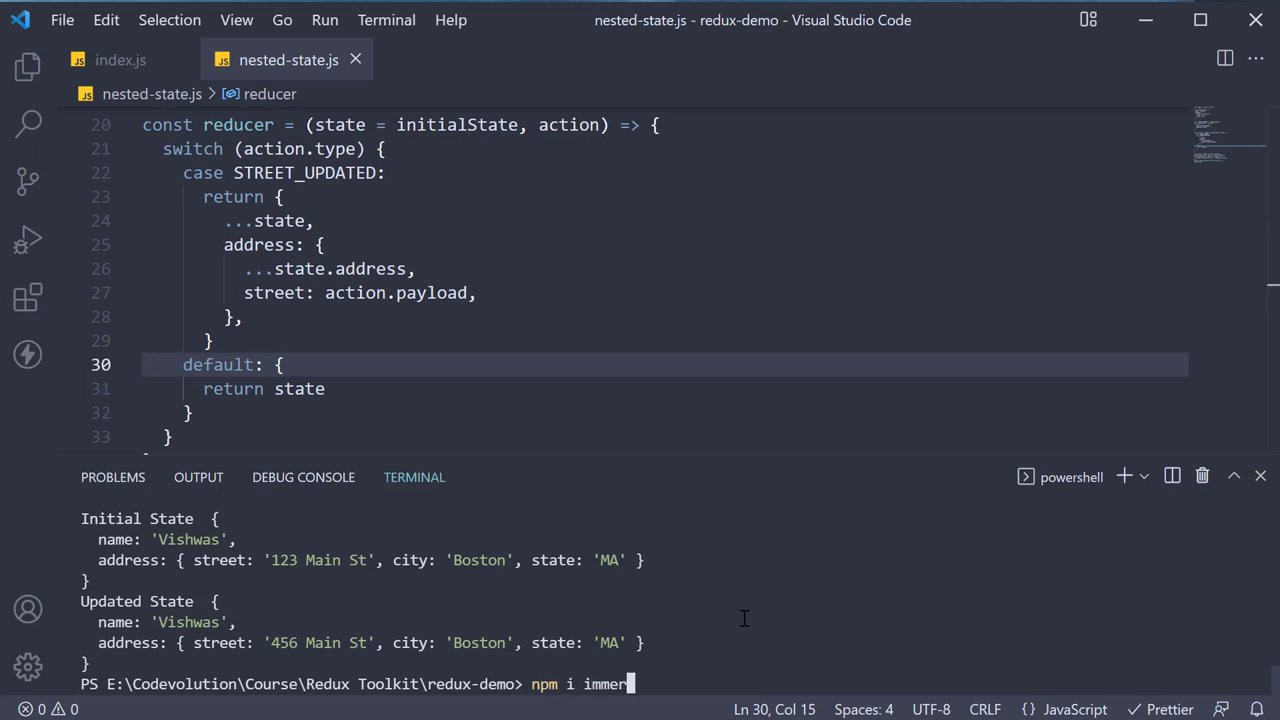
{"action": "key", "text": "Return"}
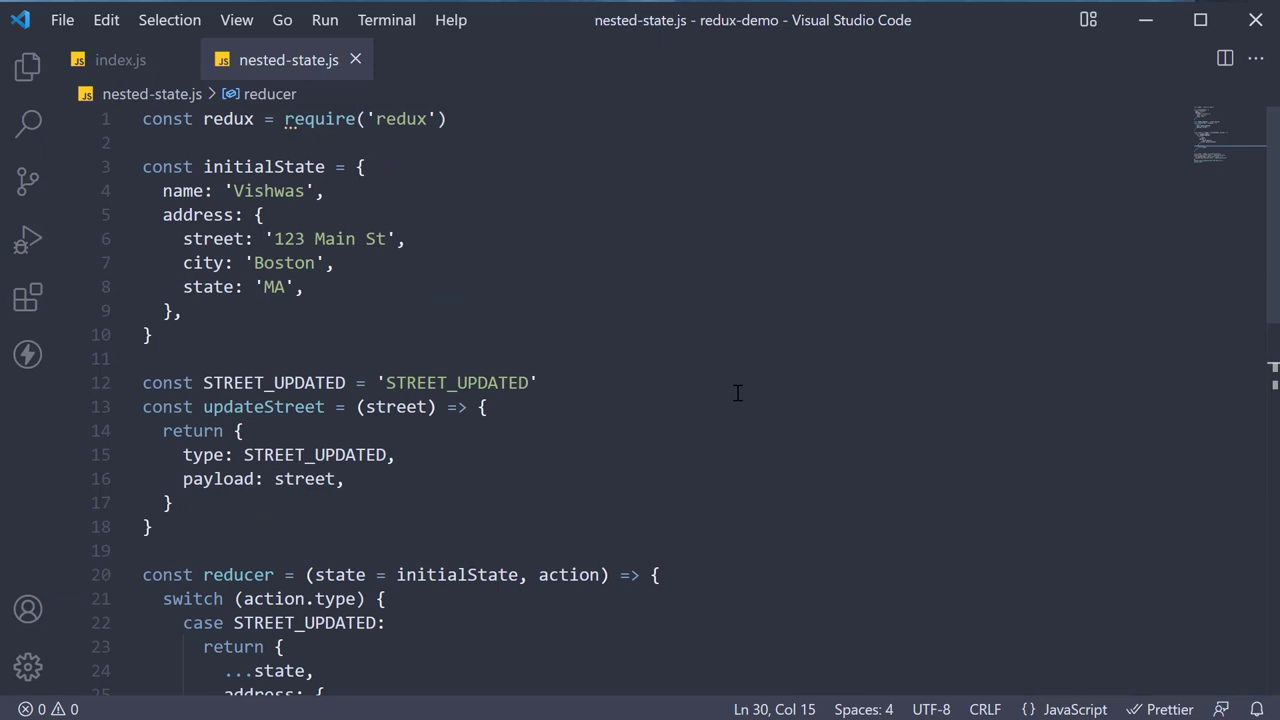
Step: Add const produce = require('immer').produce on line 2 below the redux import
{"action": "left_click", "coordinate": [533, 118]}
{"action": "type", "text": "const produce = require"}
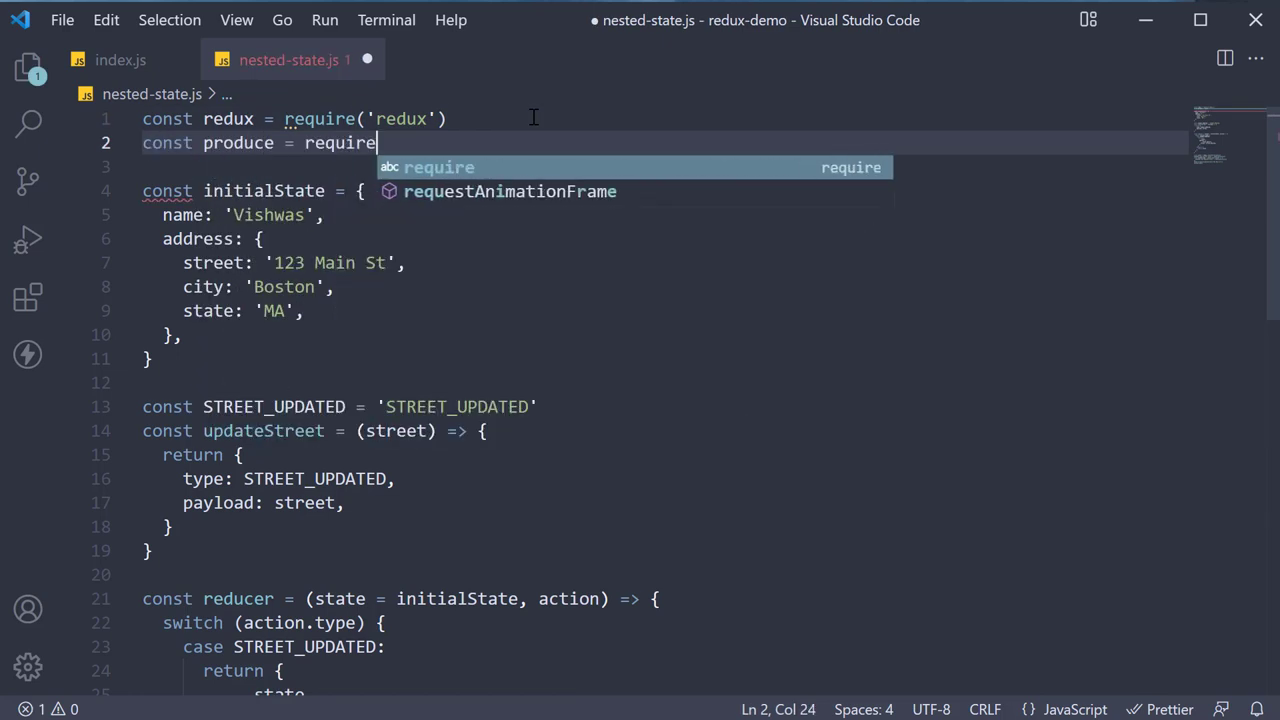
{"action": "type", "text": "('immer')"}
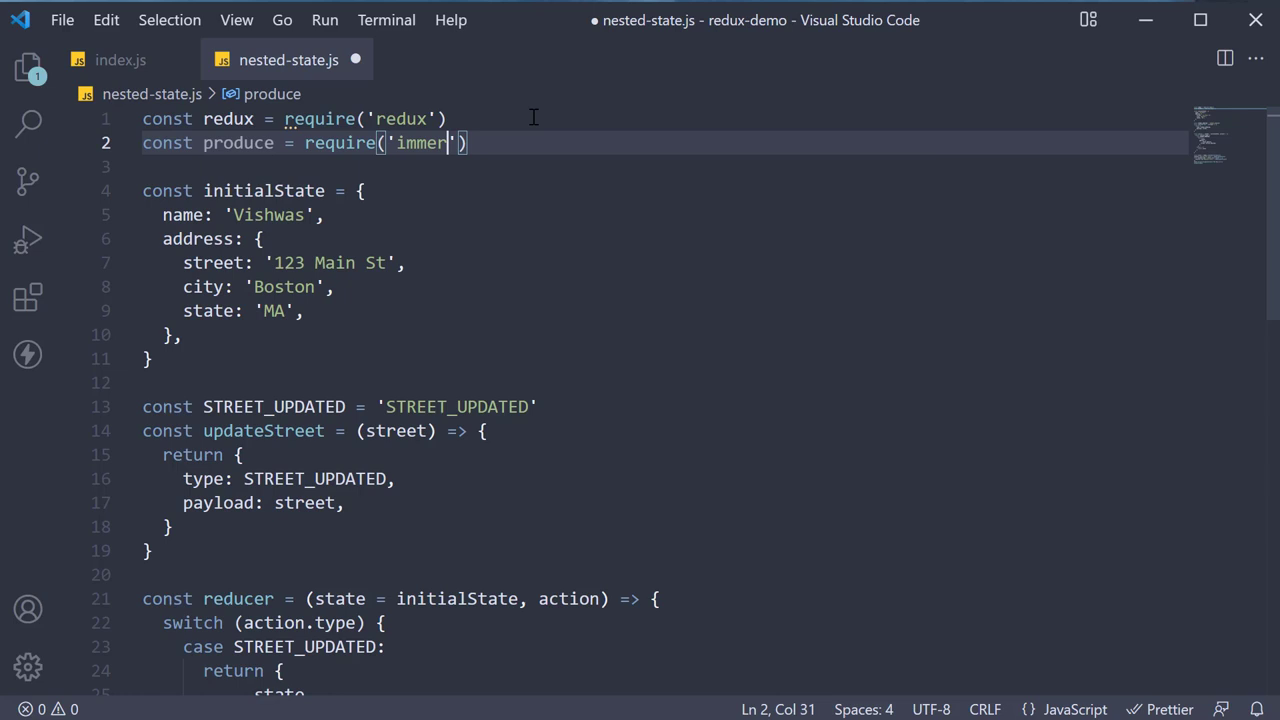
{"action": "type", "text": ".produce"}
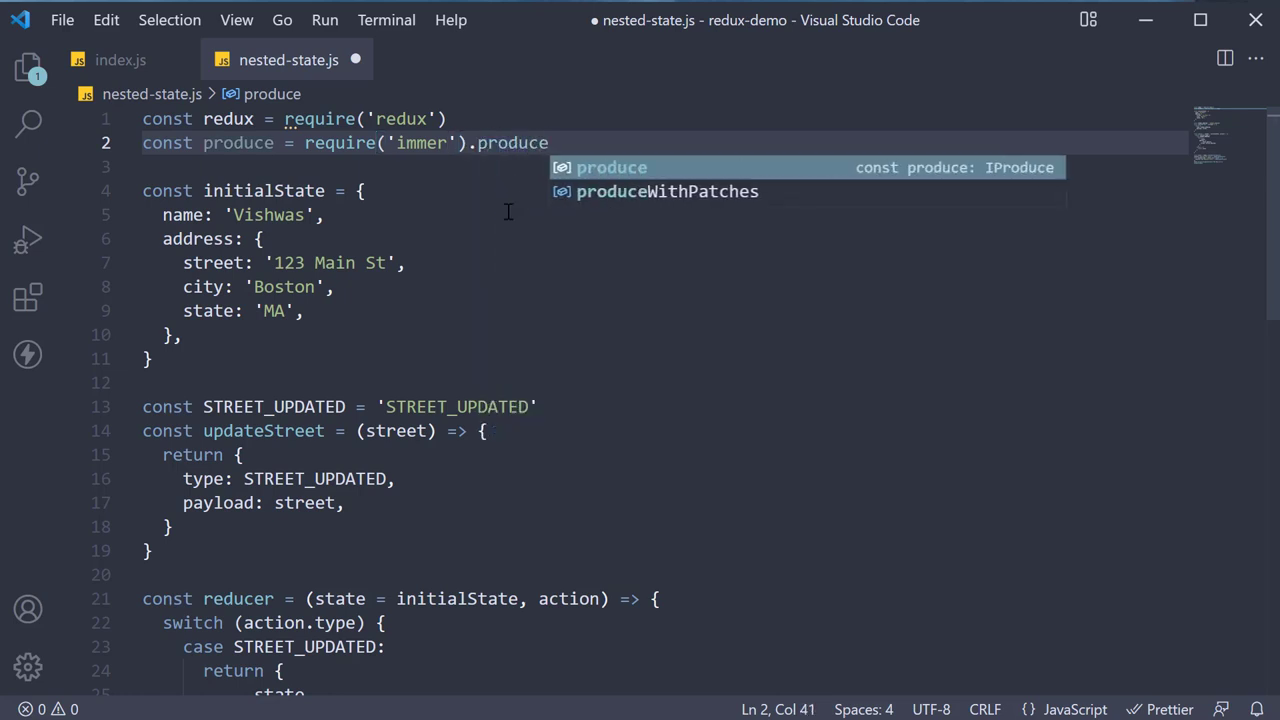
{"action": "scroll", "scroll_direction": "down", "scroll_amount": 3}
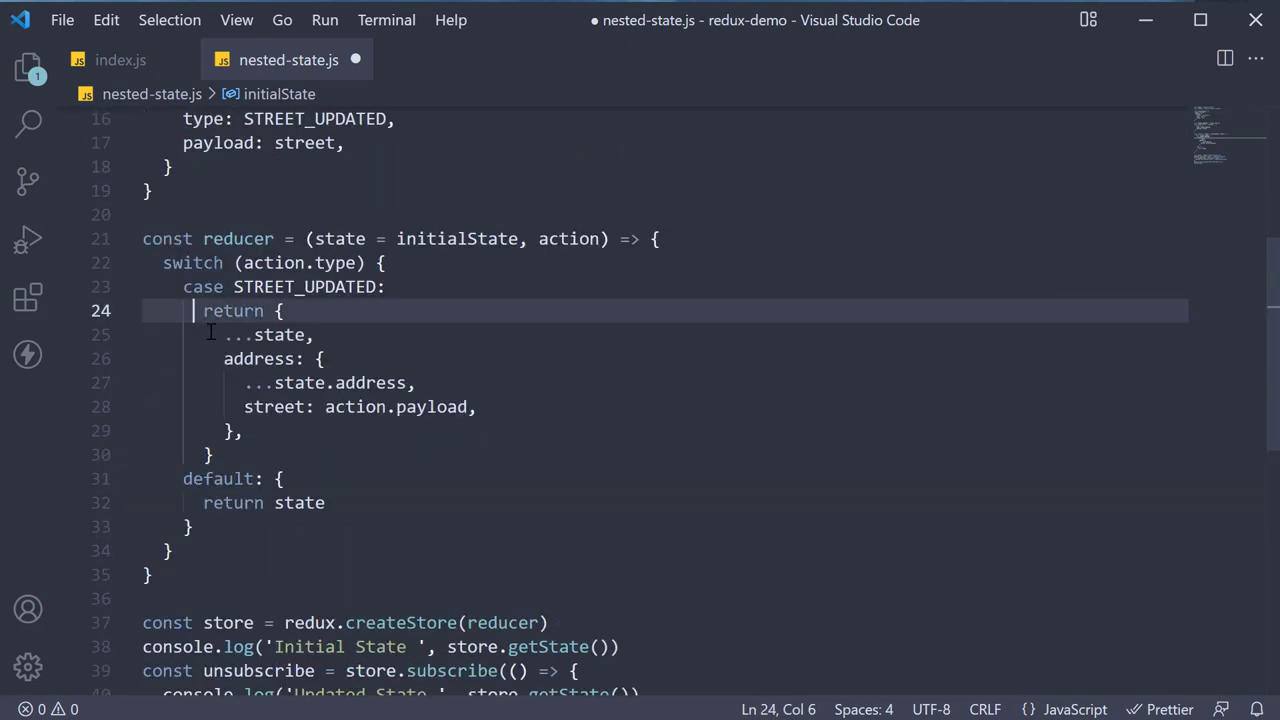
Step: Comment out the spread-based return and begin return produce(state, ...) on a new line
{"action": "key", "text": "ctrl+/"}
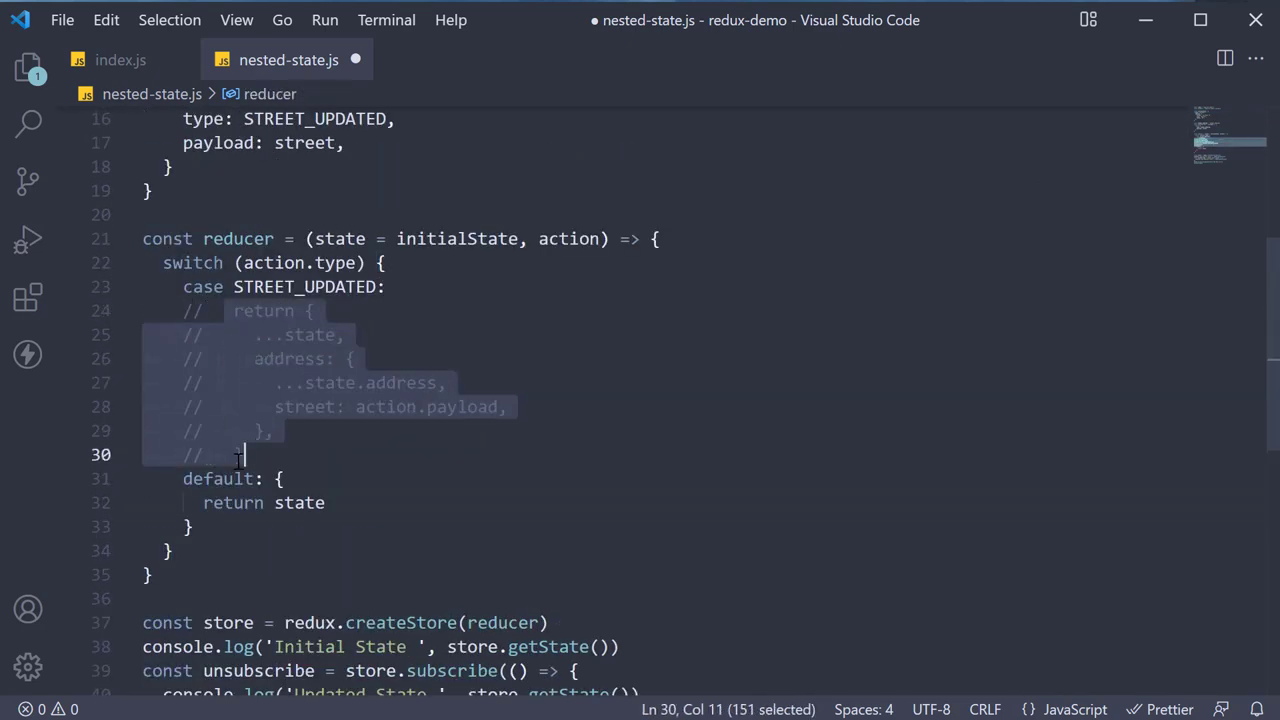
{"action": "left_click", "coordinate": [300, 455]}
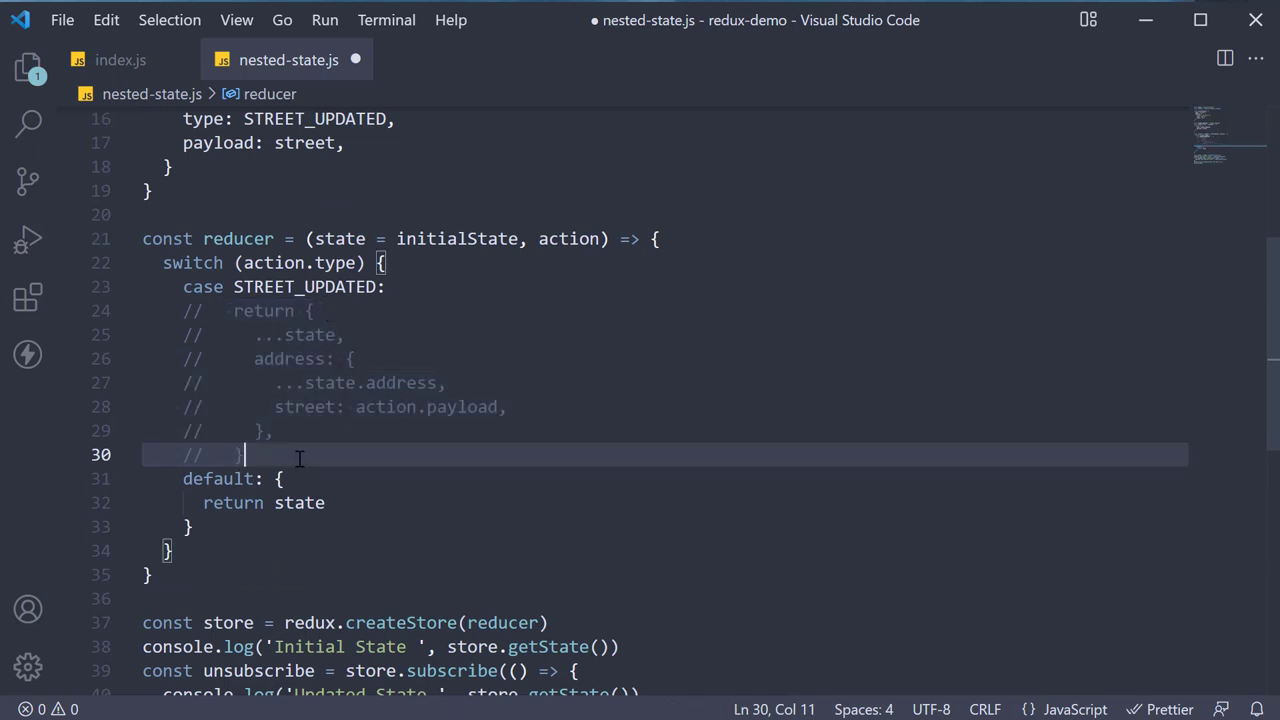
{"action": "type", "text": "r"}
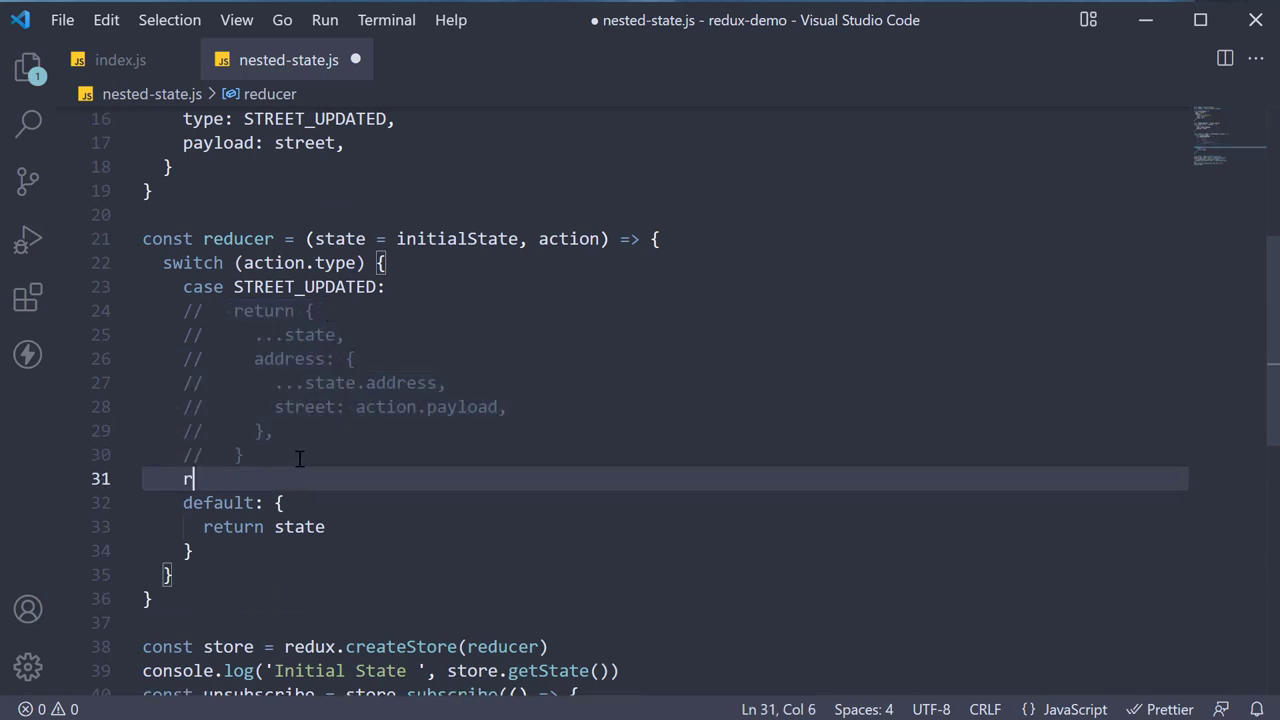
{"action": "type", "text": "eturn produce("}
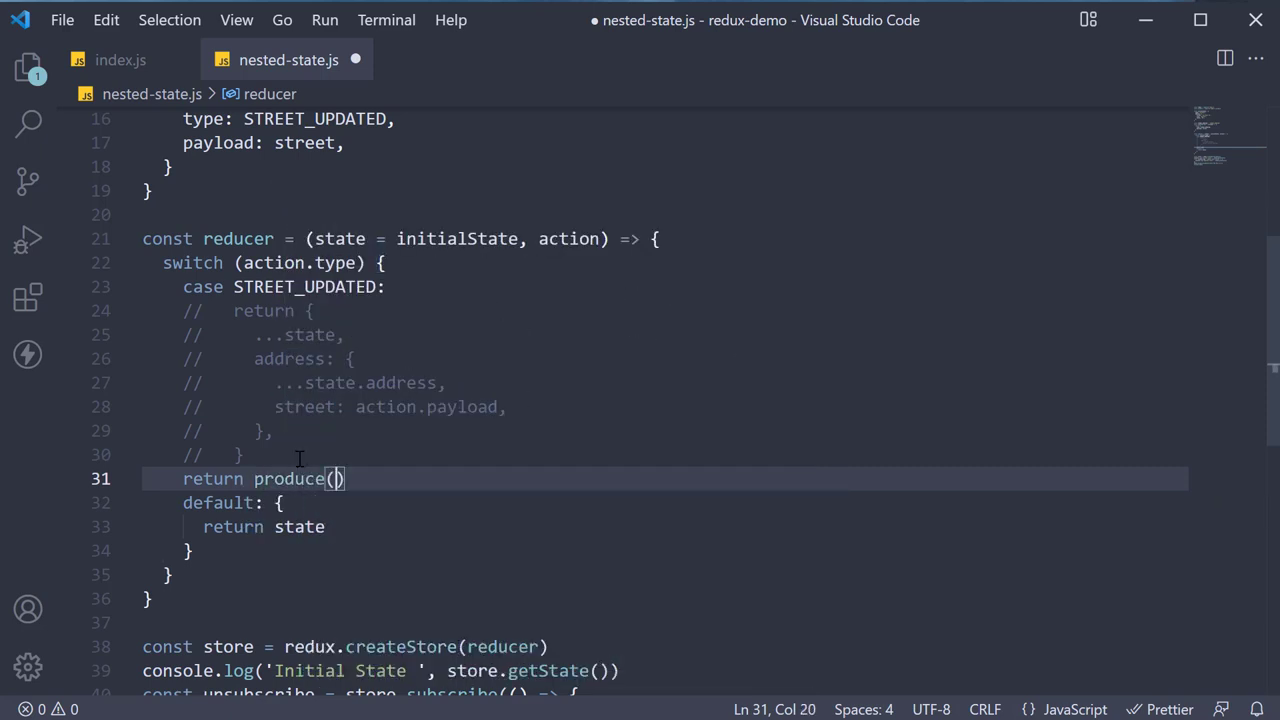
{"action": "type", "text": "state,"}
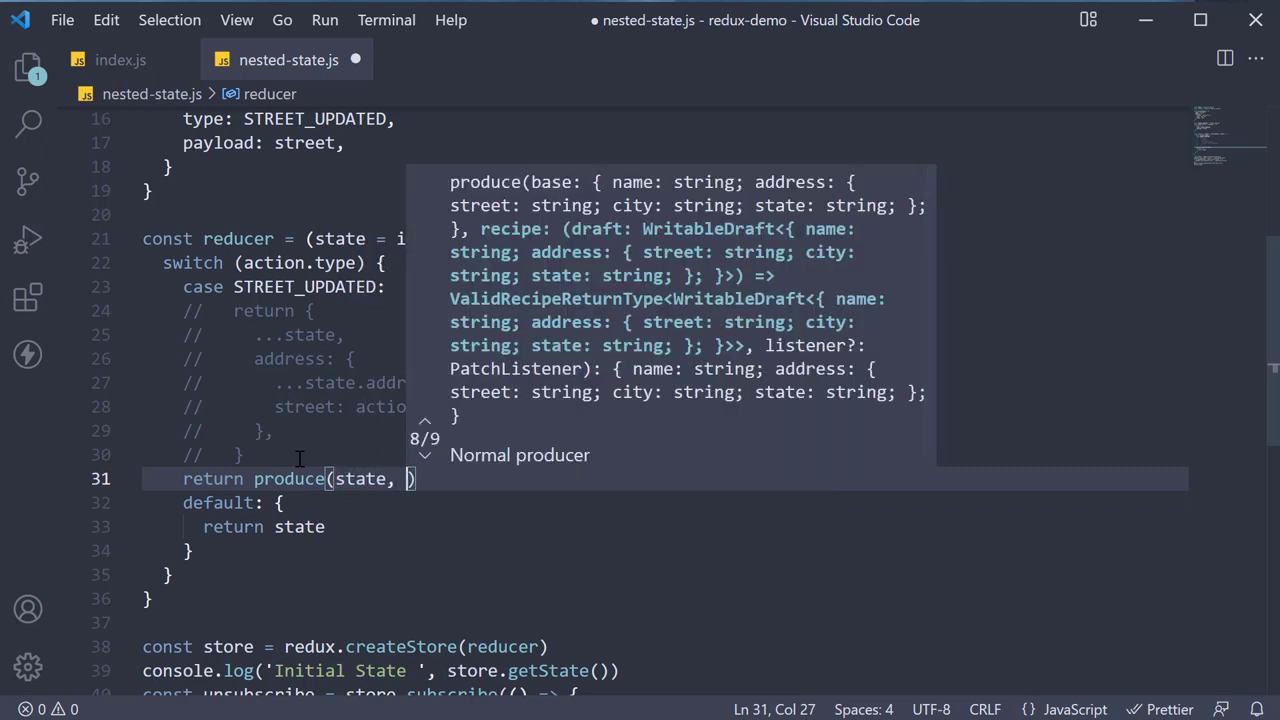
{"action": "type", "text": "()"}
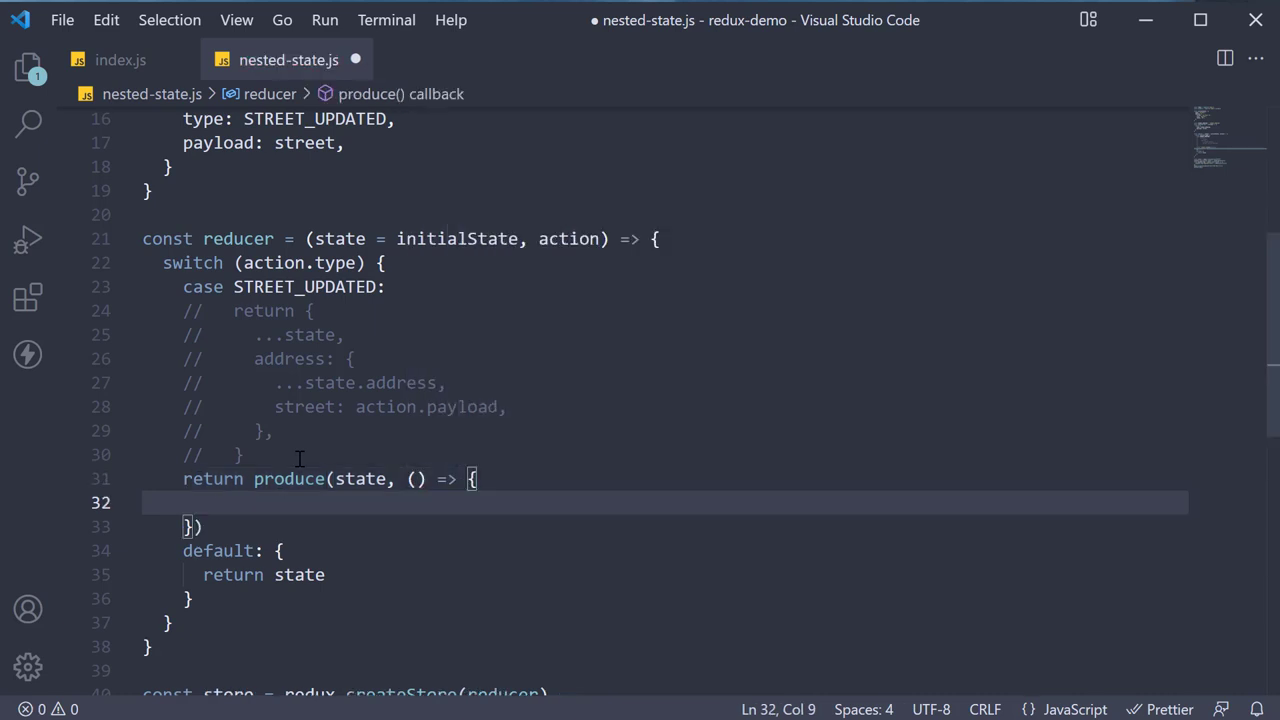
{"action": "mouse_move", "coordinate": [570, 491]}
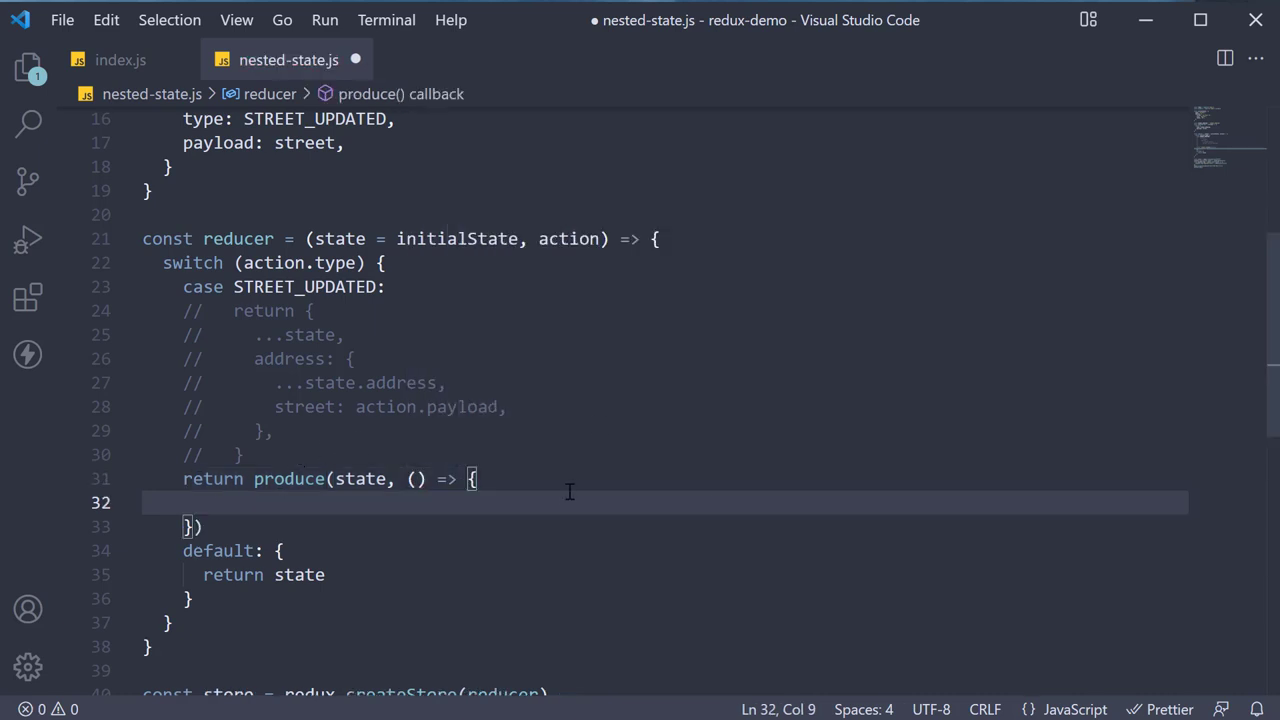
Step: Write the draft callback setting draft.address.street to action.payload
{"action": "type", "text": "d"}
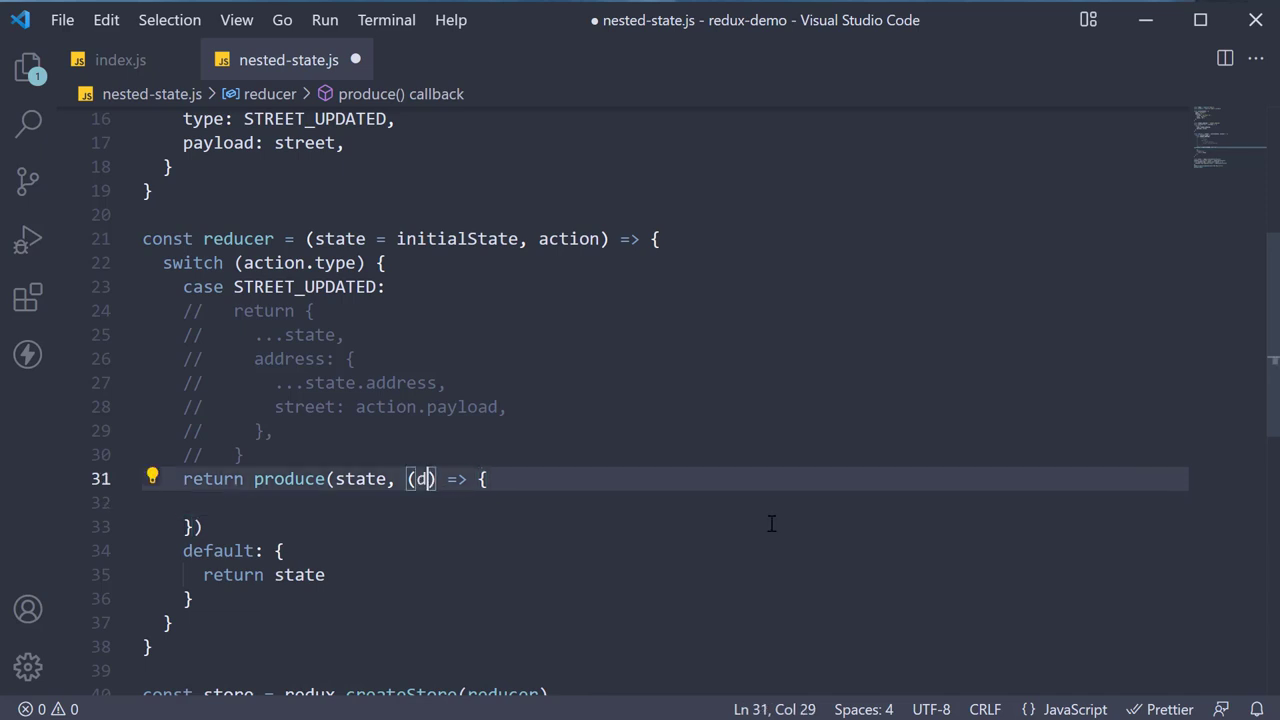
{"action": "type", "text": "raft"}
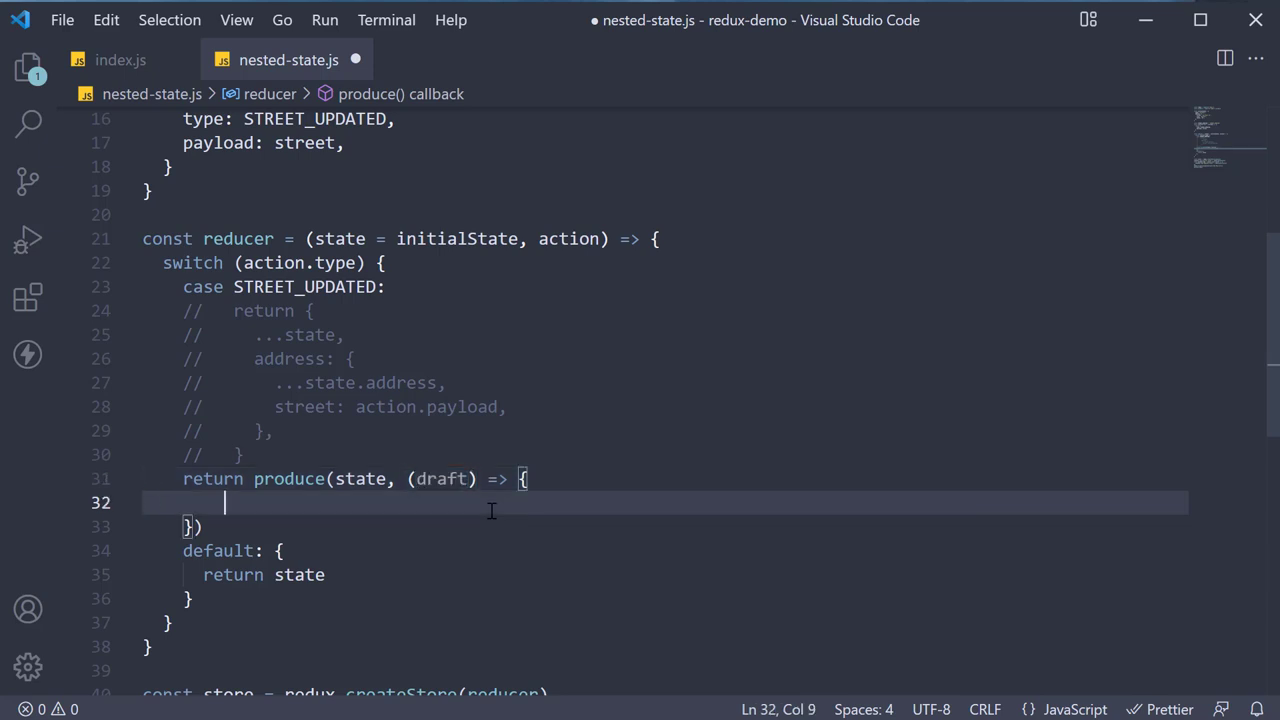
{"action": "mouse_move", "coordinate": [440, 478]}
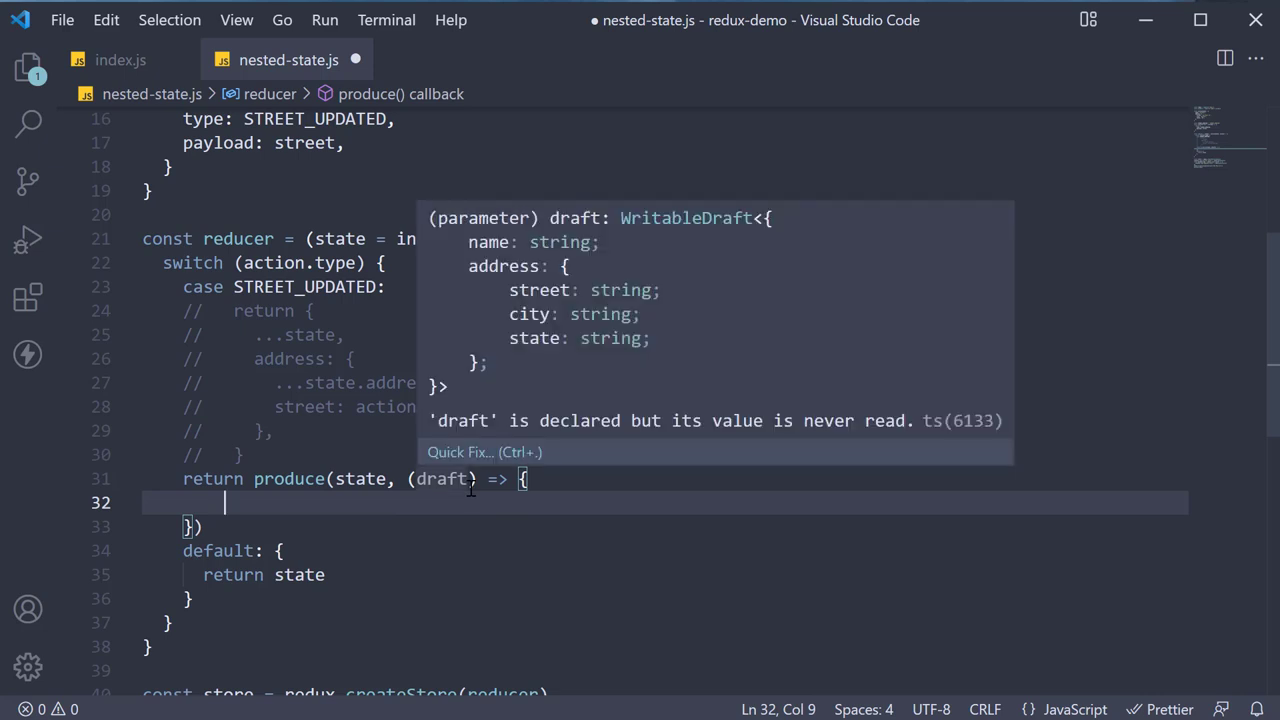
{"action": "type", "text": "draf"}
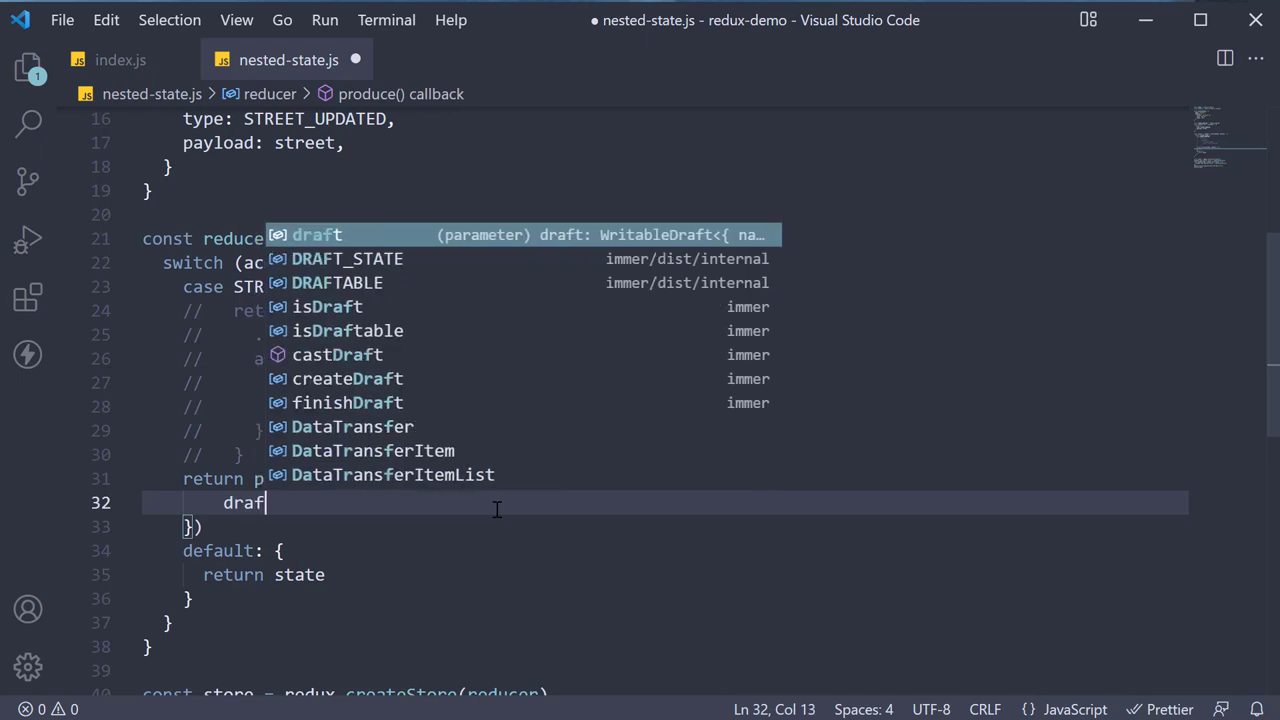
{"action": "type", "text": ".address"}
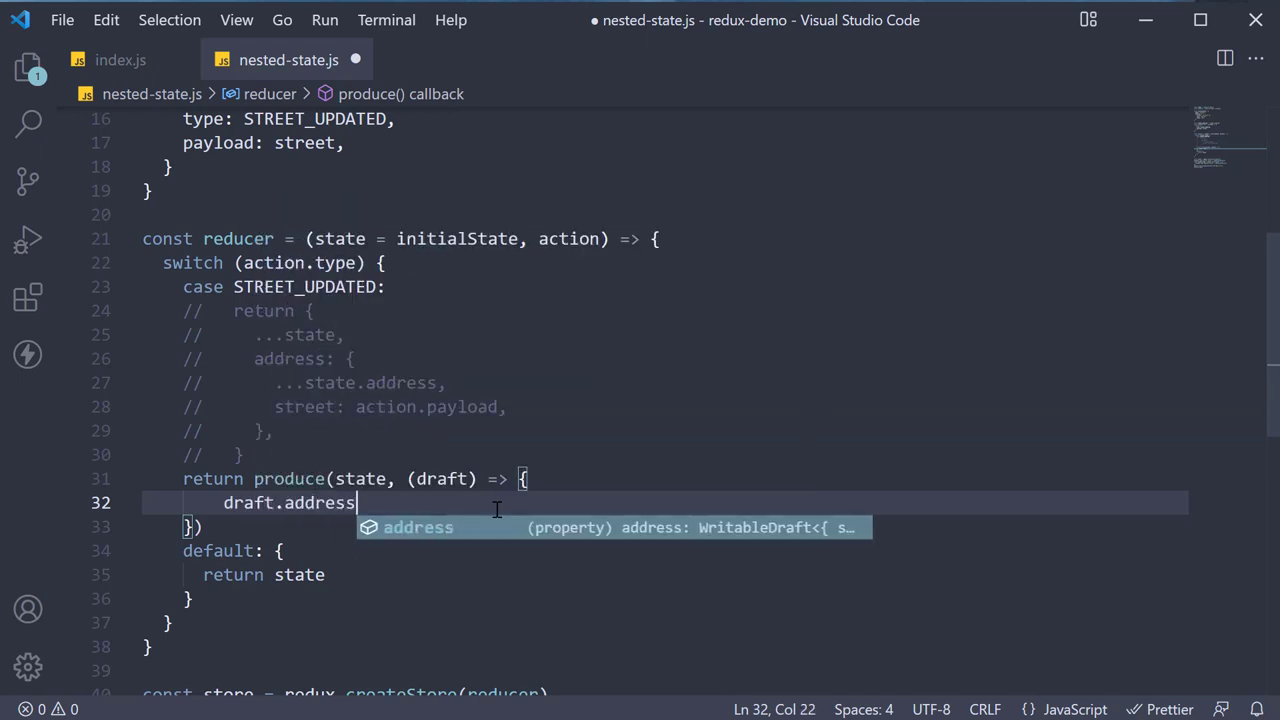
{"action": "type", "text": ".street"}
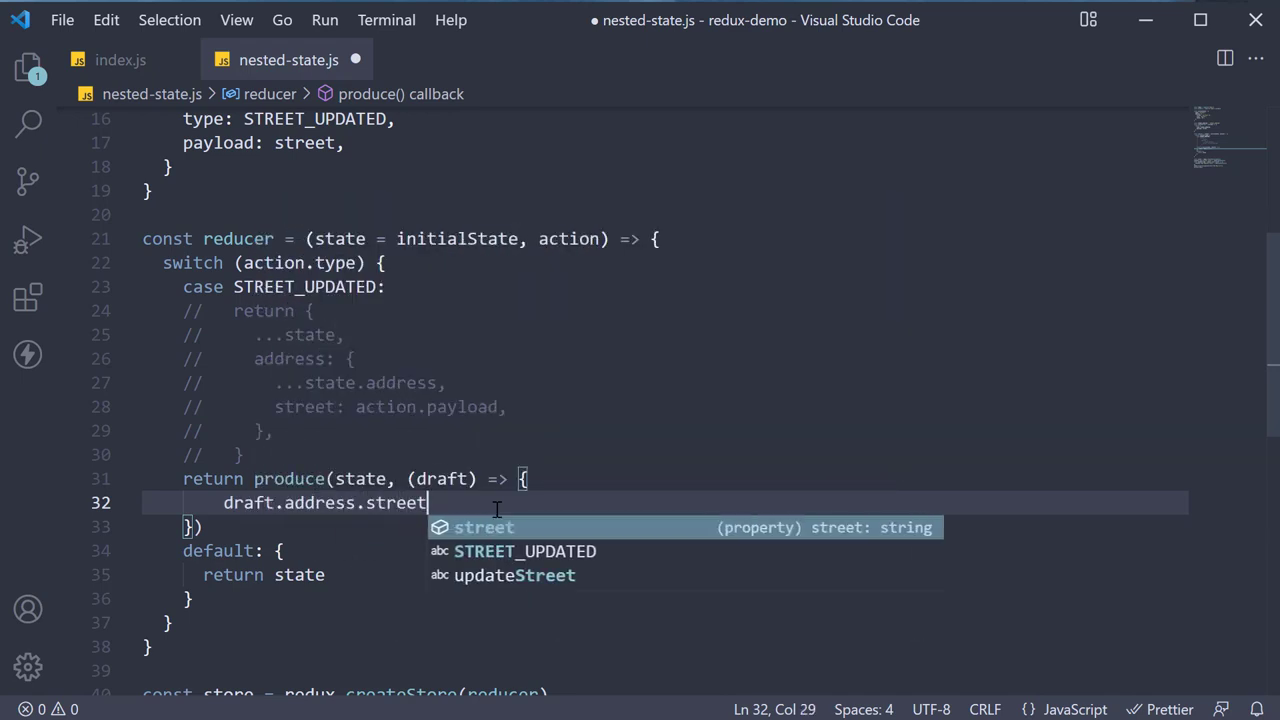
{"action": "type", "text": "= action.payload"}
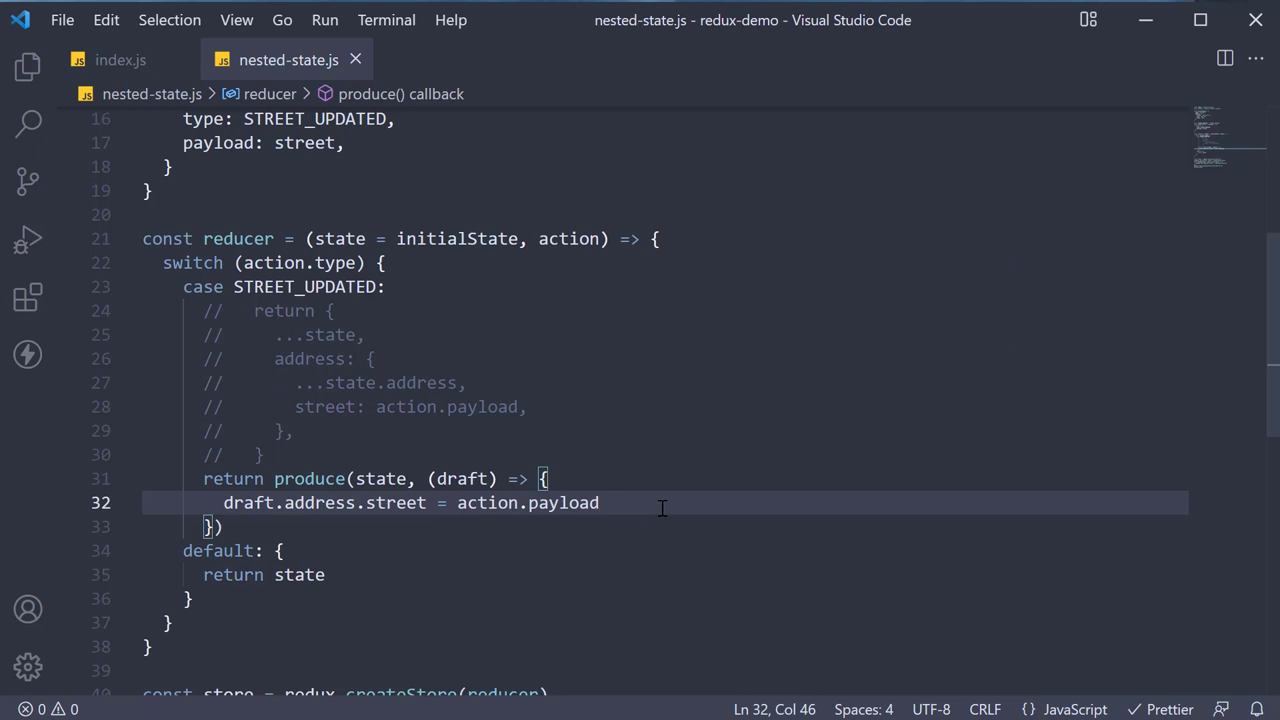
{"action": "mouse_move", "coordinate": [651, 507]}
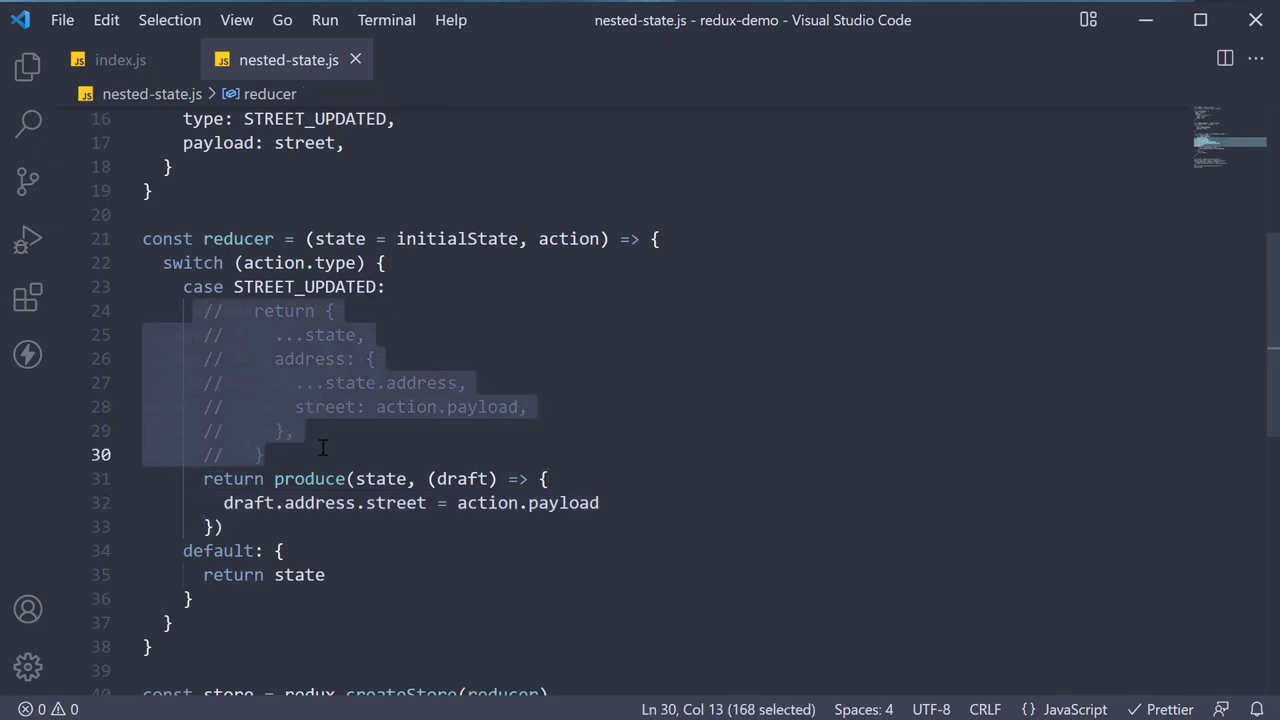
Step: Run node nested-state in the terminal to confirm street is '456 Main St'
{"action": "left_click", "coordinate": [655, 454]}
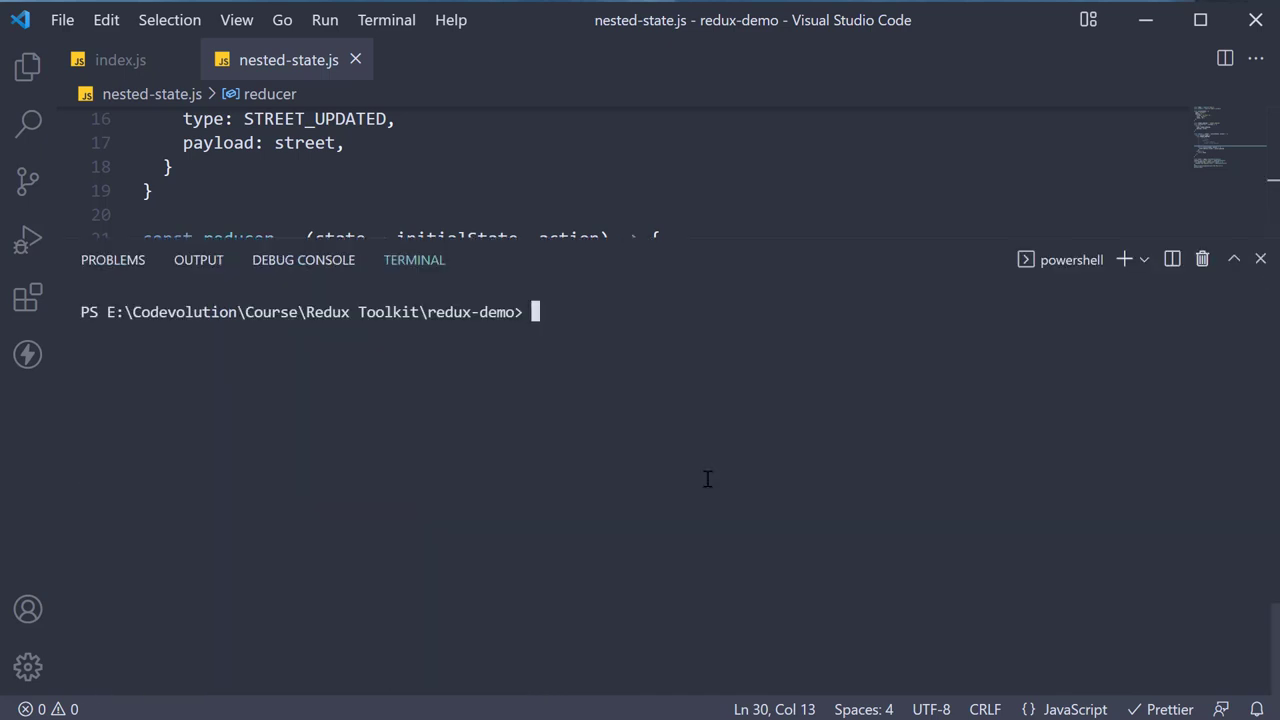
{"action": "type", "text": "node nested-state"}
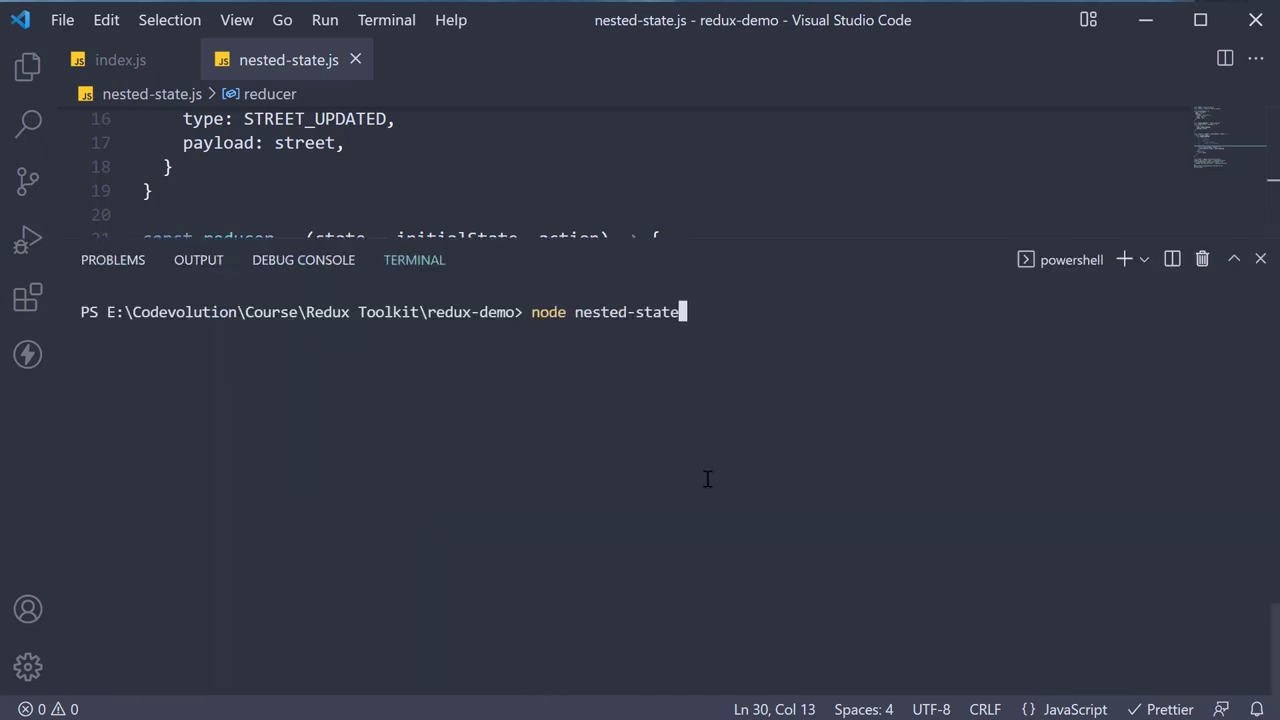
{"action": "key", "text": "Return"}
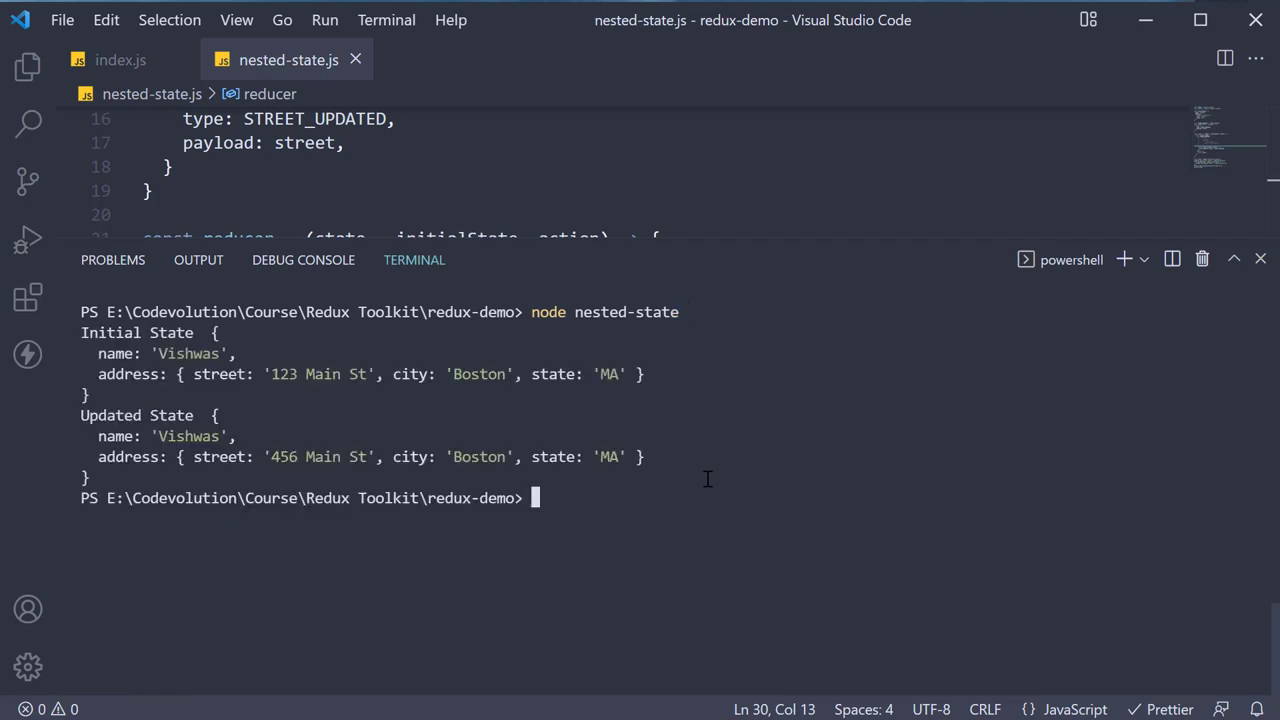
{"action": "mouse_move", "coordinate": [393, 388]}
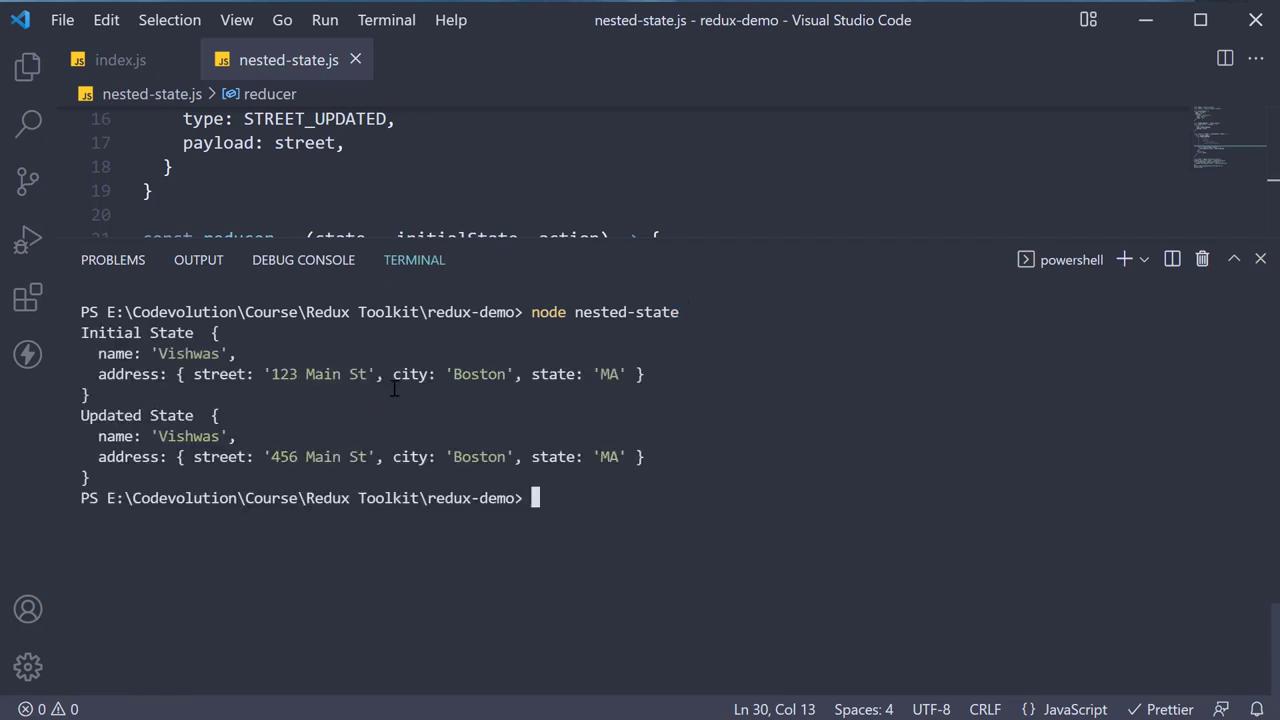